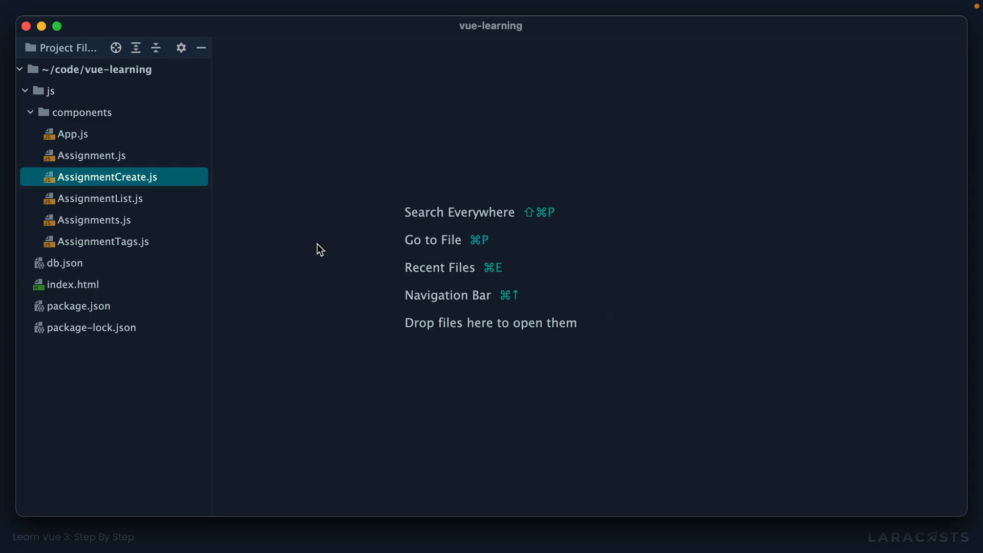
Add bg-gray-700 p-4 border border-gray-600 rounded-lg to the section's class list in AssignmentList.js
left_click(99, 198)
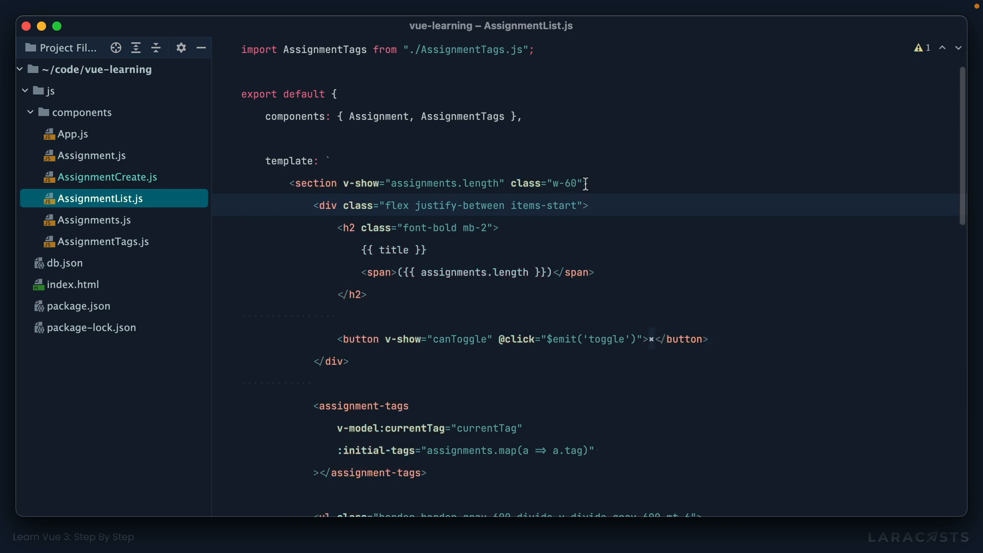
type("bg-gray")
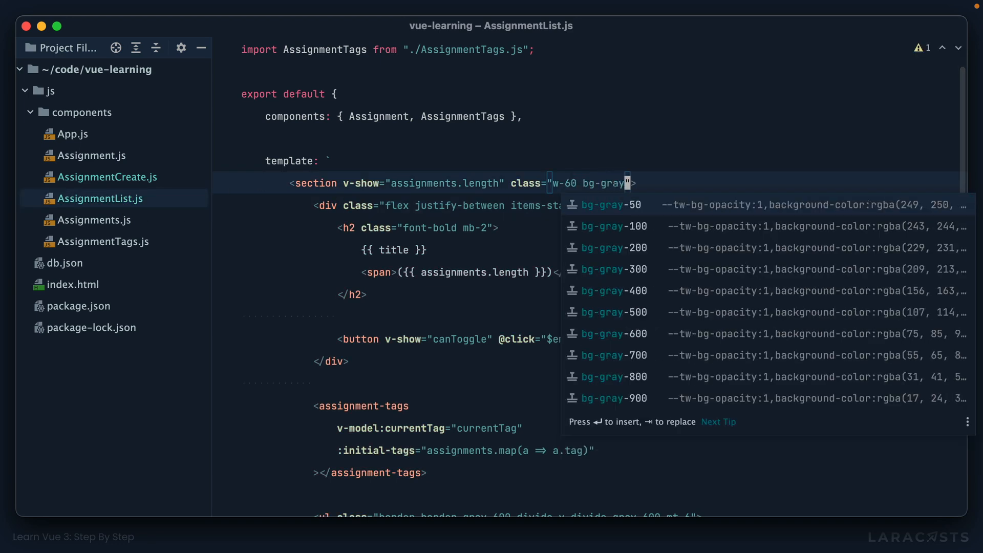
left_click(613, 355)
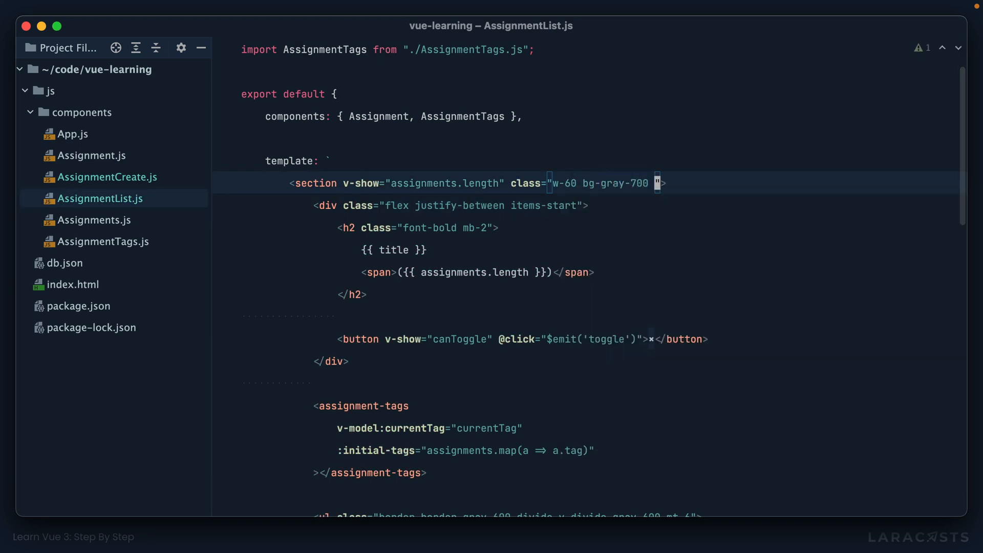
type("p-4")
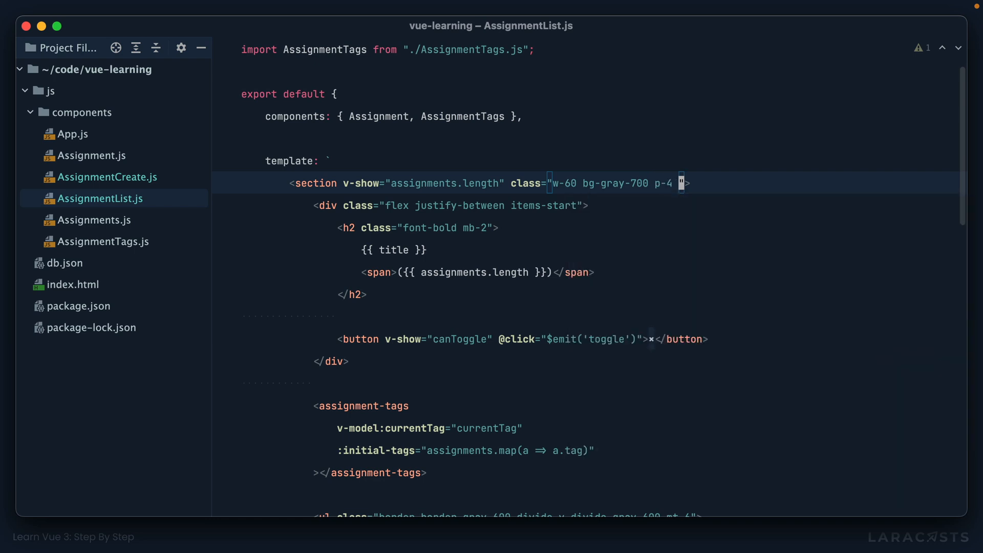
type("border border-gray-600")
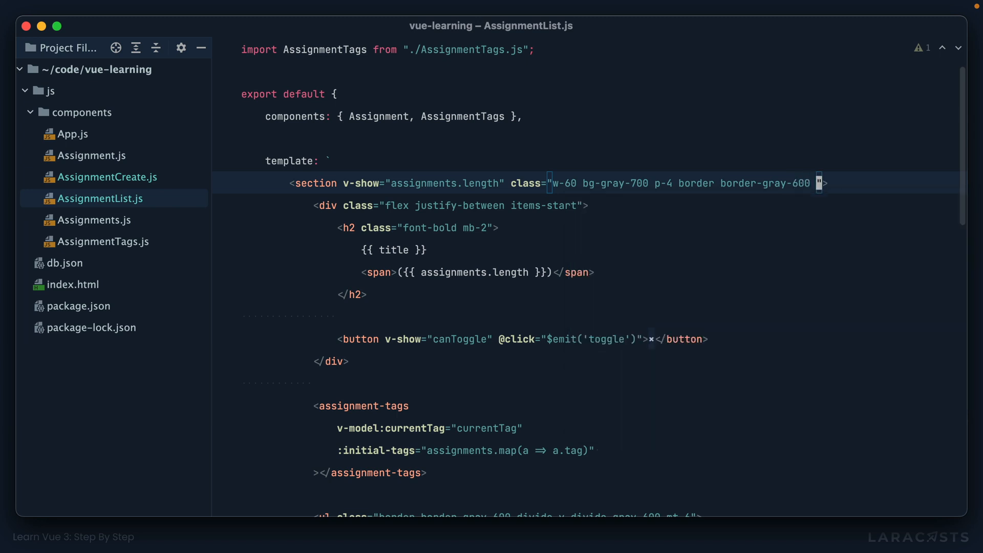
type("rounded-lg")
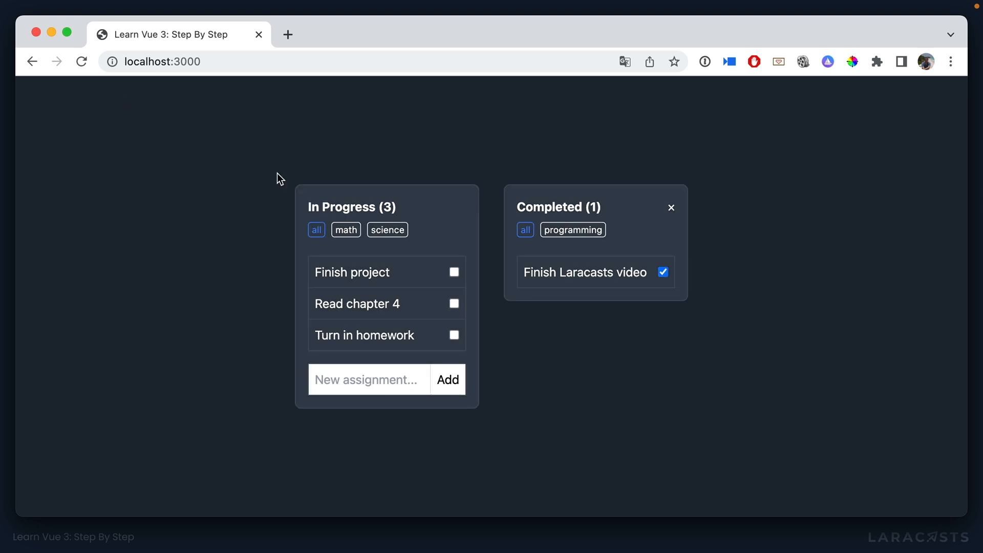
mouse_move(256, 240)
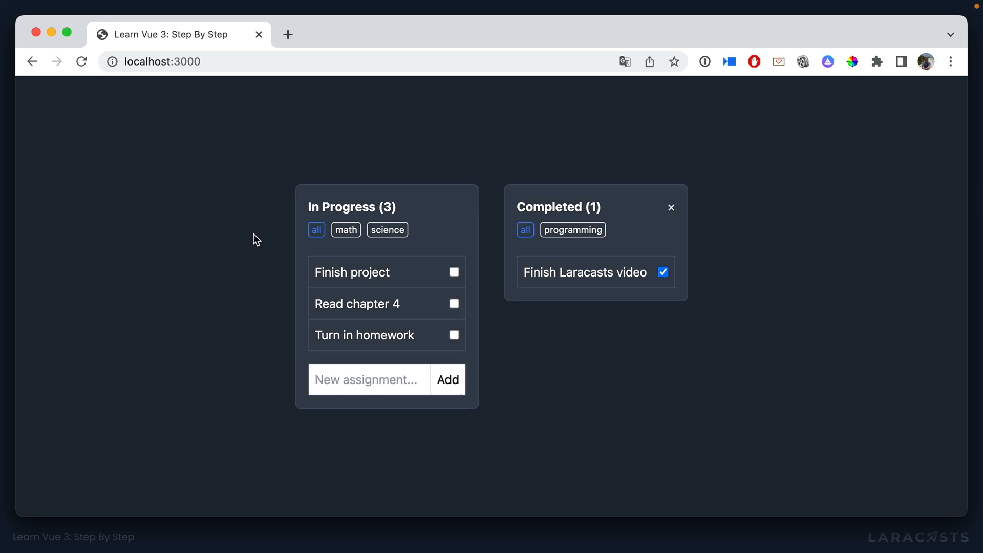
mouse_move(521, 342)
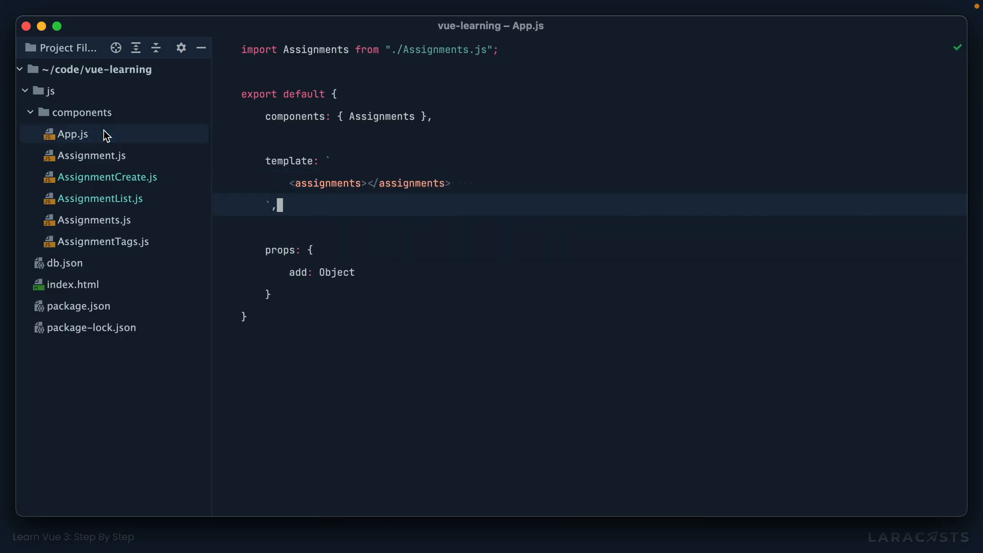
Wrap <assignments> in a div and start a sibling div, copying the panel classes from AssignmentList
left_click(375, 183)
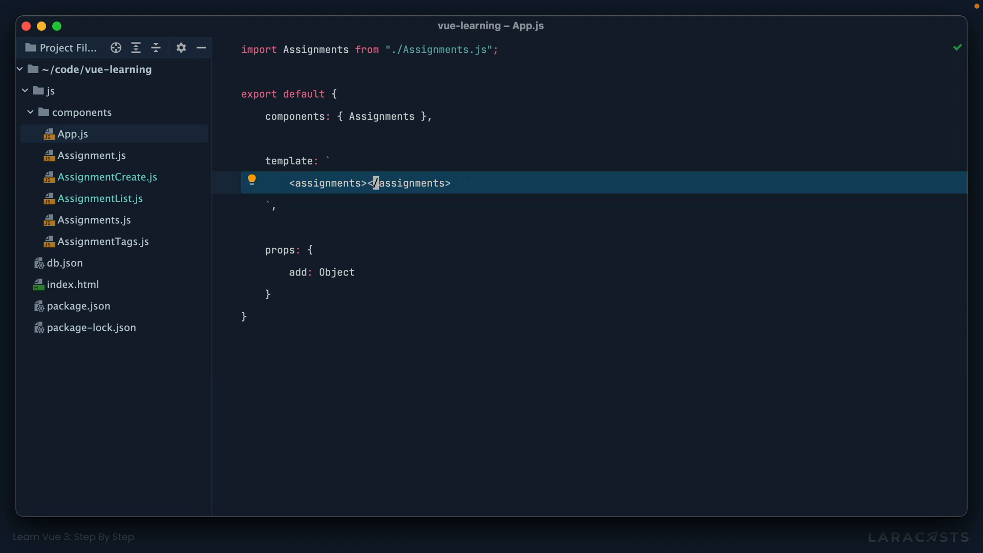
type("<div>")
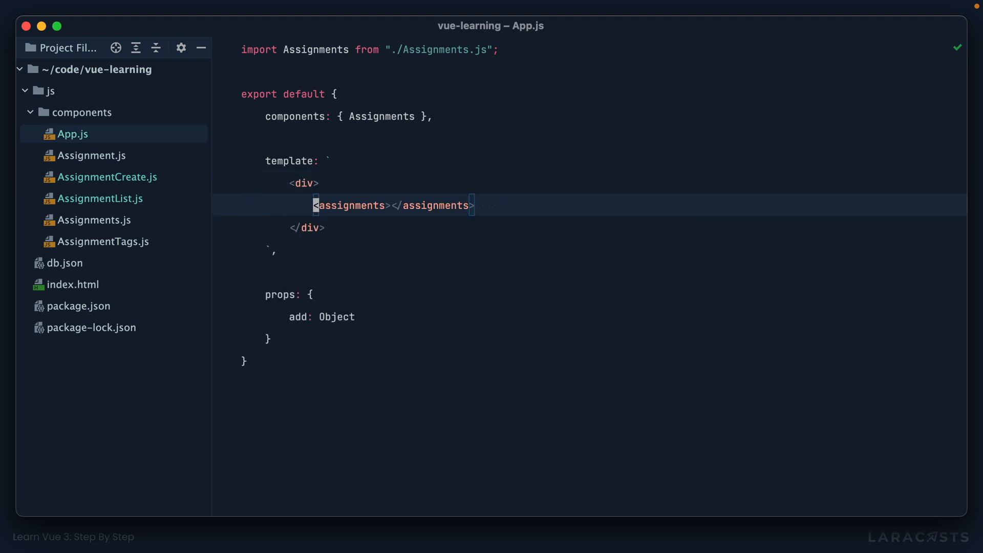
type("<div>")
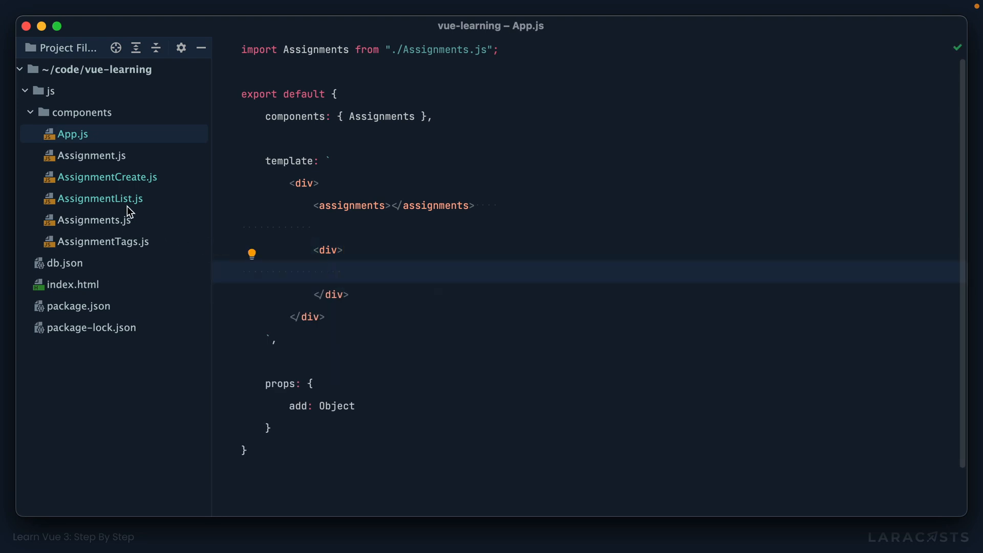
left_click(97, 198)
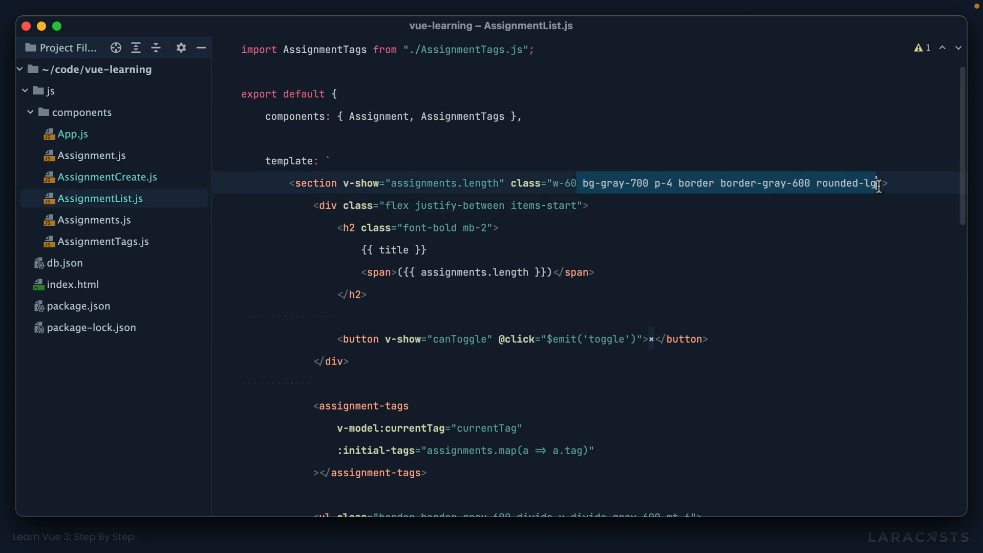
left_click(432, 227)
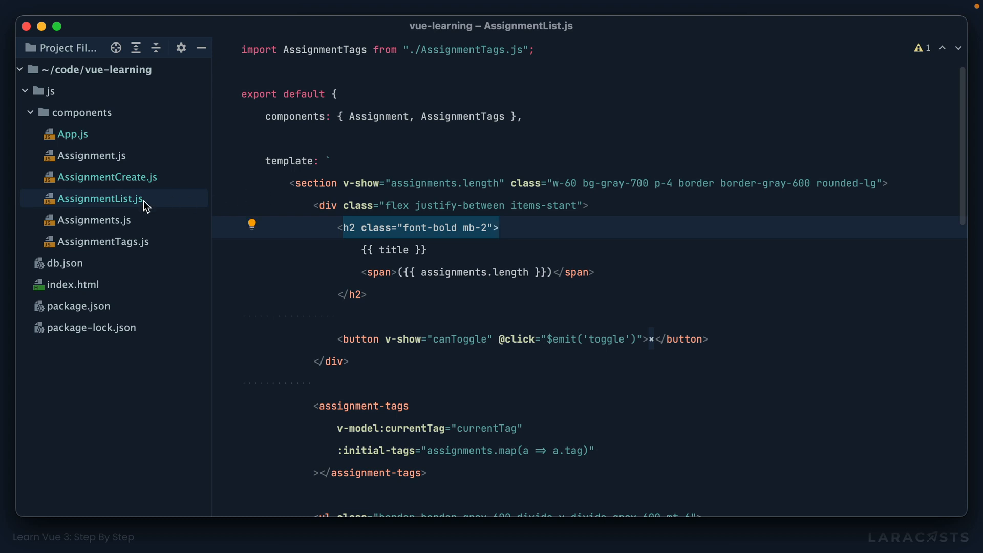
left_click(75, 133)
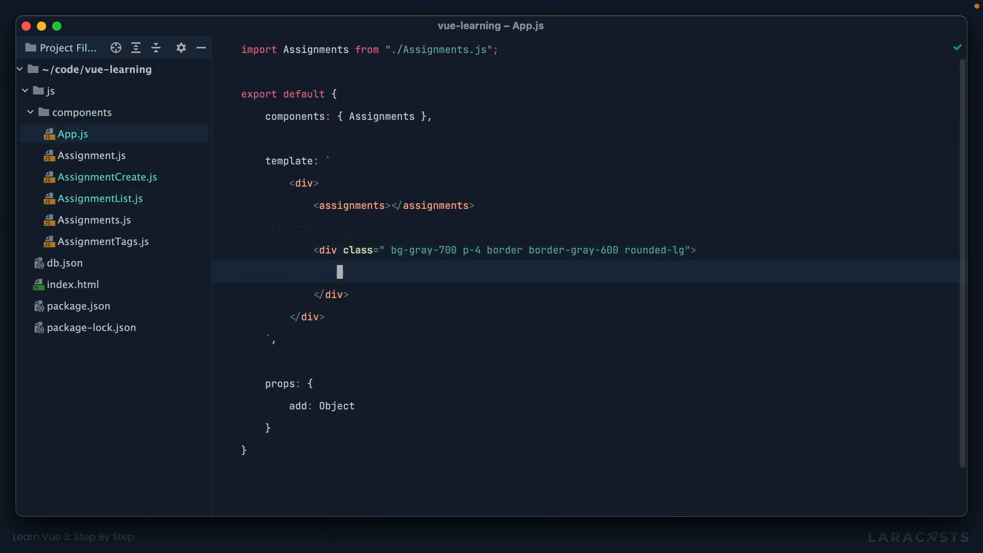
Add <h2 class="font-bold">Hello World</h2> in the panel and give the wrapper class grid gap-6
type("<h2 class=\"font-bold\">Hello </h2>")
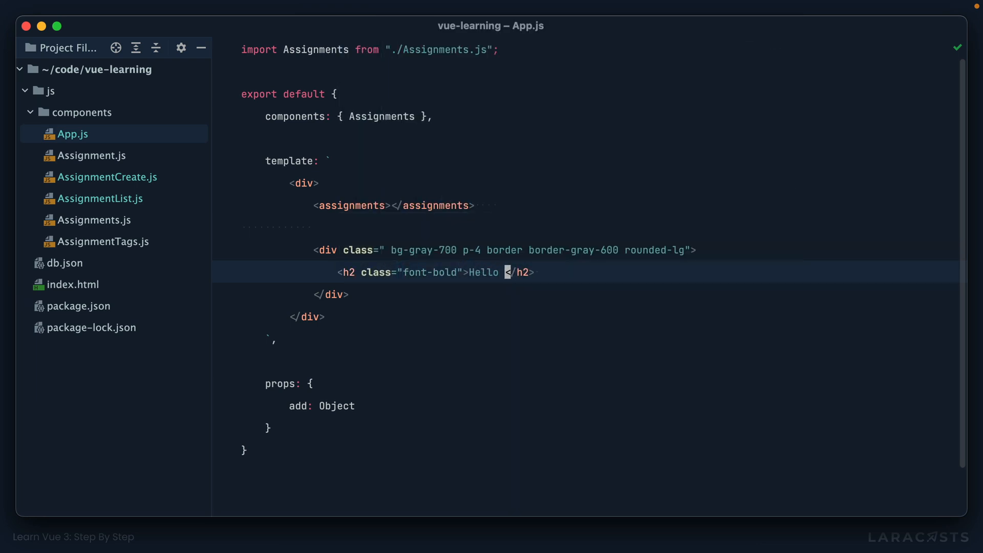
type("World")
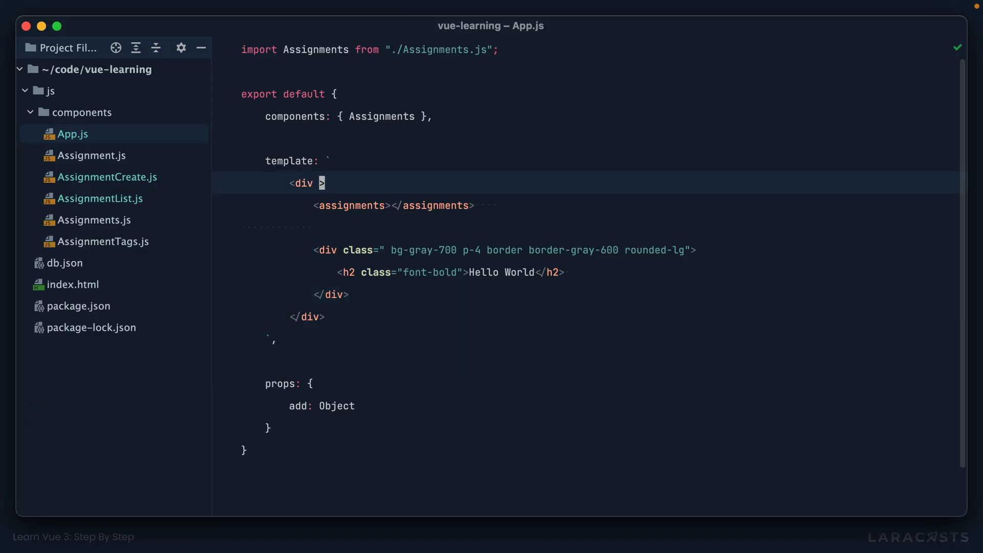
type("class=\"grid gap-6\"")
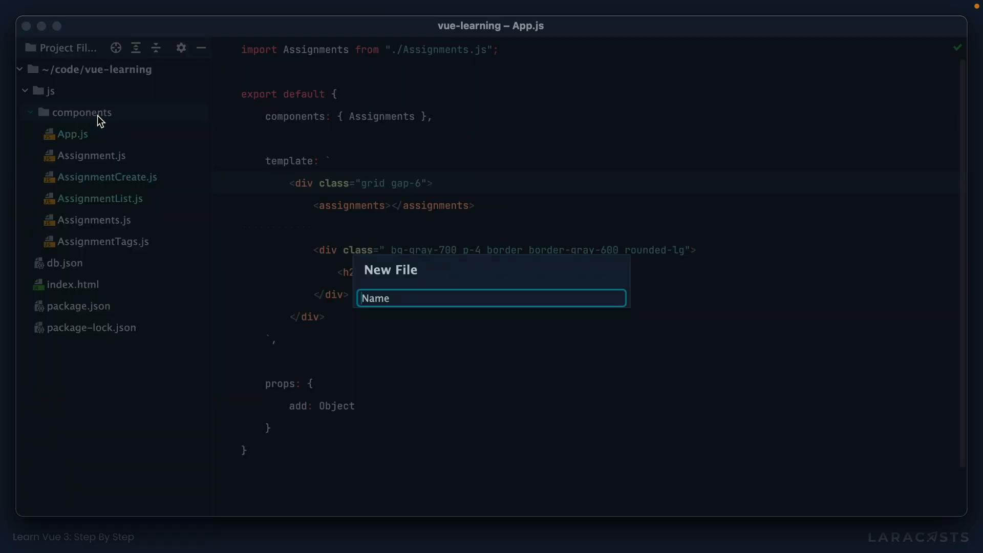
Create Panel.js with a template and move the panel div from App.js into it
type("Panel")
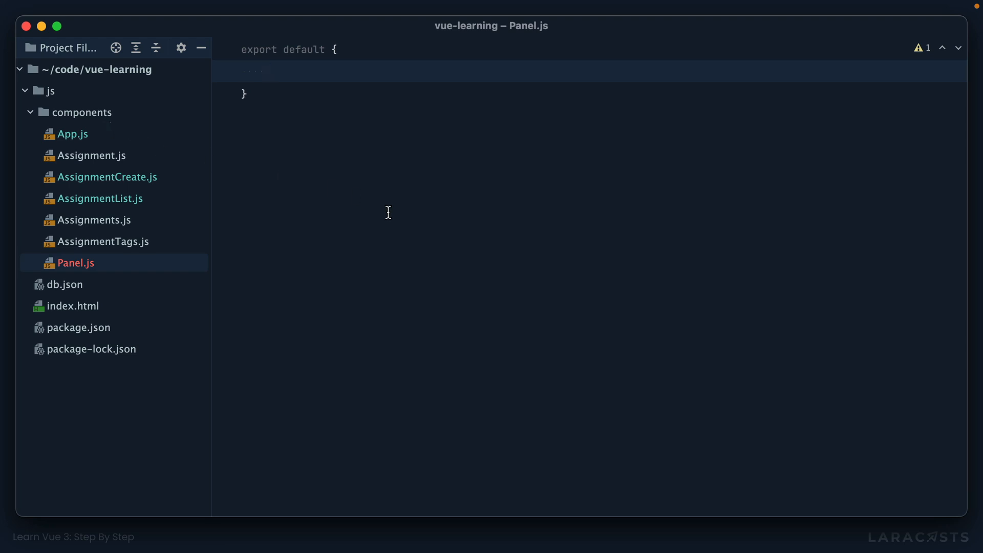
type("template:")
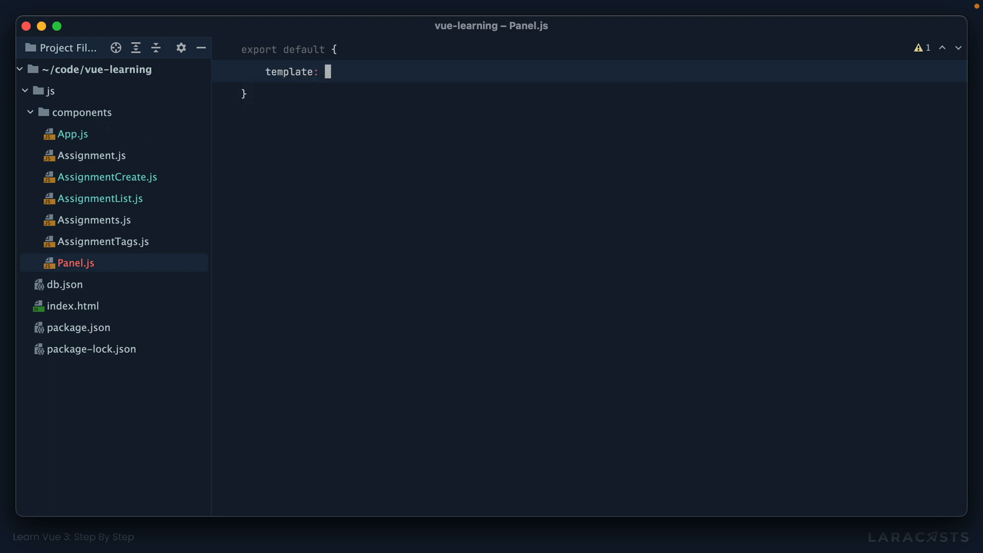
left_click(72, 133)
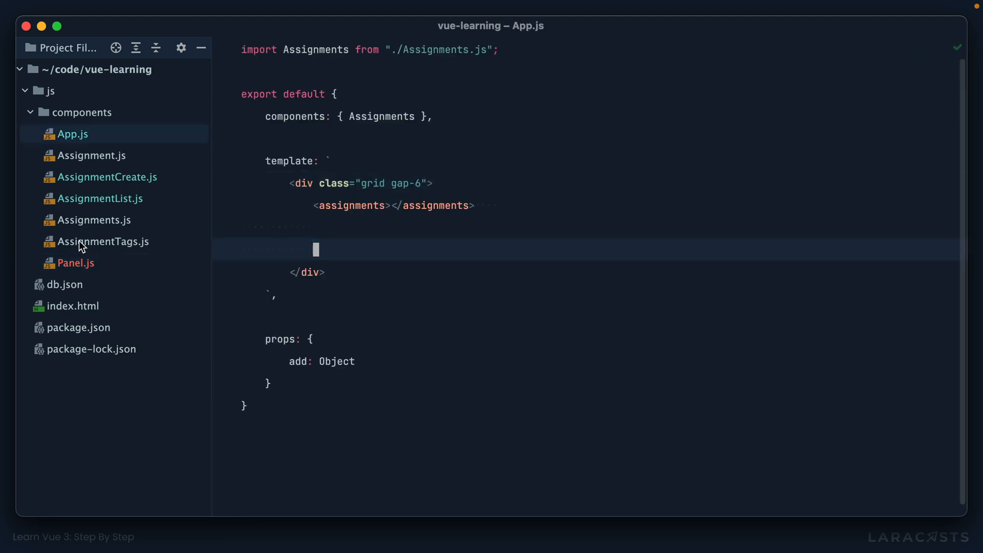
left_click(75, 263)
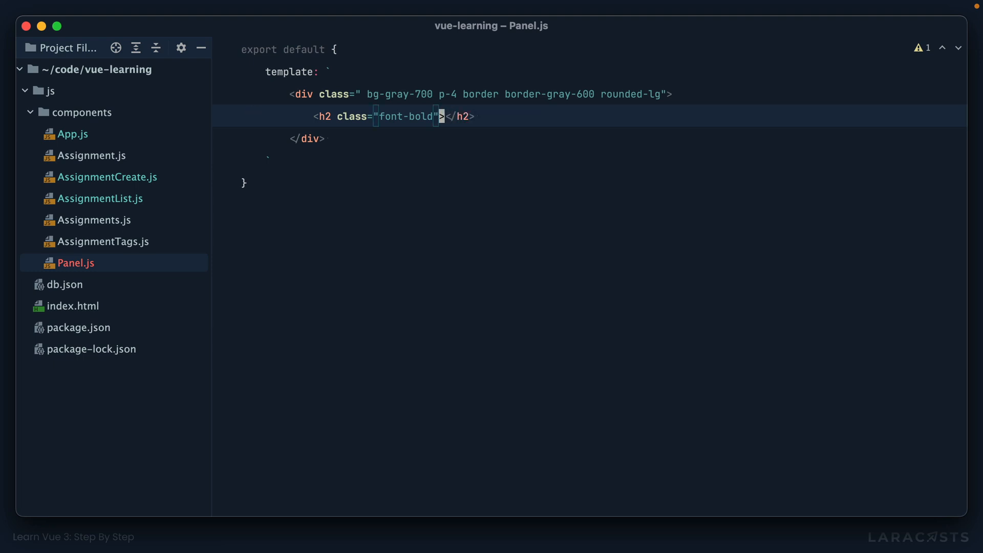
Add a heading: String prop and bind the h2 to it with v-text="heading"
type("{{ heading")
type("heading: S")
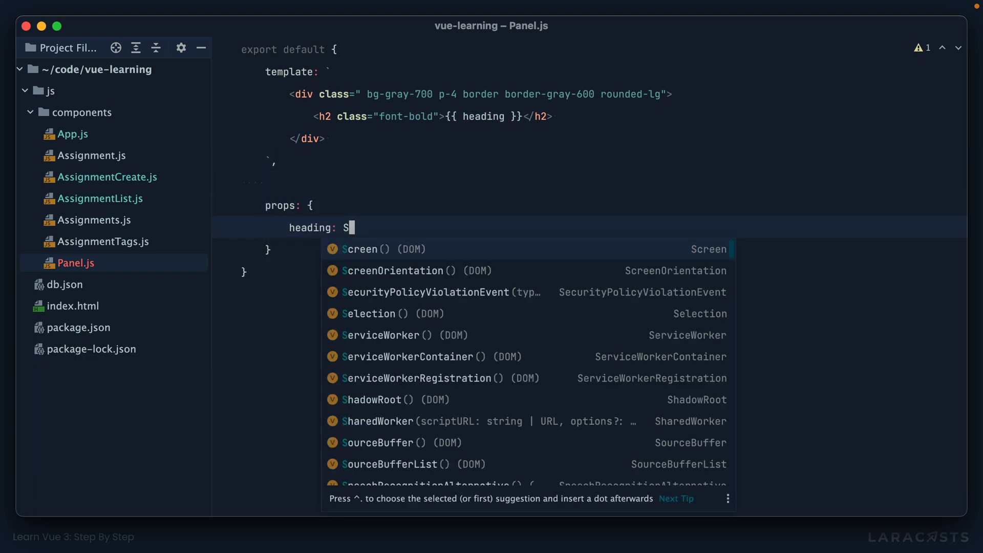
type("tring")
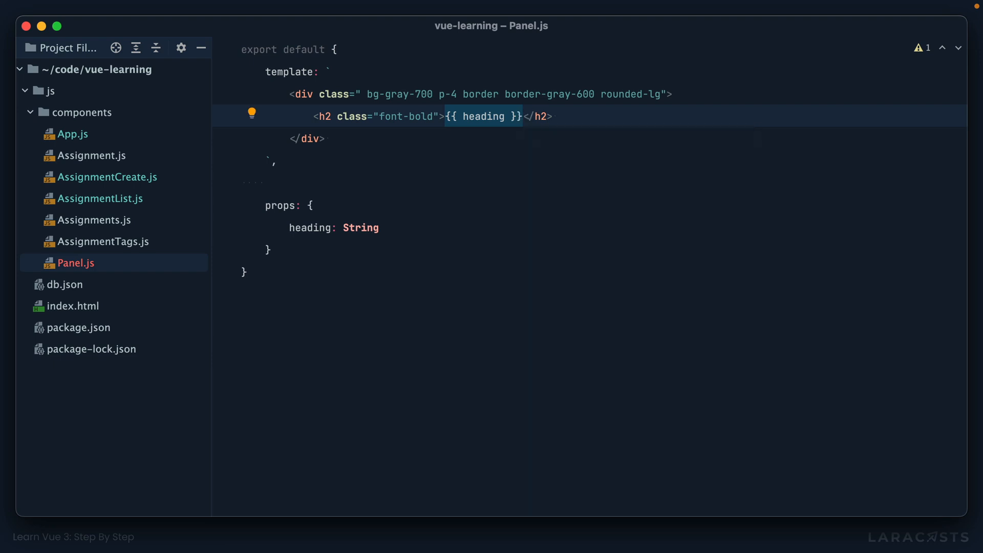
type("v")
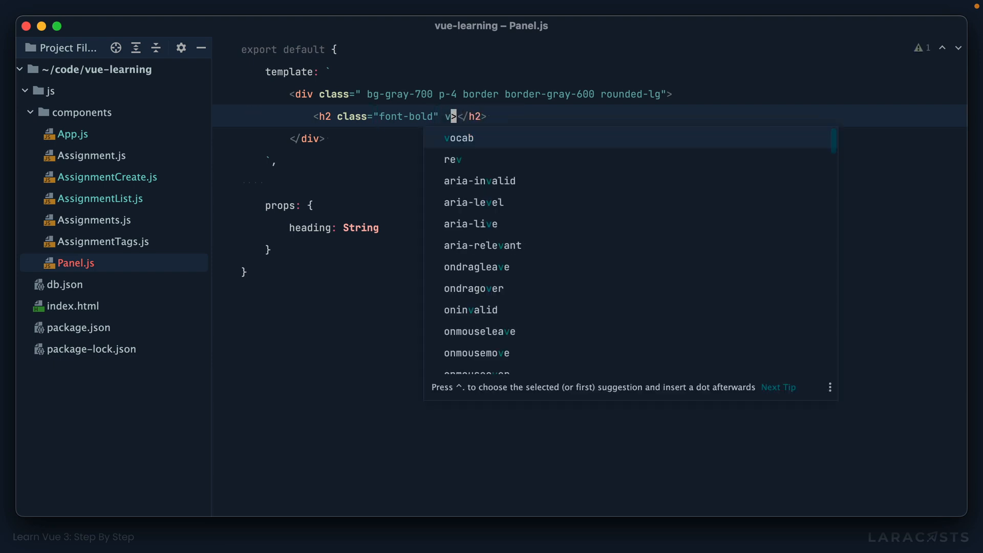
type("-text=\"heading\"")
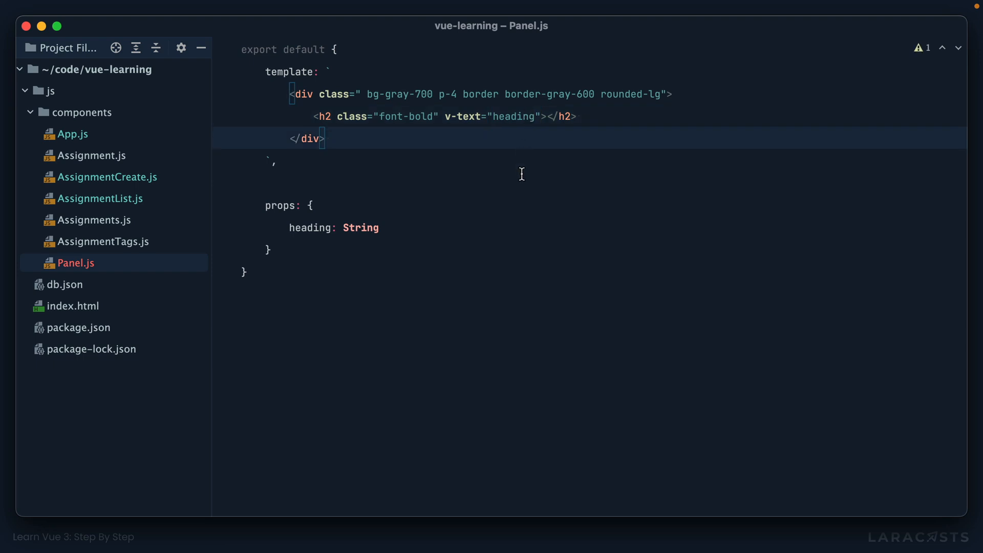
left_click(72, 134)
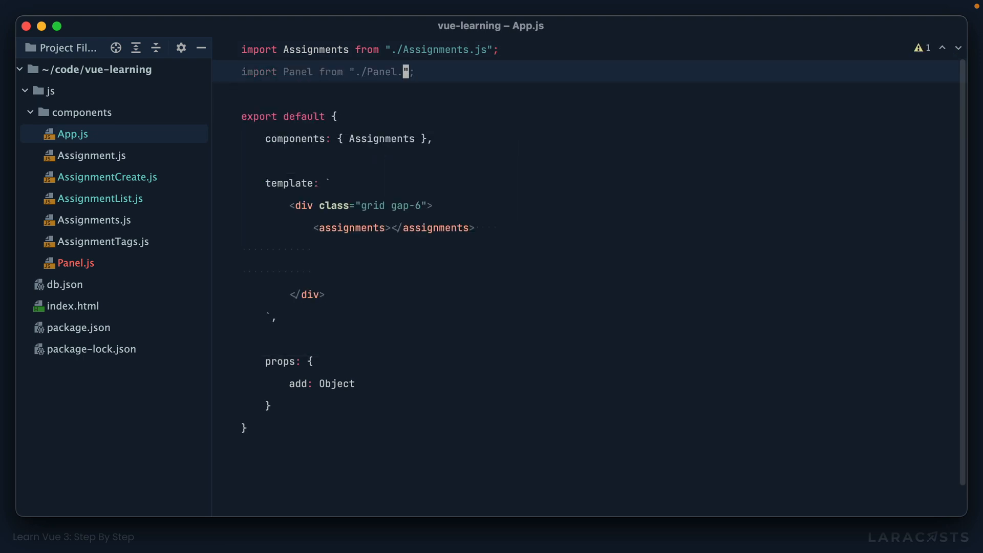
Import Panel into App.js and register it in components alongside Assignments
type(", Pane")
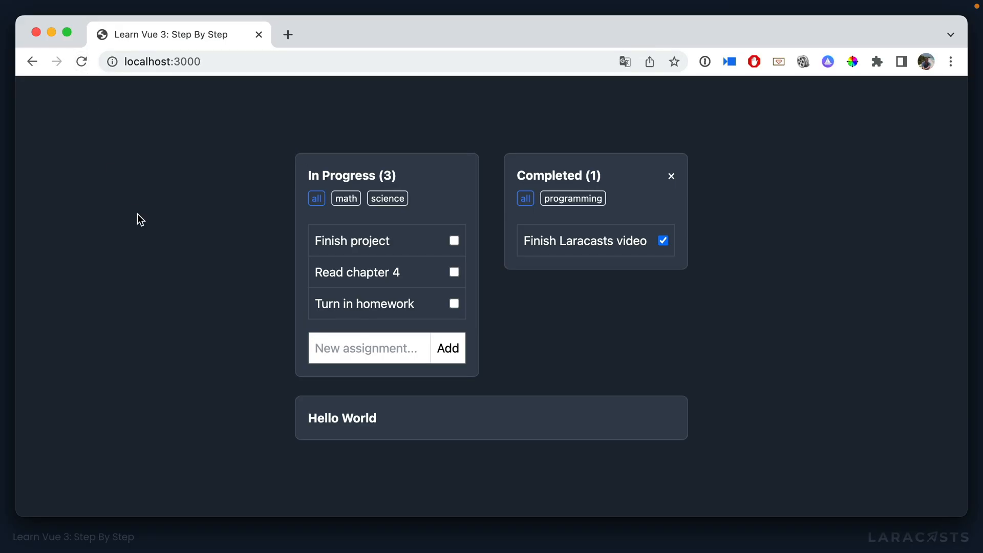
mouse_move(301, 351)
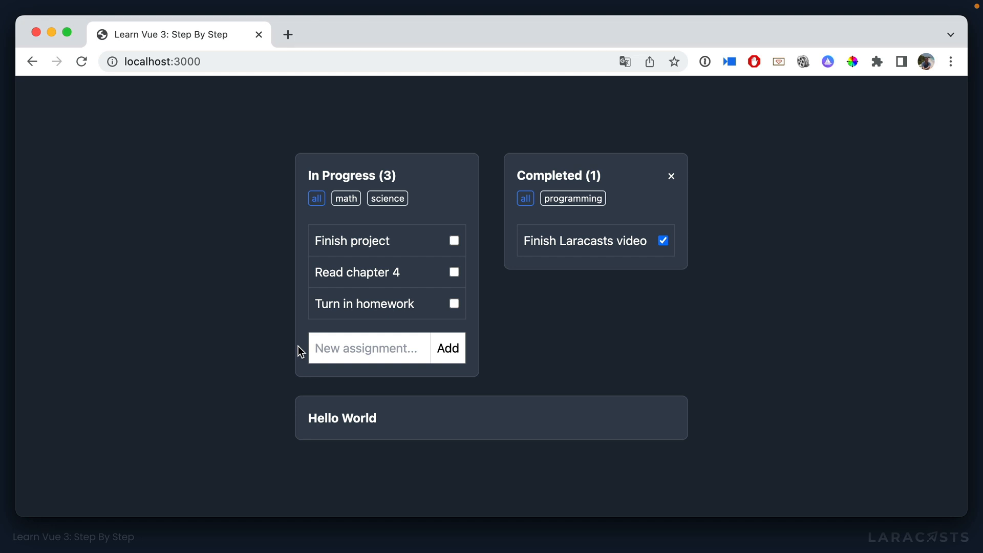
mouse_move(358, 418)
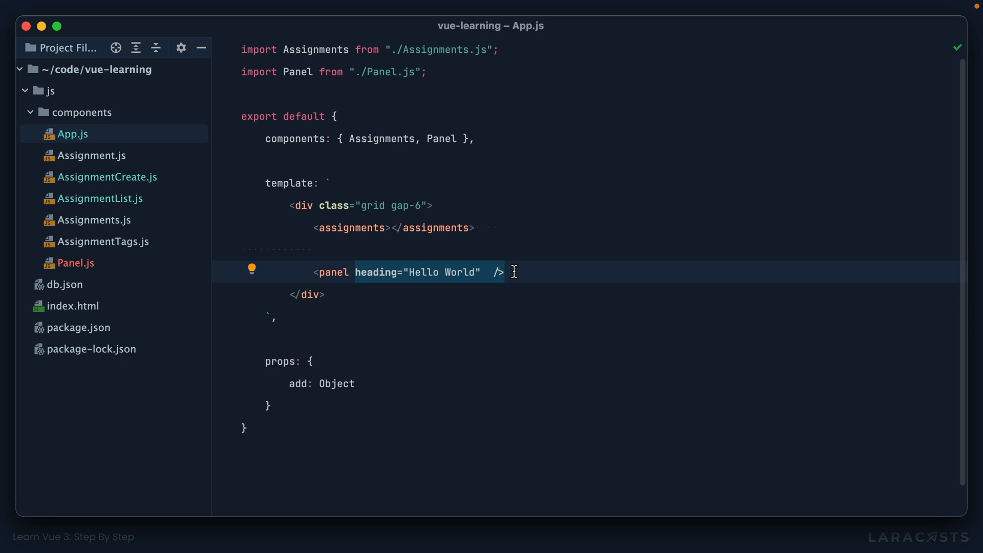
mouse_move(184, 270)
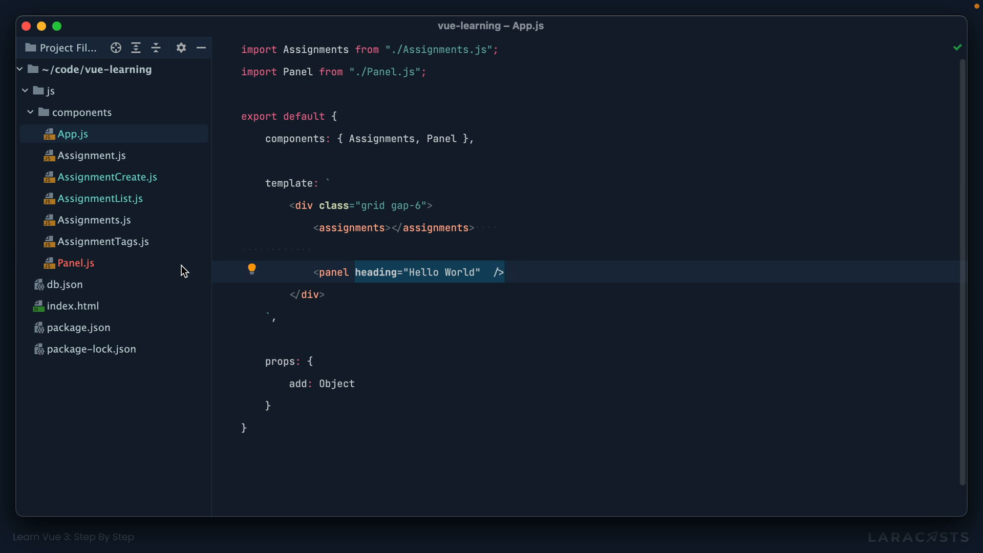
Replace v-text="heading" on Panel.js's h2 with a <slot /> inside it
left_click(78, 263)
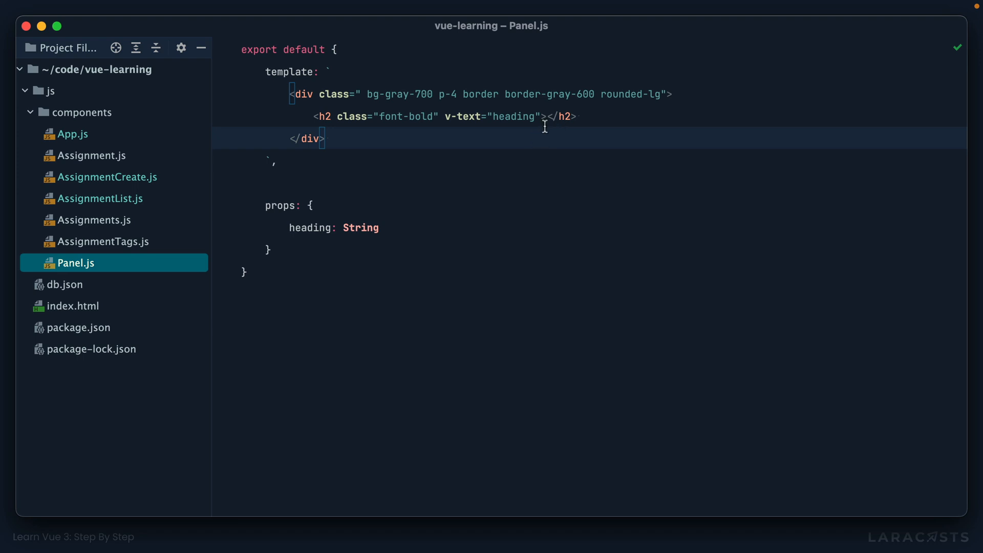
key("Backspace")
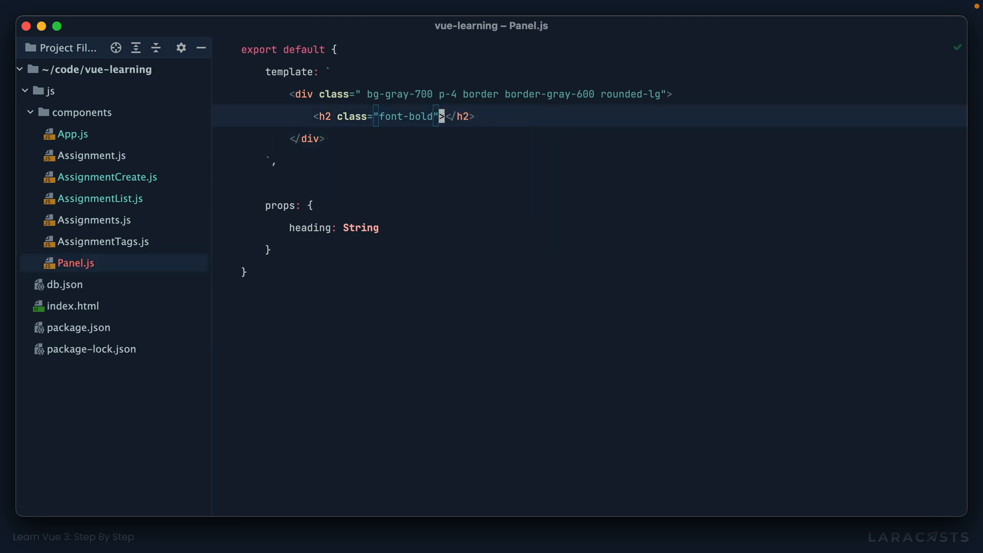
key("Return")
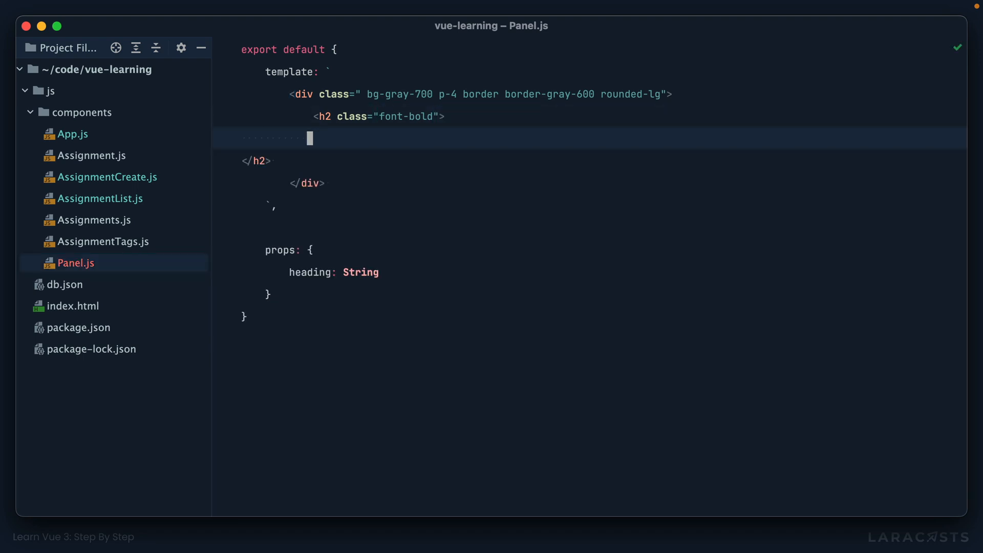
type("<slot />")
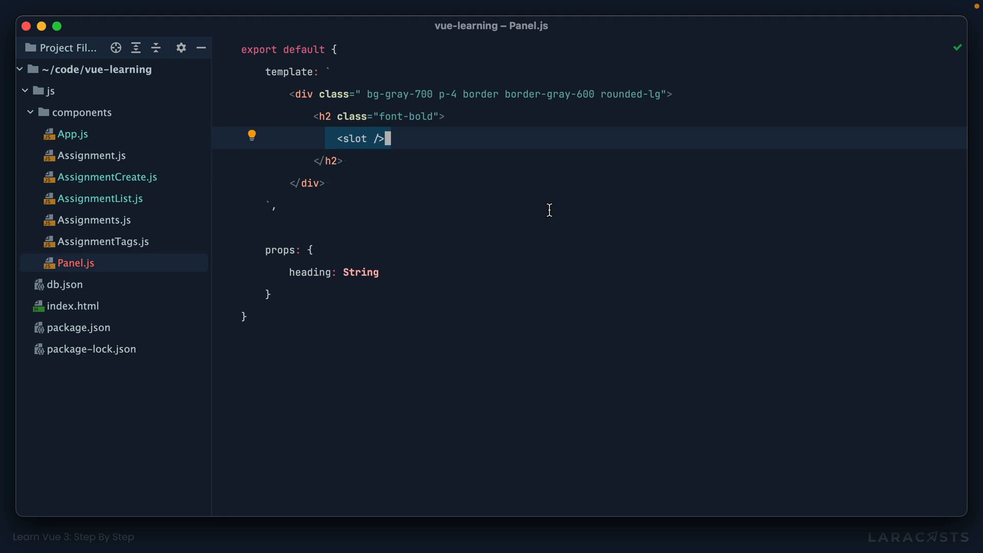
left_click(74, 133)
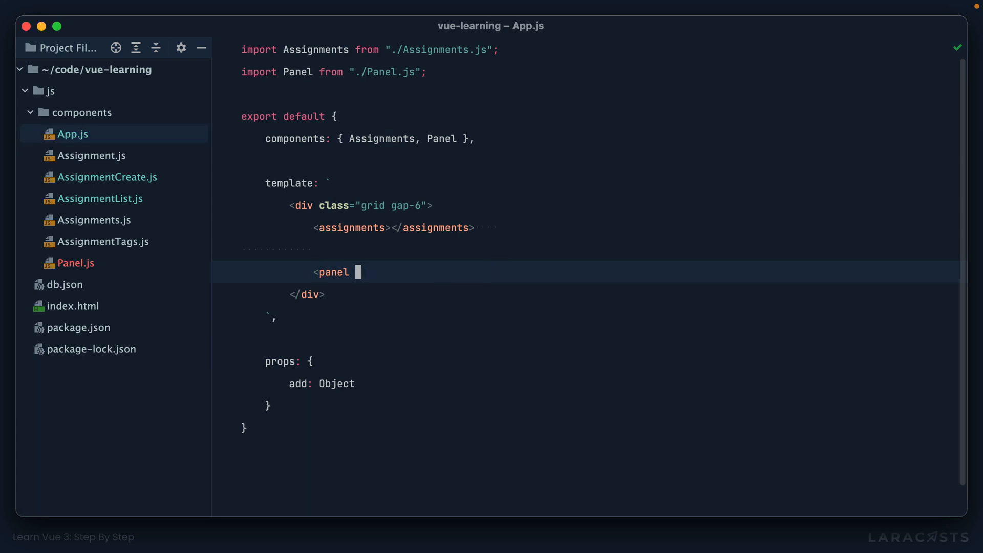
Pass Hello Again between <panel> tags in App.js, adding an <svg> and then removing it
type(">Hello A</panel>")
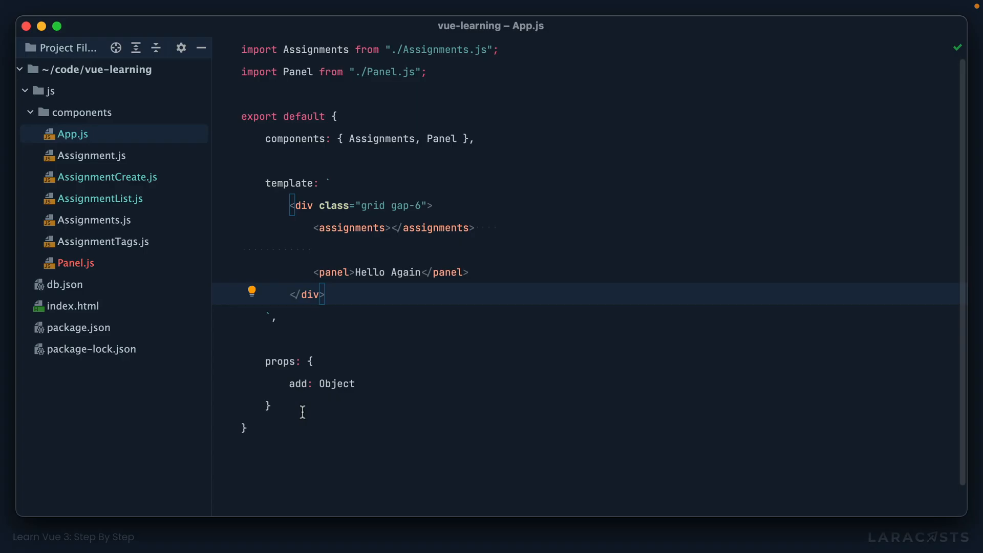
left_click(423, 271)
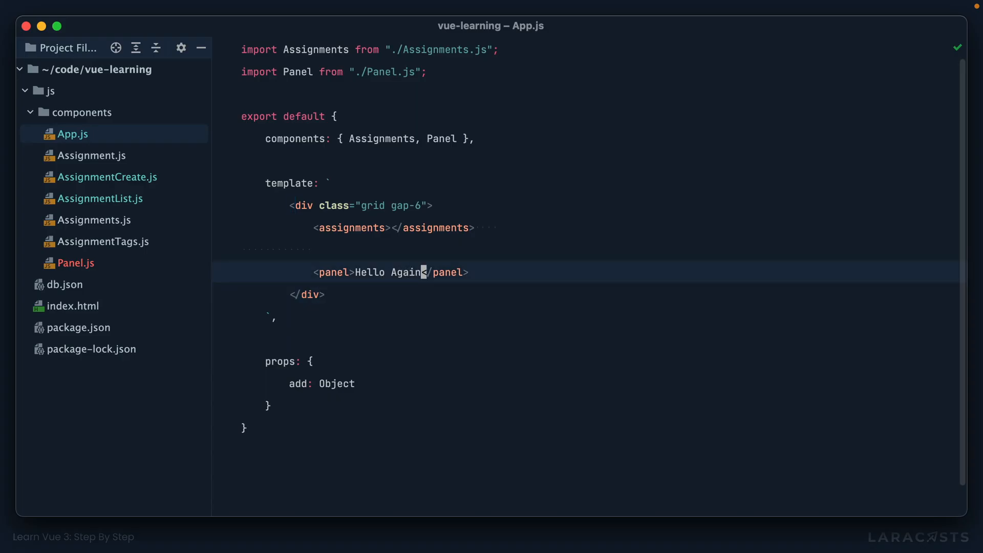
type("<svg></svg>")
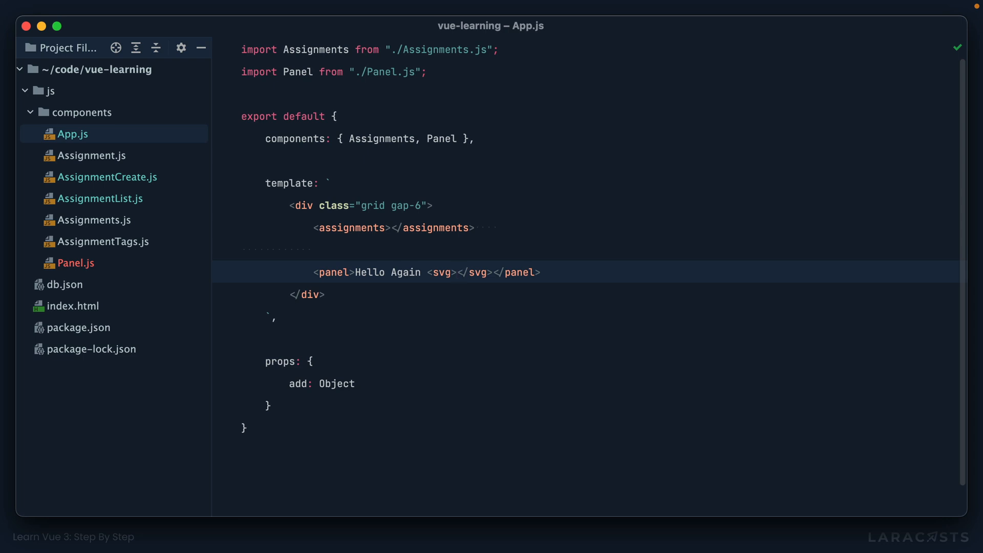
key("Backspace")
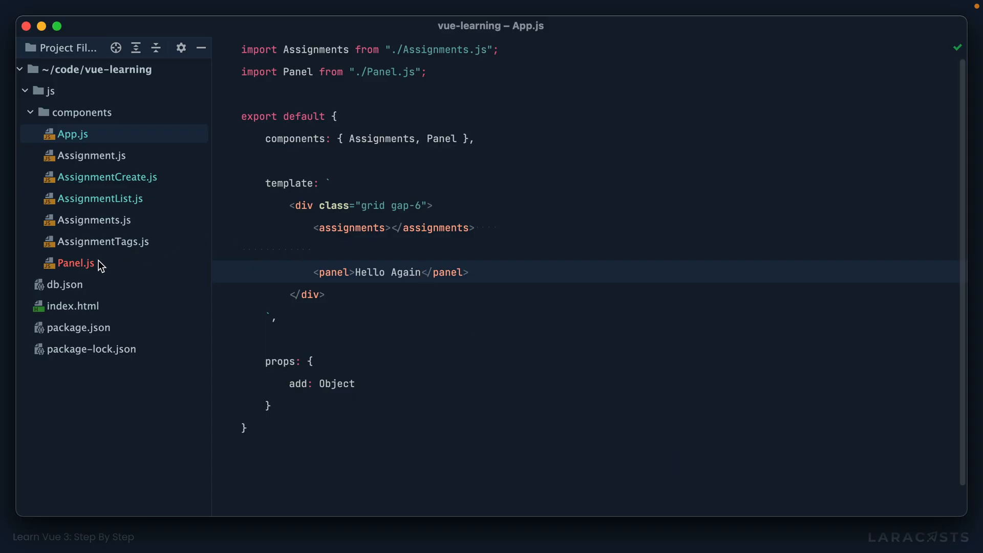
Add a default slot below the h2 in Panel.js and name the h2's slot heading
left_click(77, 263)
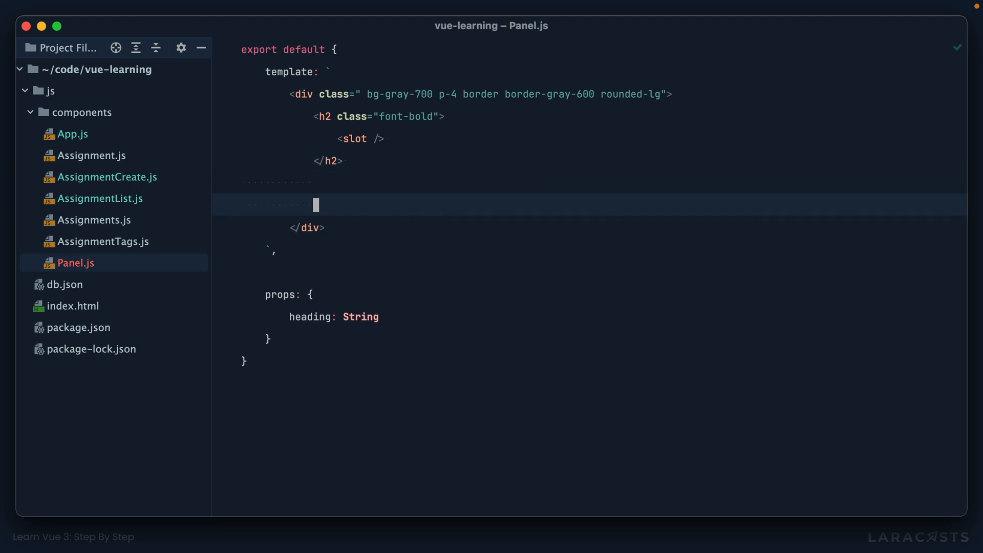
type("<slot />")
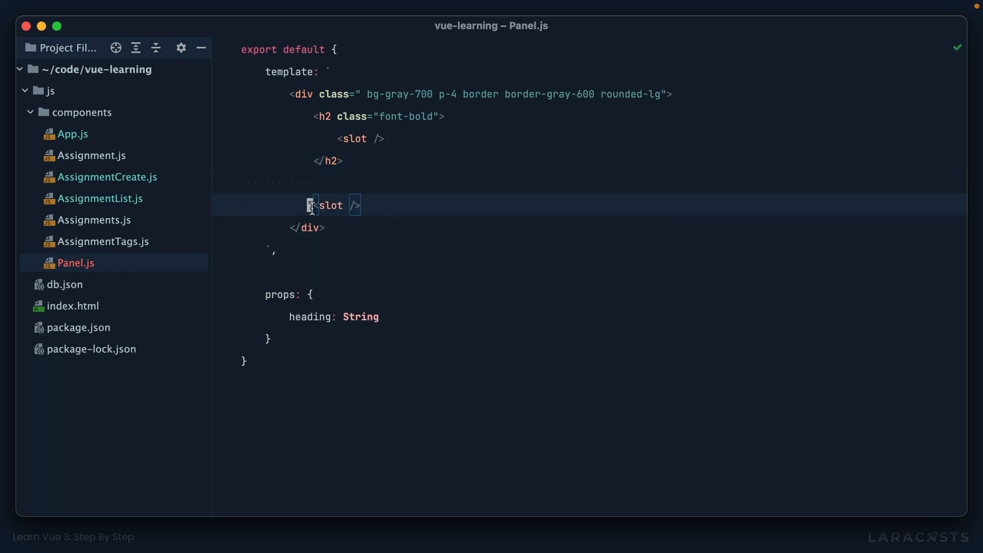
left_click(344, 138)
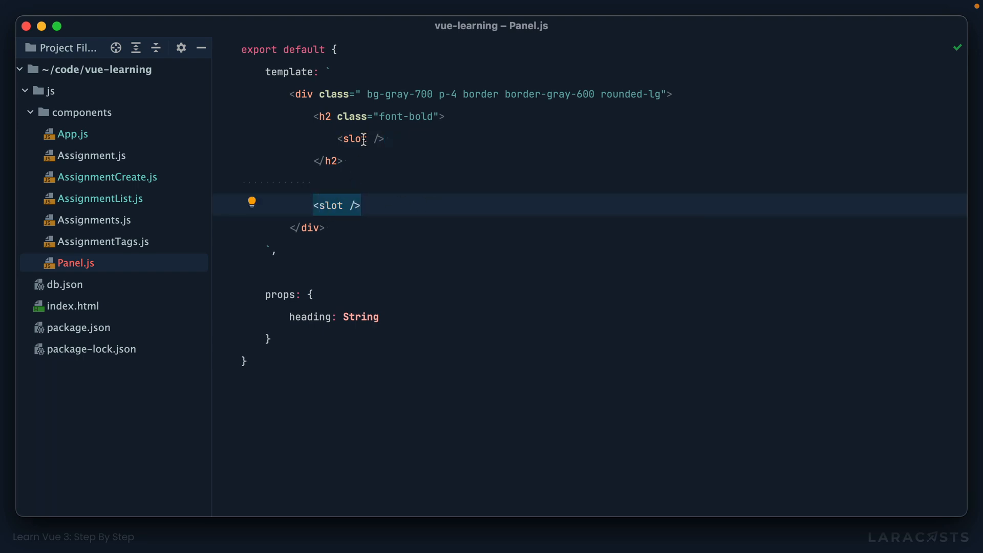
type("name=\"he")
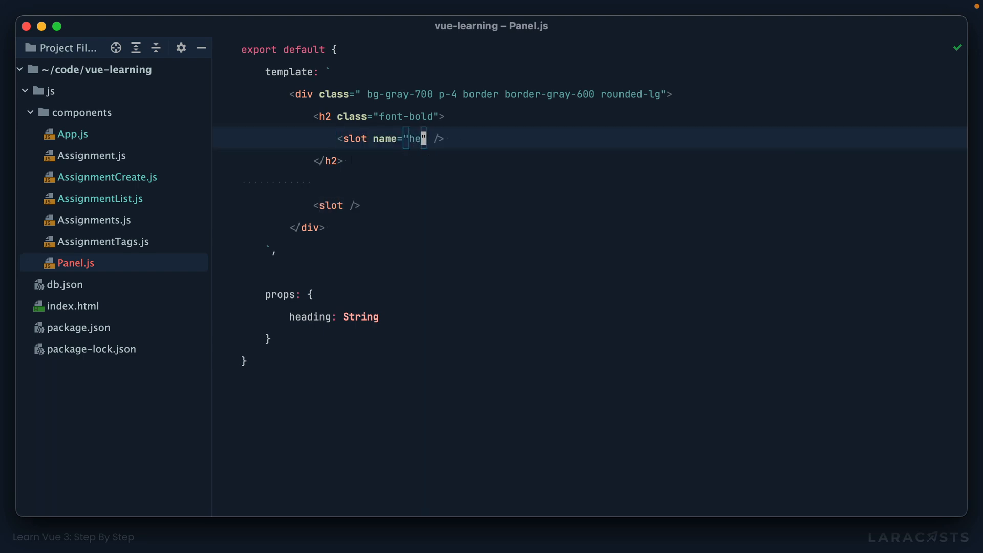
type("ading")
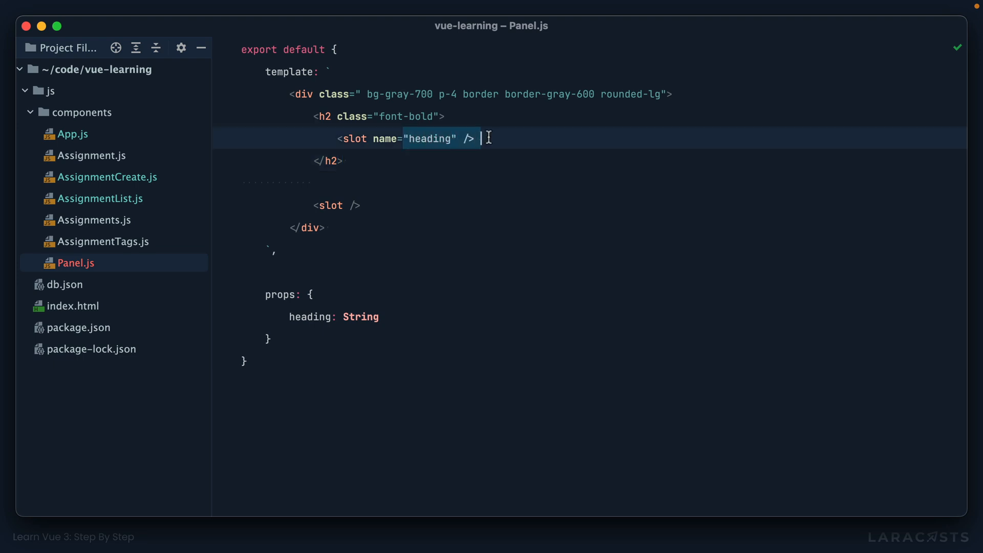
type("name=\"de\"")
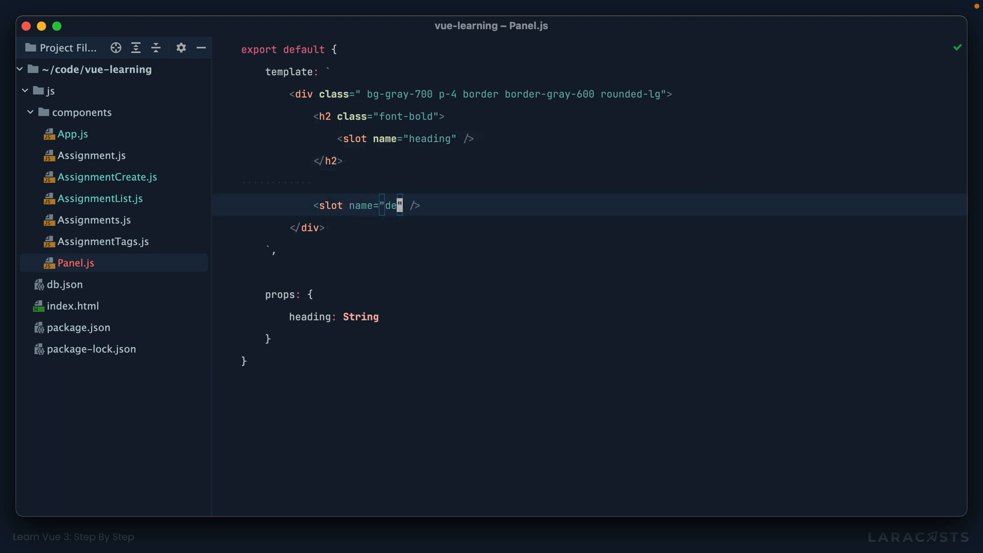
type("fault")
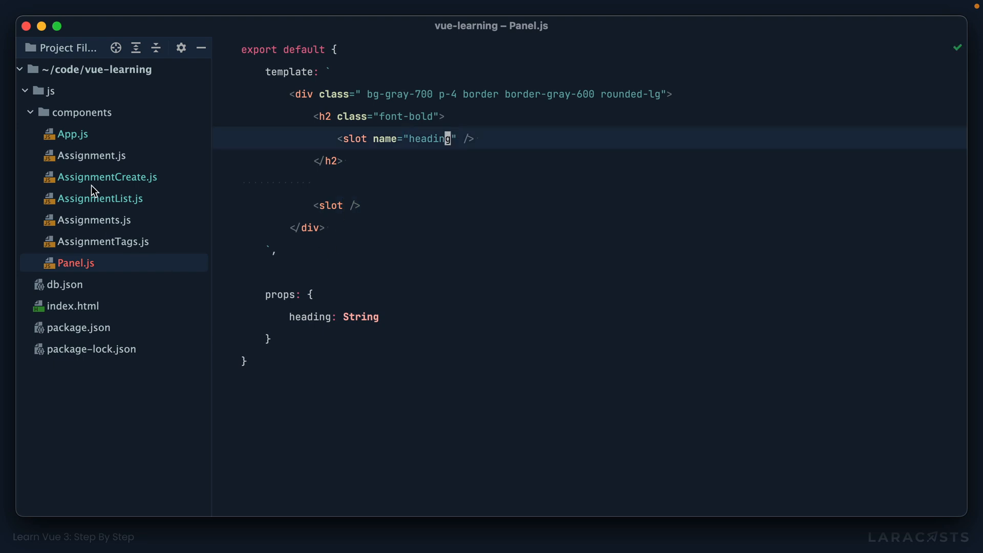
Put 'This is my default content.' between the panel tags in App.js
left_click(74, 133)
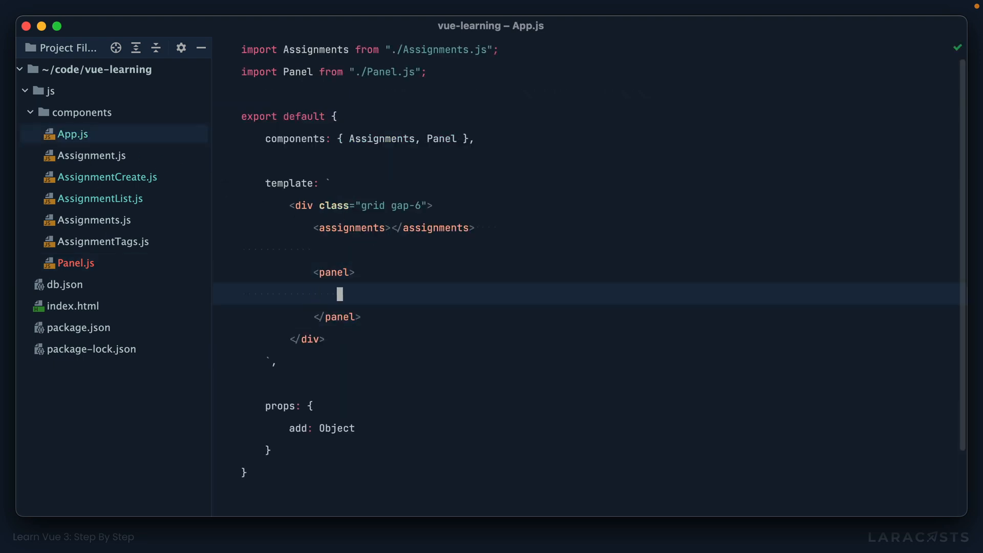
type("This is my default content.")
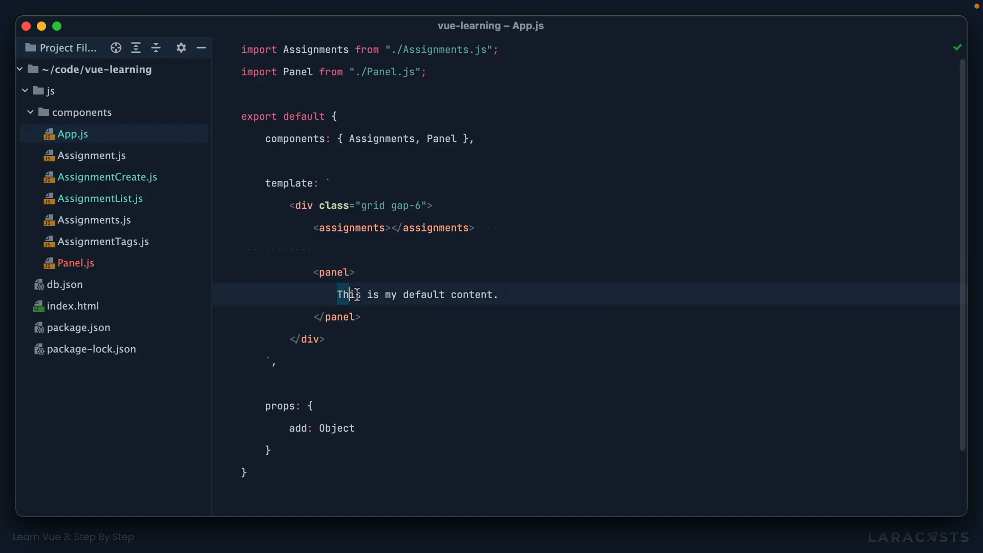
Wrap the content in <template v-slot:default> and add a <template v-slot:heading> with Hi There
key("Delete")
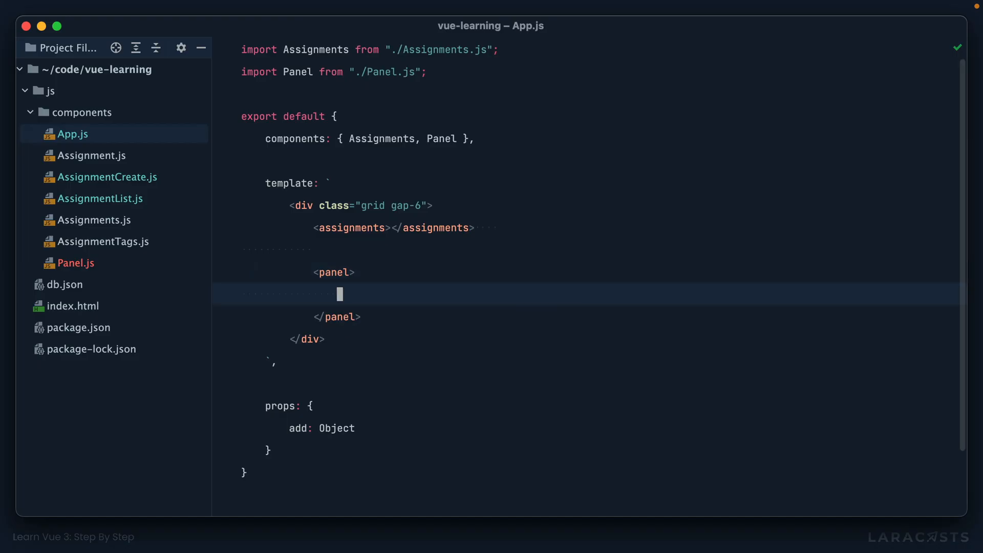
type("<template>")
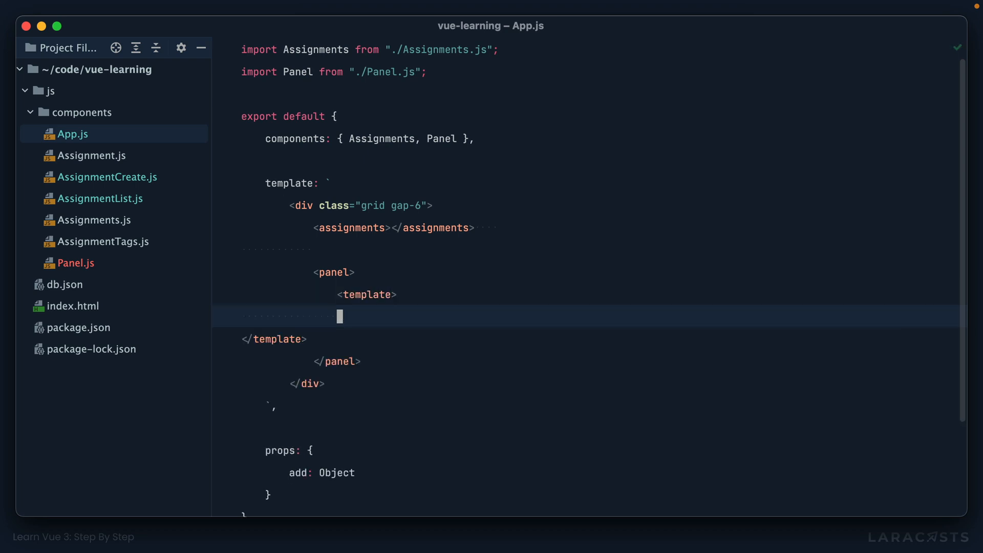
type("This is my default content.")
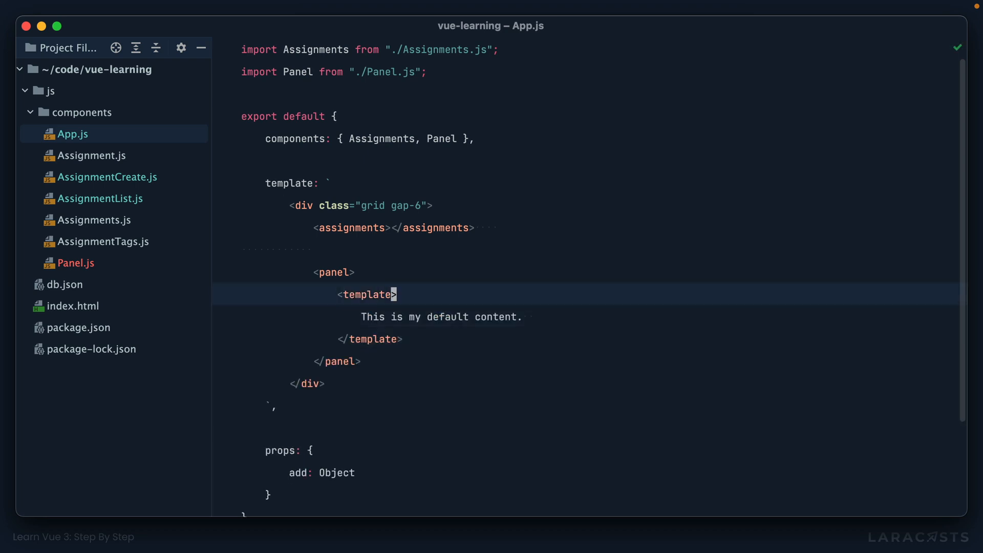
type("v-slot")
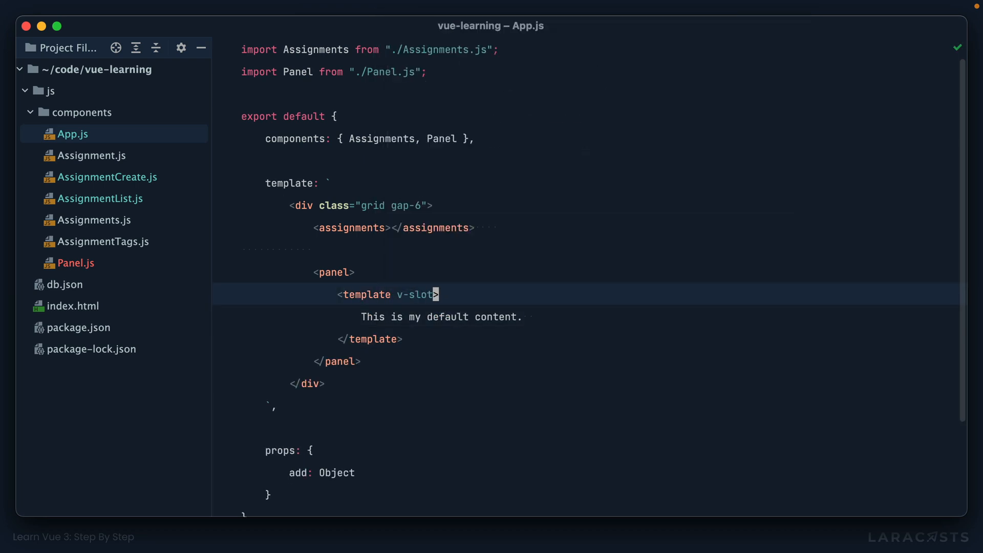
type(":")
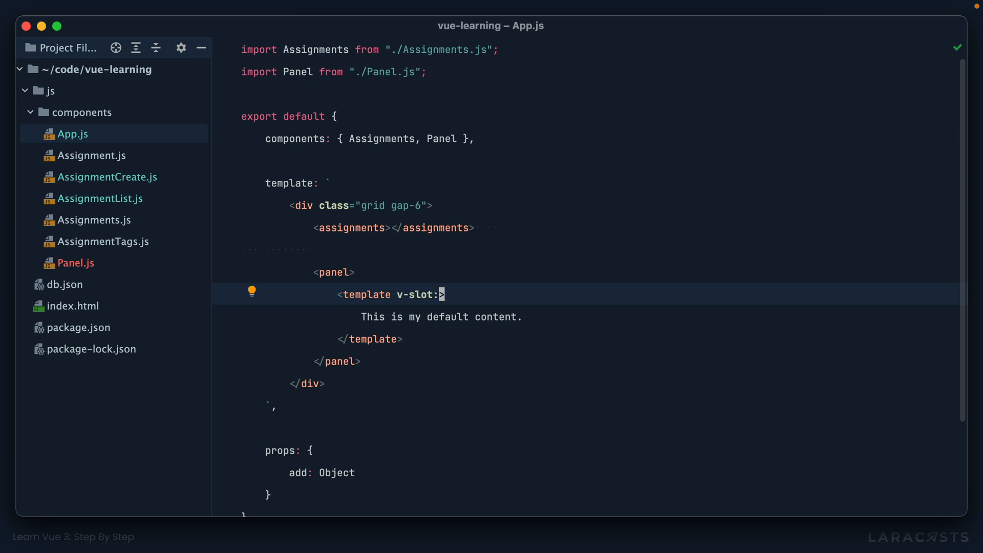
type("default")
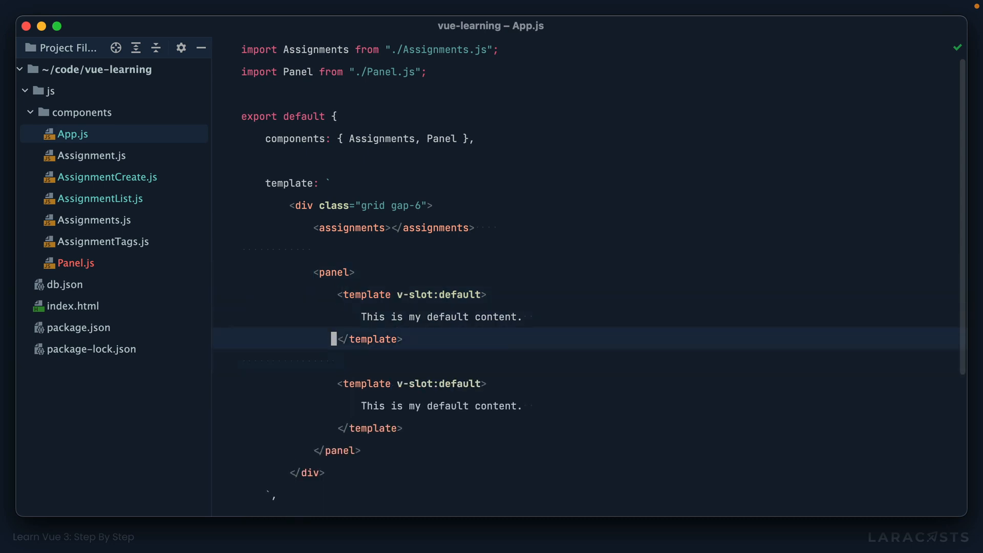
type("heading")
left_click(441, 316)
type("Hi There")
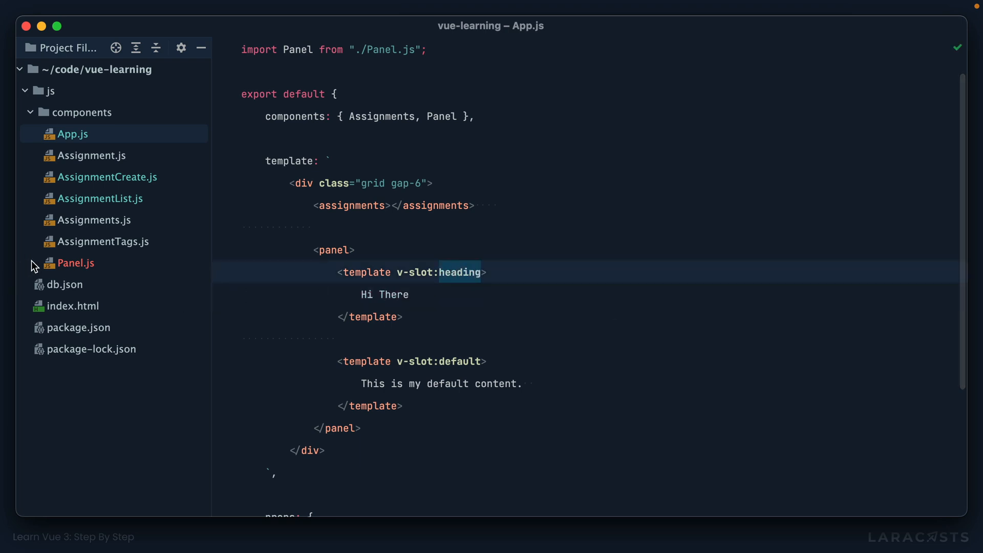
left_click(75, 263)
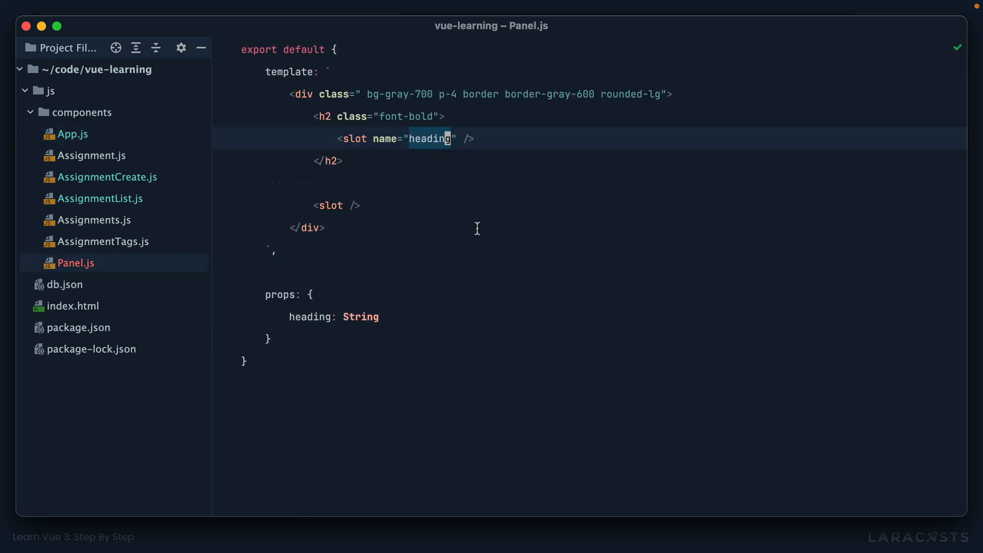
type("title")
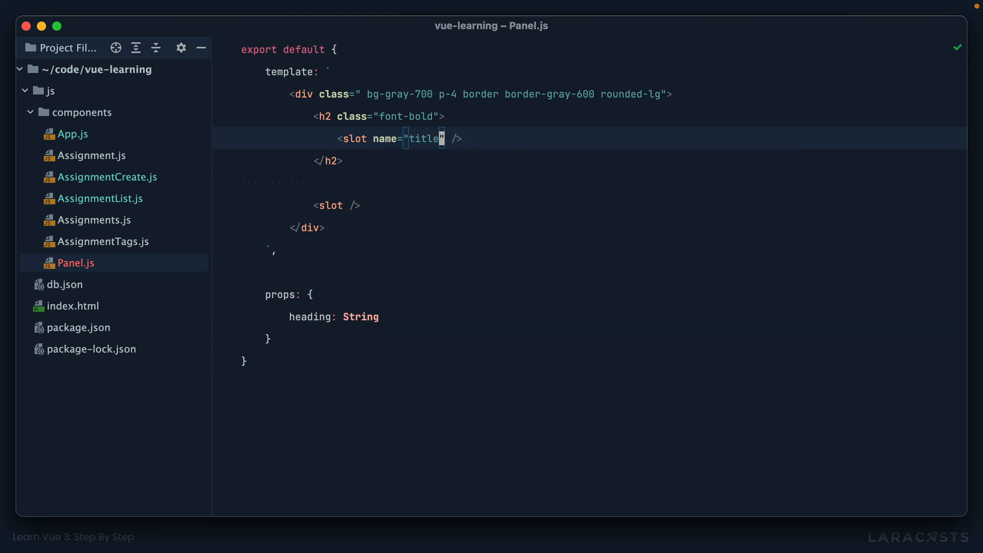
left_click(71, 133)
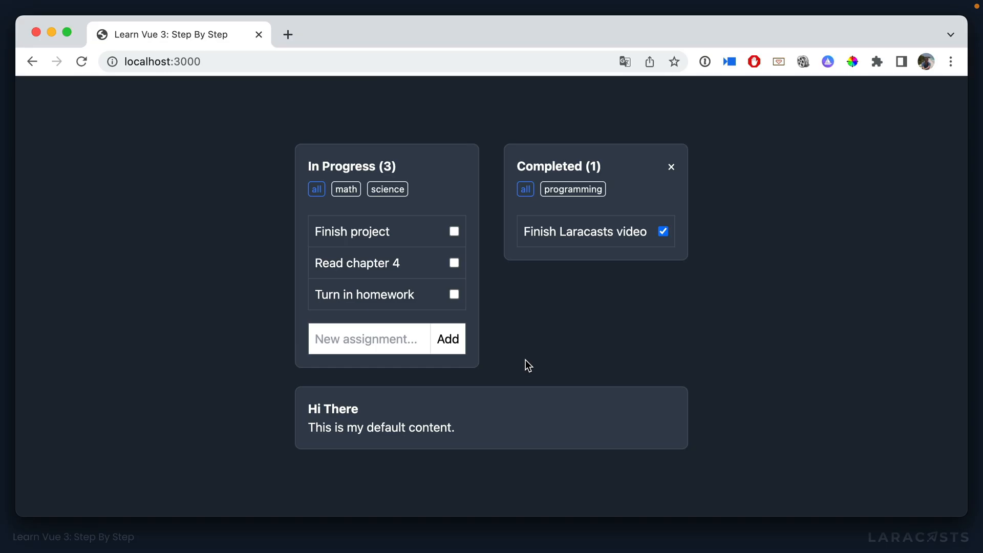
mouse_move(532, 352)
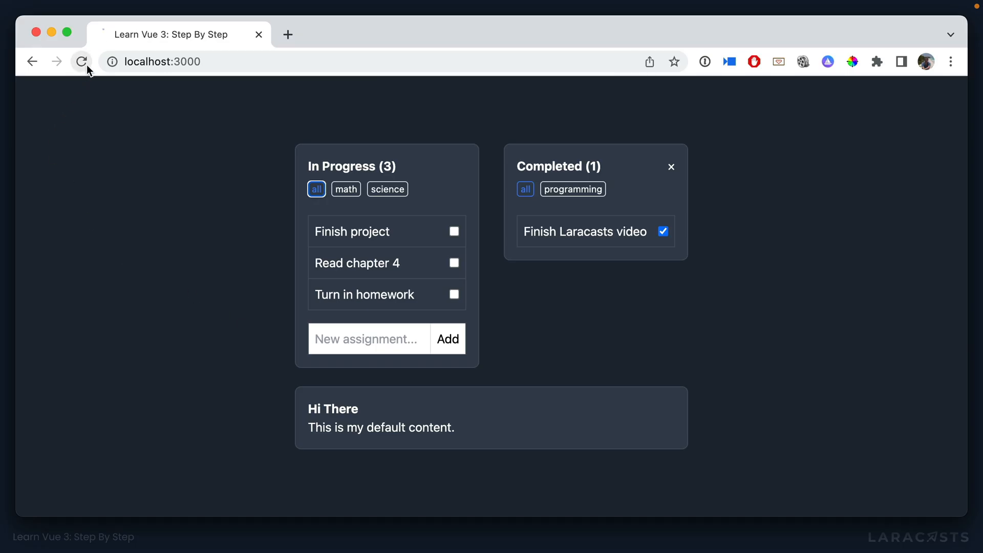
Reload the app in Chrome and expand the first panel's div in DevTools Elements
left_click(81, 61)
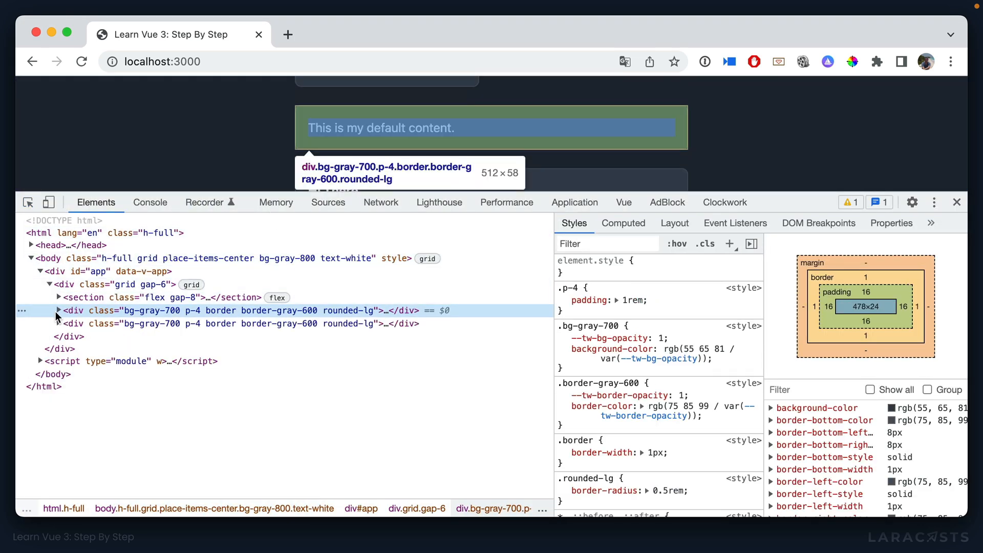
left_click(57, 310)
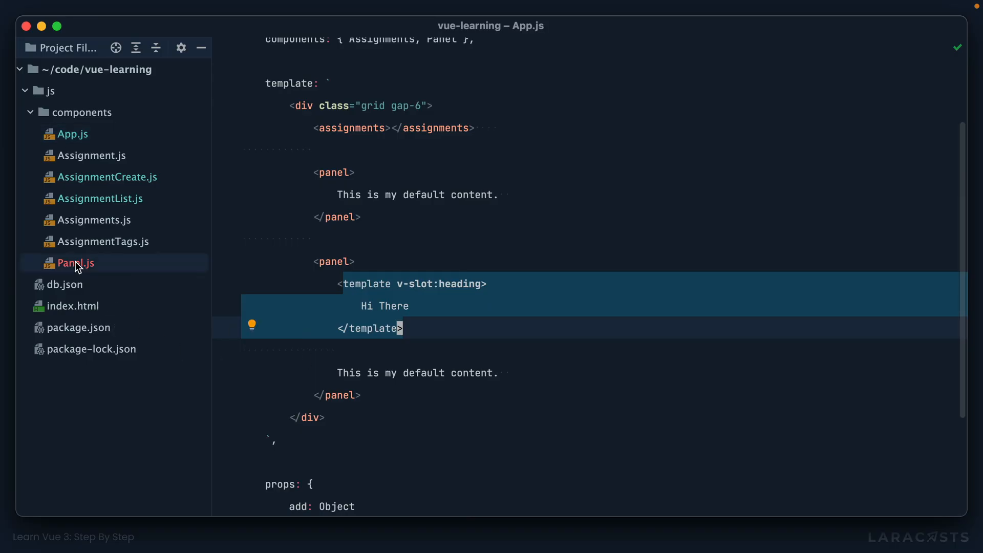
In Panel.js, add v-if="$slots.heading" to the h2 heading element
left_click(74, 263)
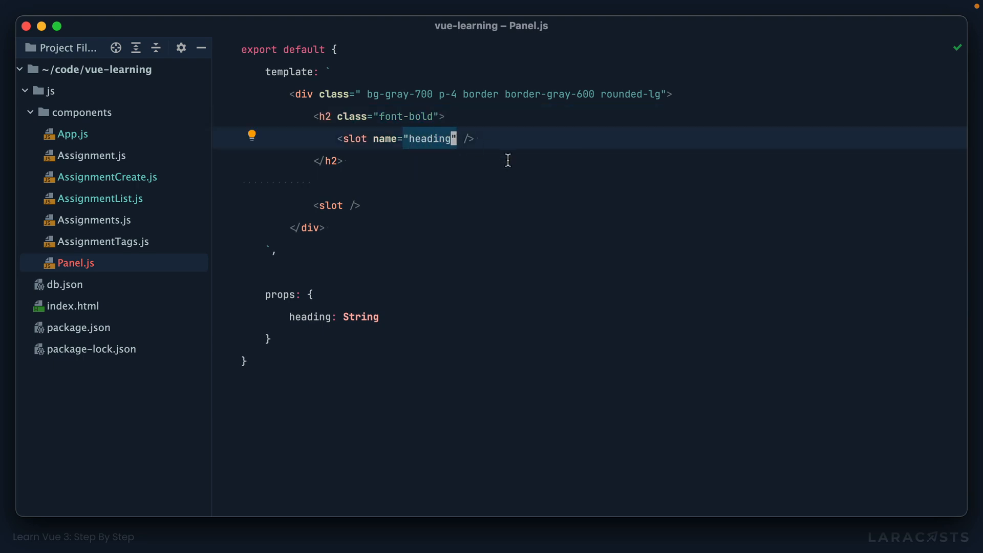
left_click(339, 115)
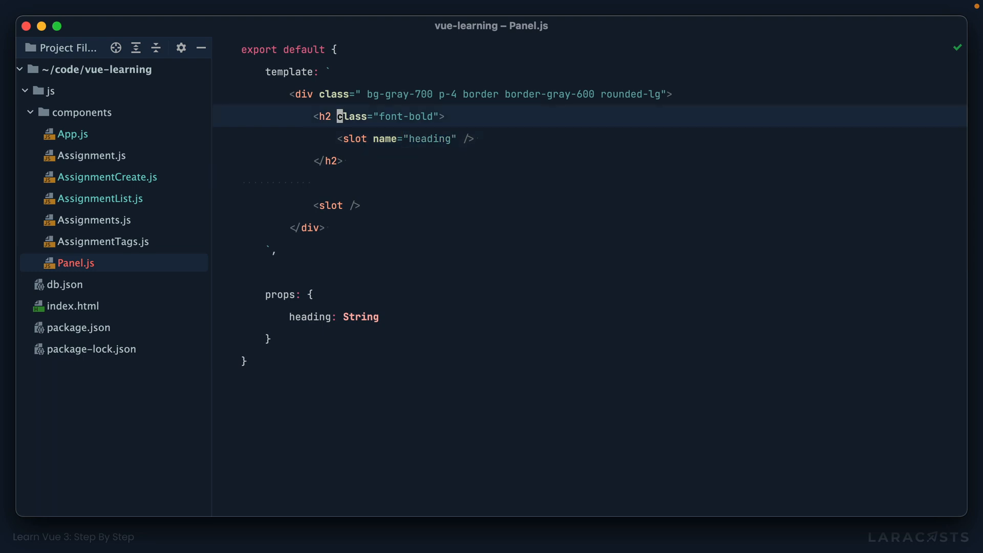
type("v-if=\"\"")
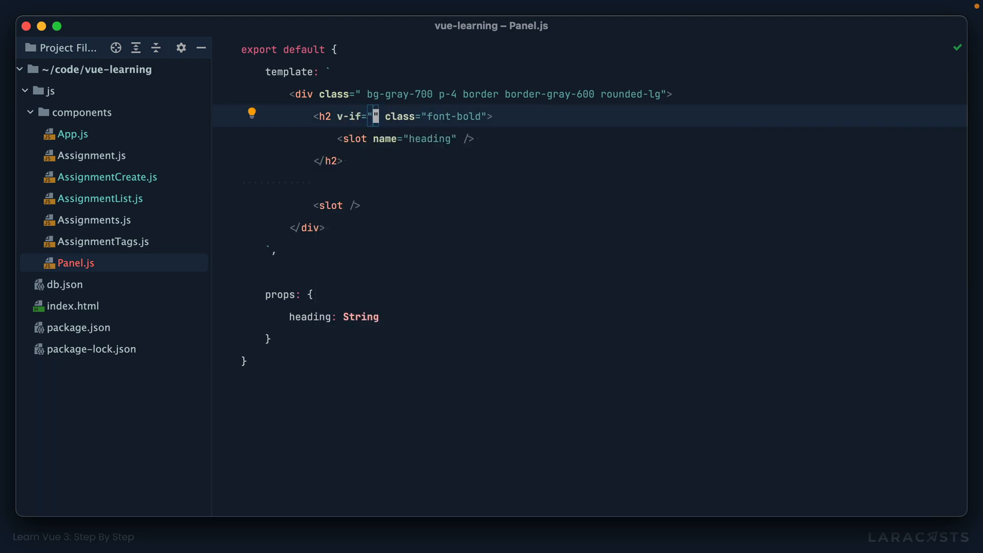
type("$slots")
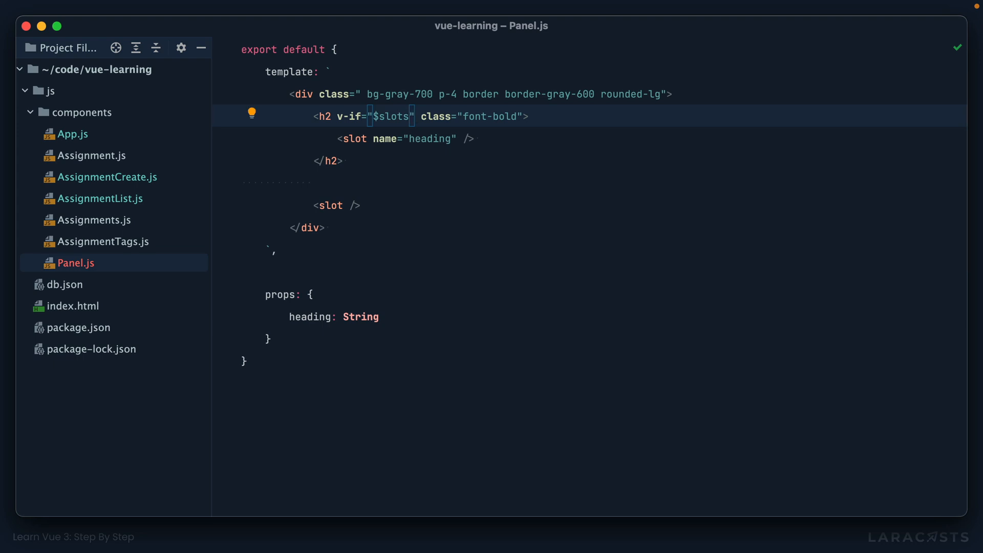
type(".heading")
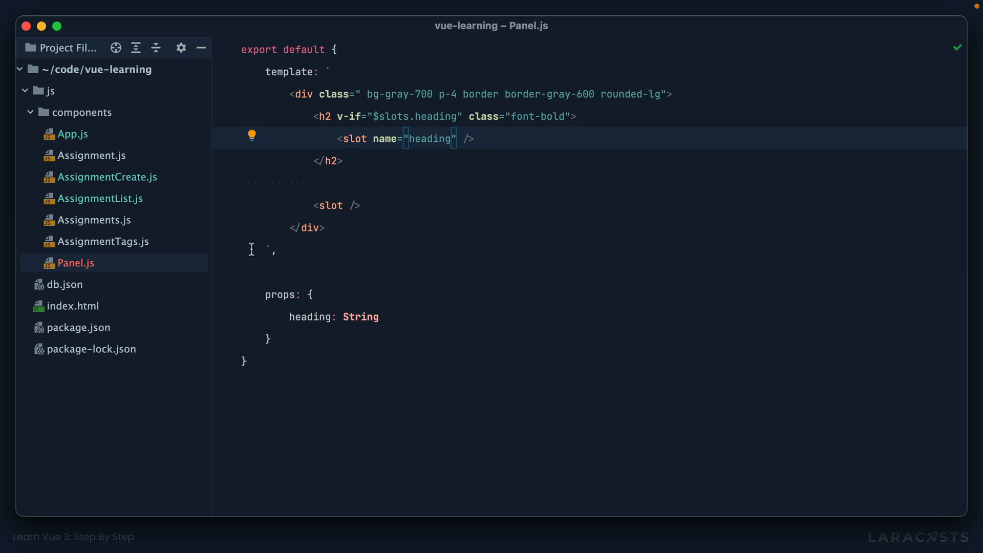
Check App.js's v-slot:heading template, then return to Panel.js
left_click(73, 133)
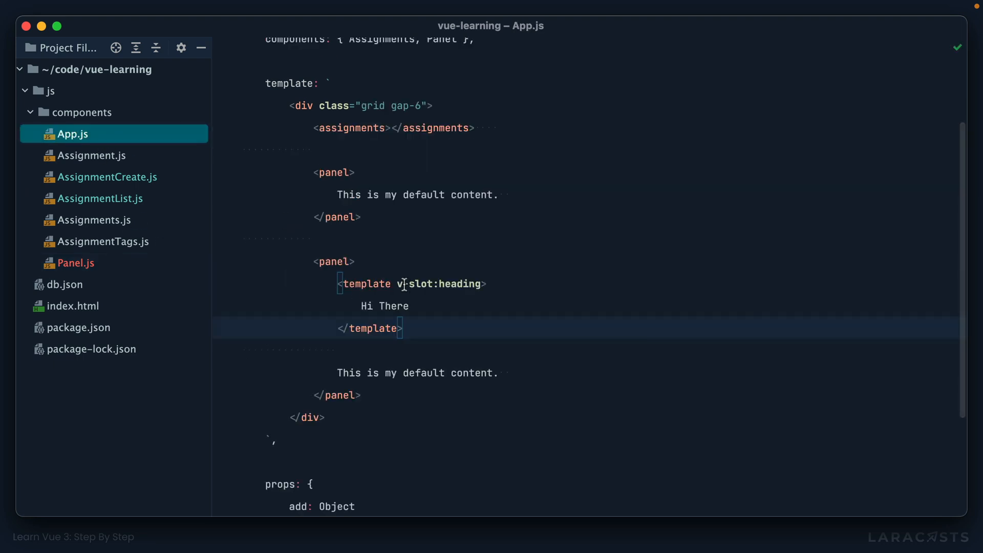
double_click(439, 283)
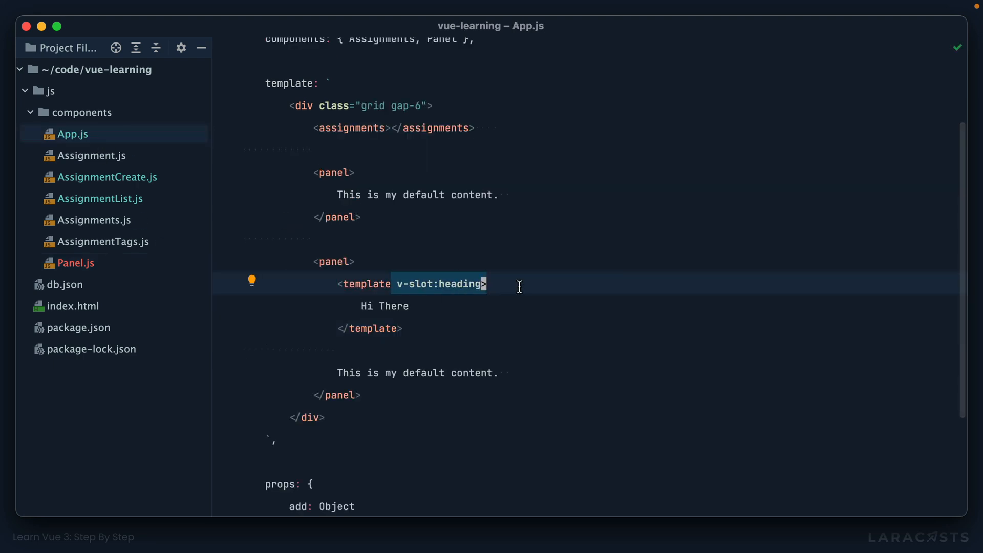
mouse_move(72, 263)
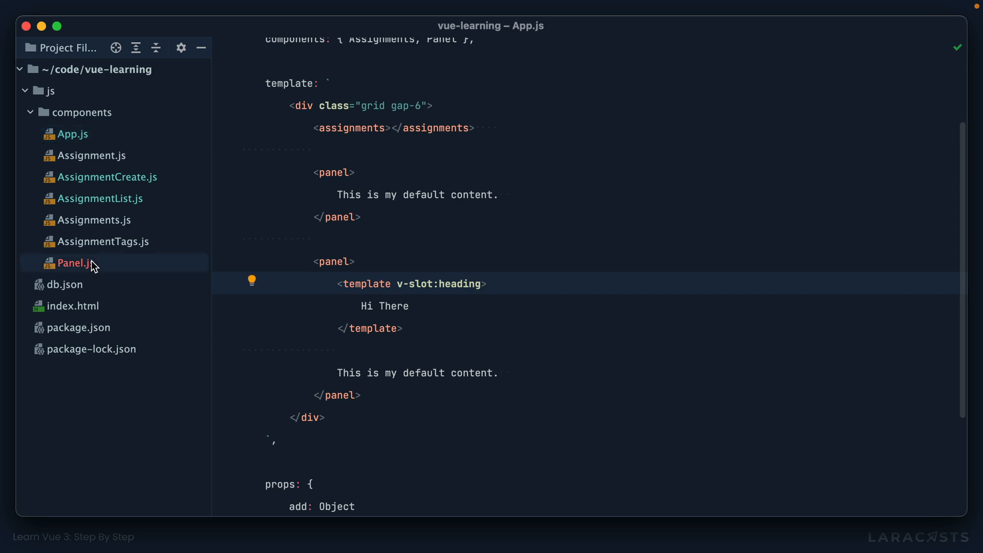
left_click(74, 263)
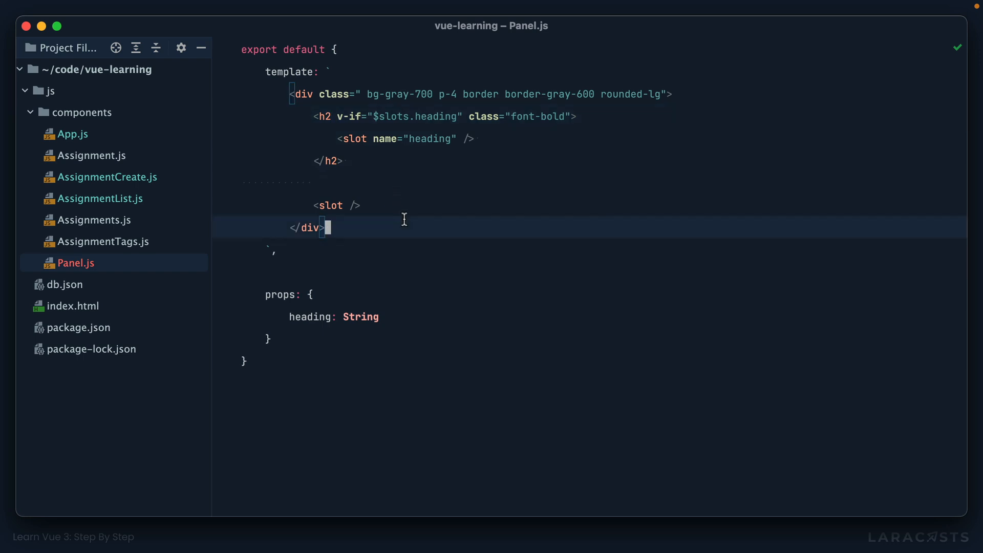
Add a footer slot wrapped in <footer v-if="$slots.footer"> and review the panels in App.js
type("slot name=\"footer\"></slot>")
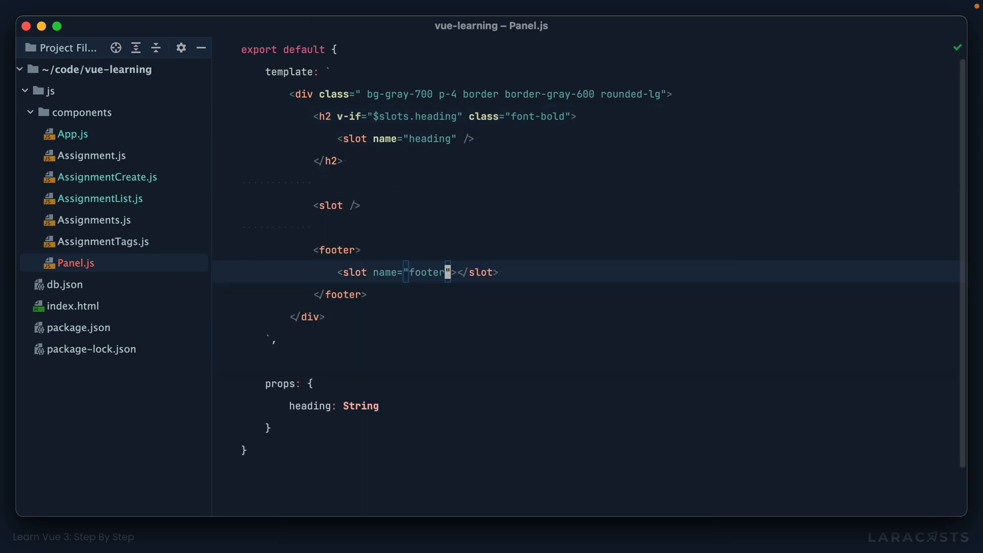
type("v-if=\"$")
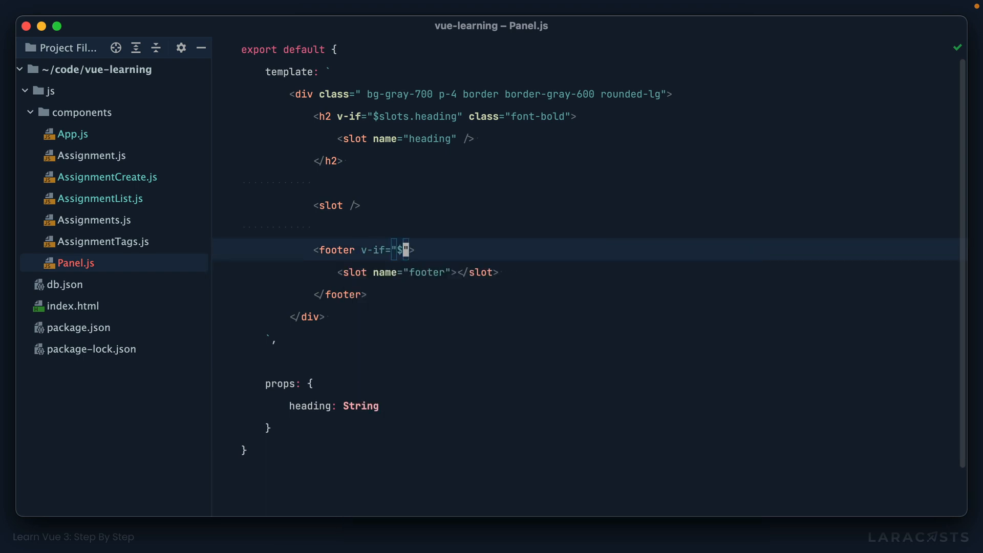
type("slots.footer")
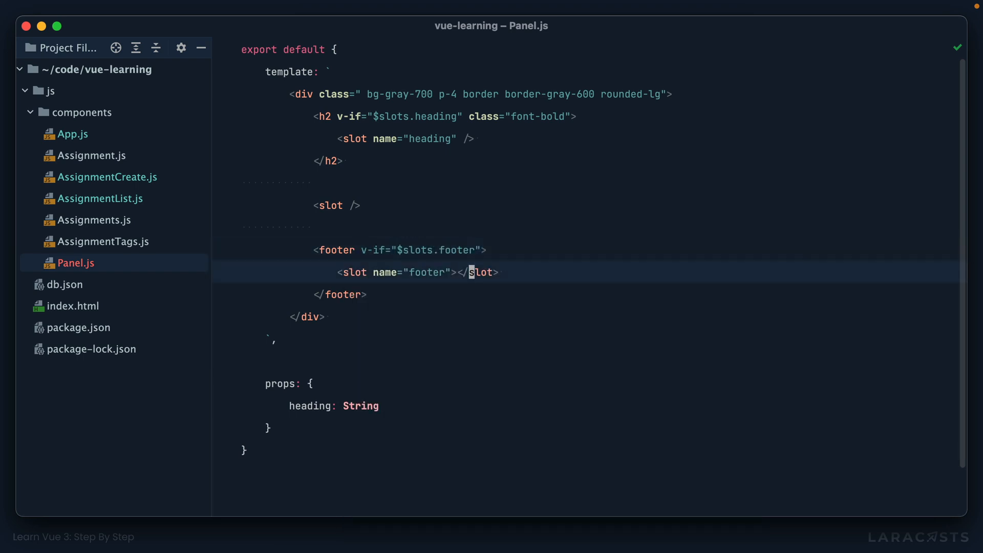
mouse_move(543, 342)
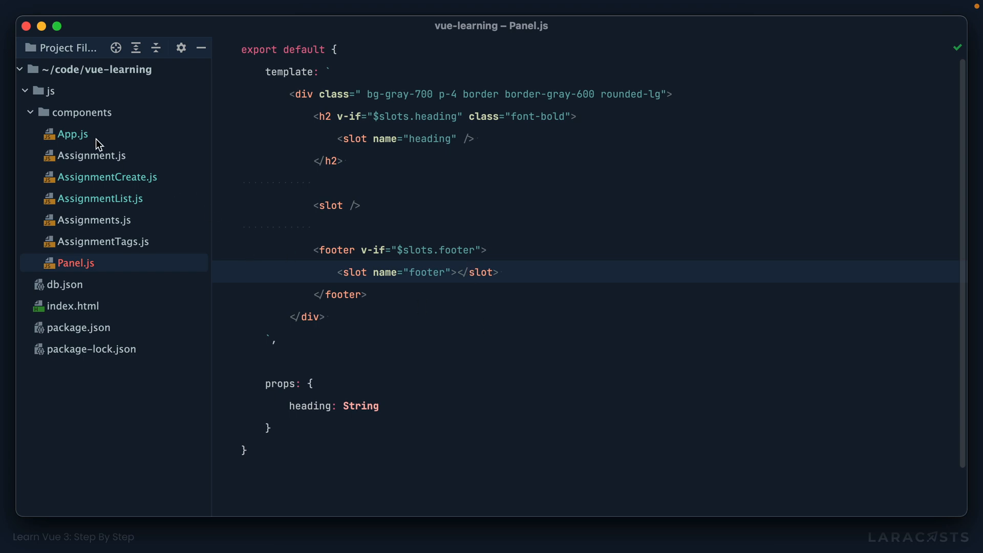
left_click(72, 133)
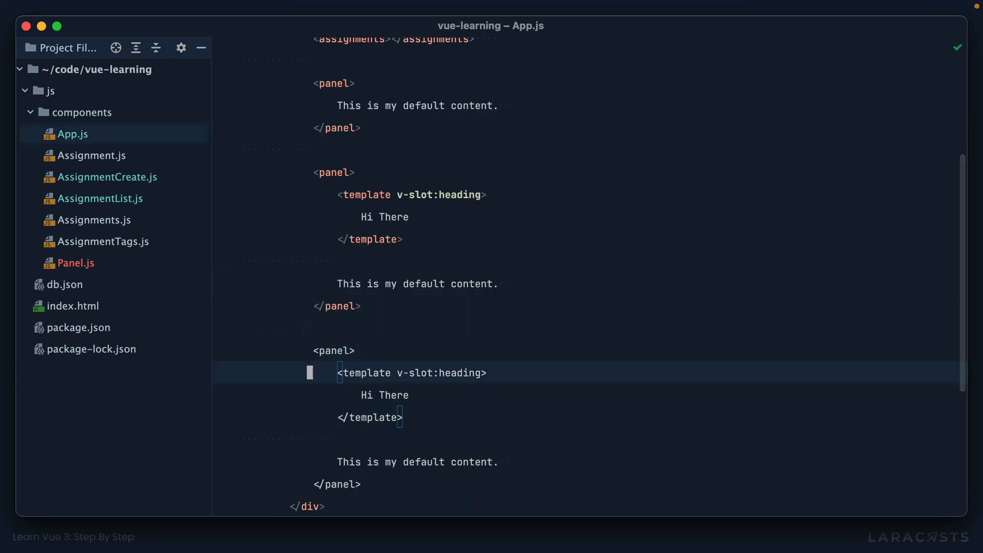
scroll("down", 3)
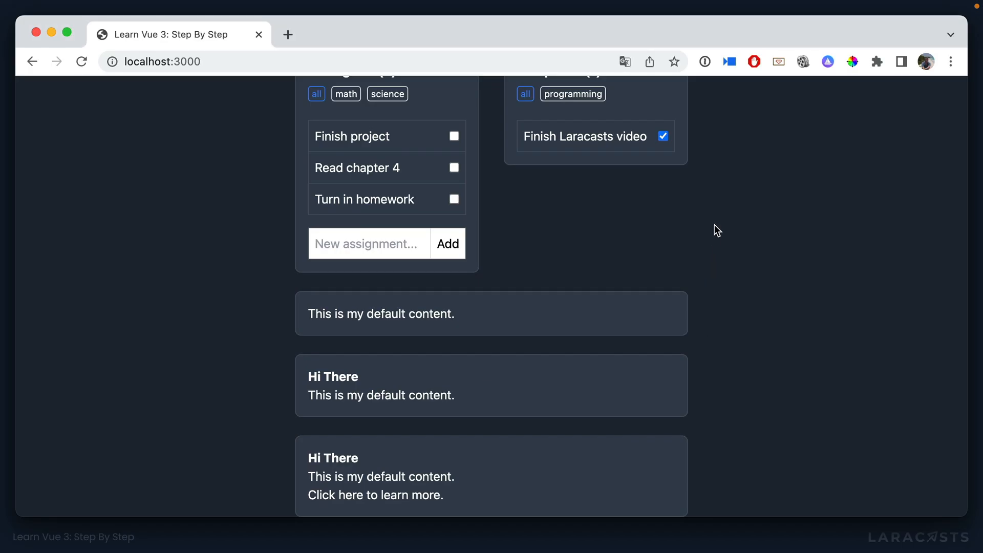
mouse_move(157, 286)
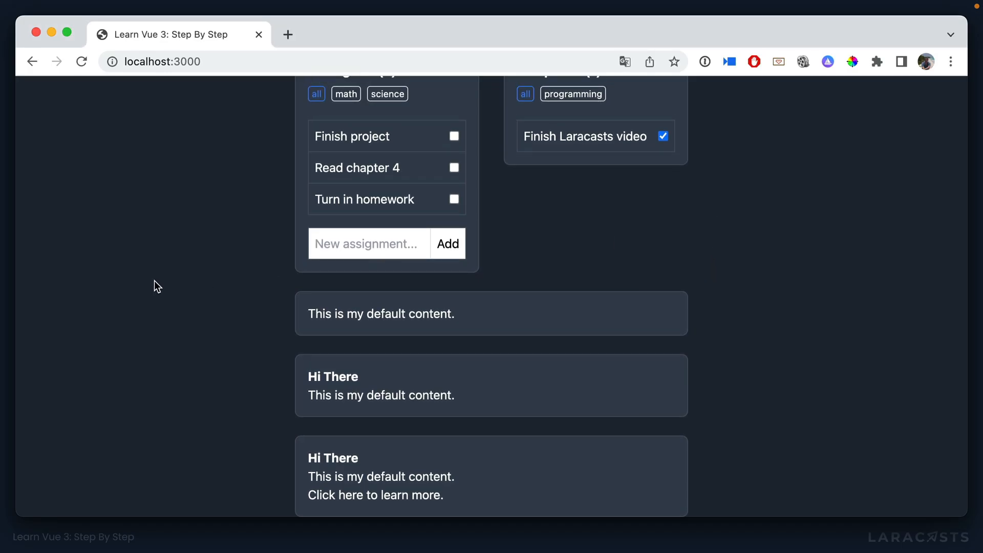
In DevTools, trial classes border-t mt-4 pt-4 border-gray-600 on the footer element
key("F12")
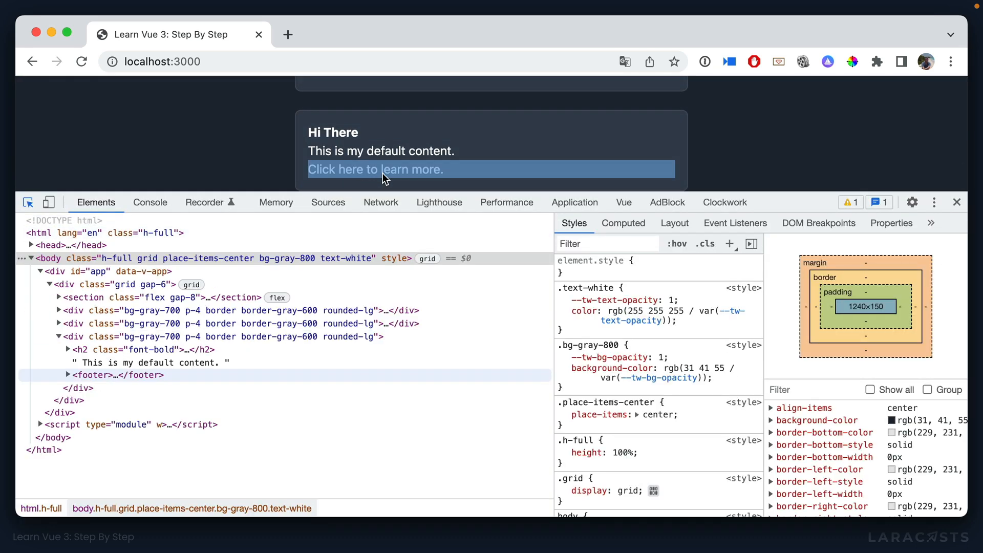
left_click(109, 375)
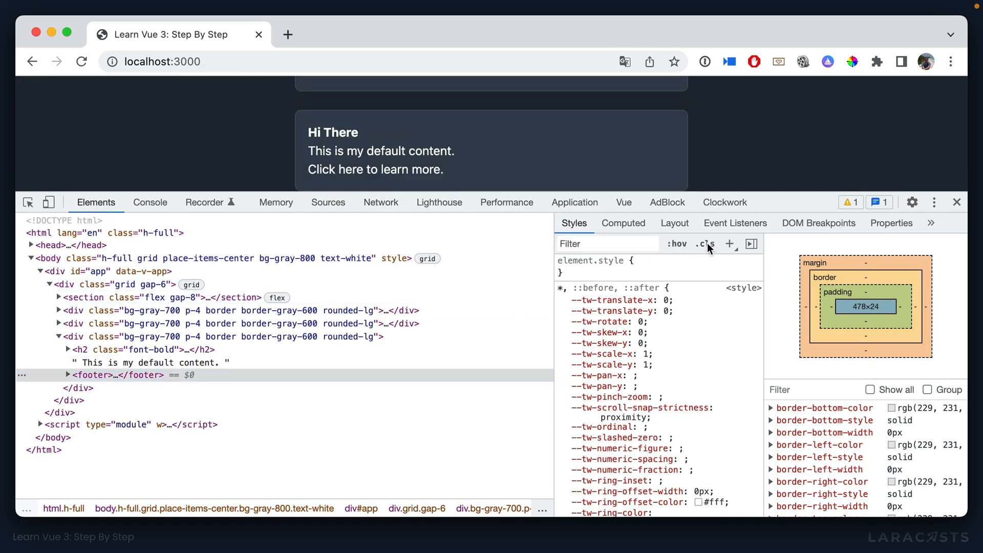
type("border")
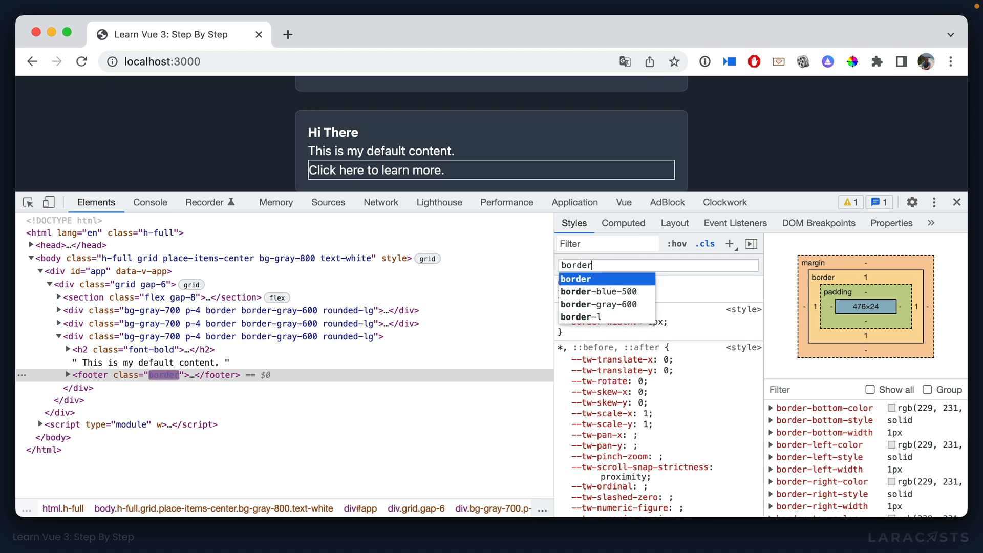
type("border-t")
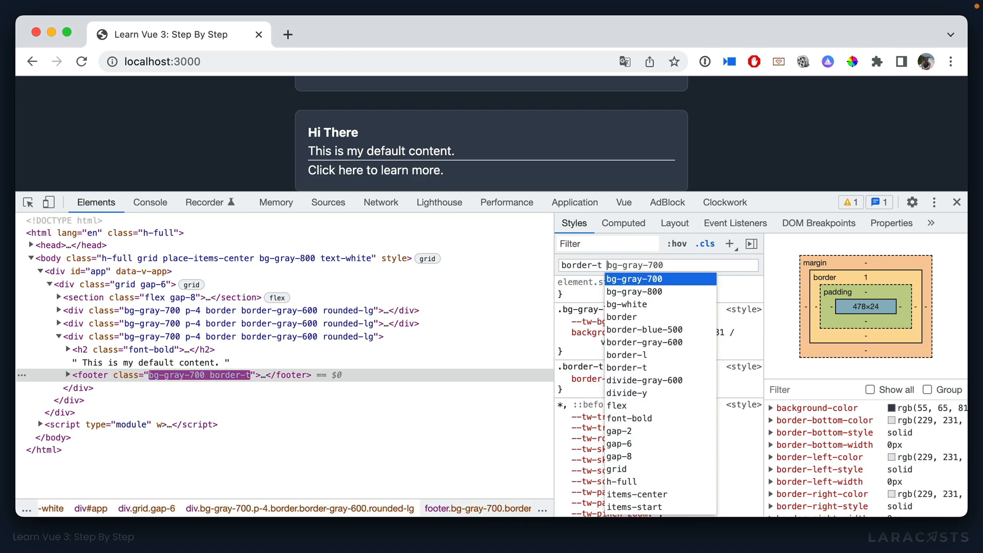
type("mt-4")
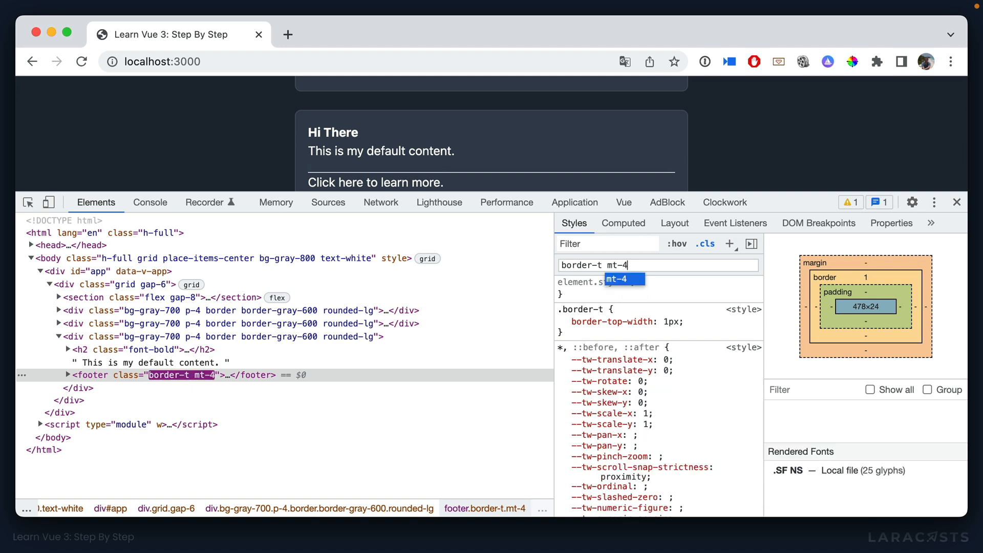
type("pt-4 bno")
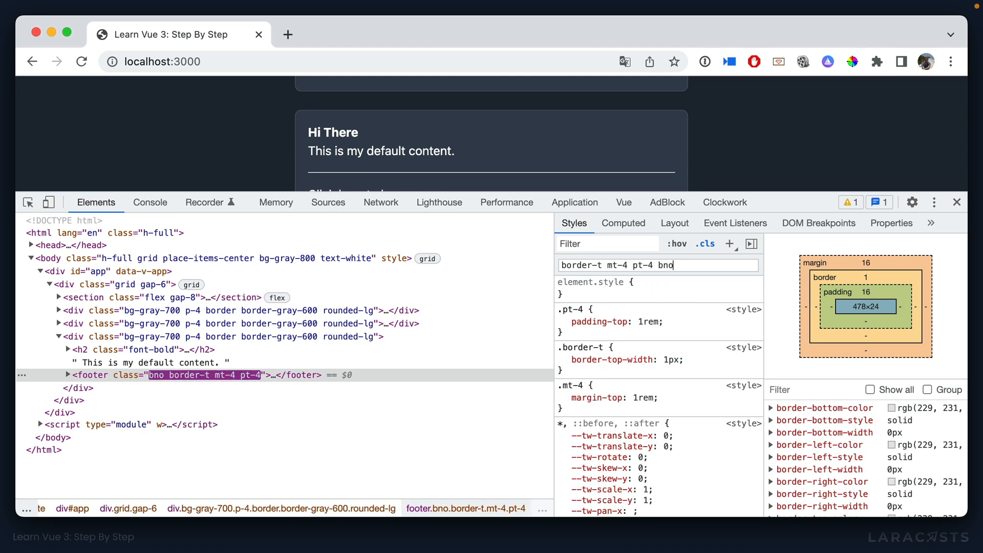
type("border-gray-600")
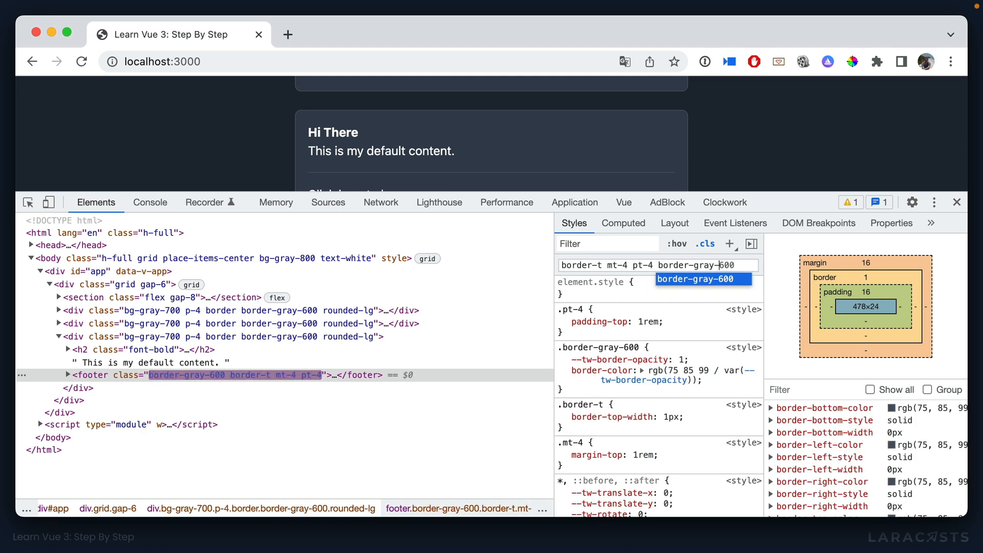
left_click(956, 202)
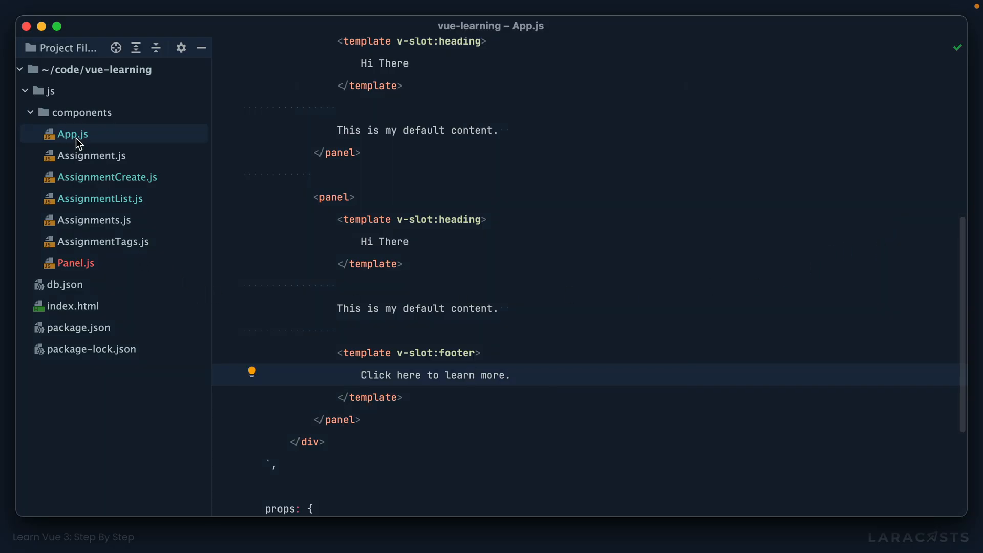
Give Panel.js's footer class="border-gray-600 border-t mt-4 pt-4"
left_click(74, 263)
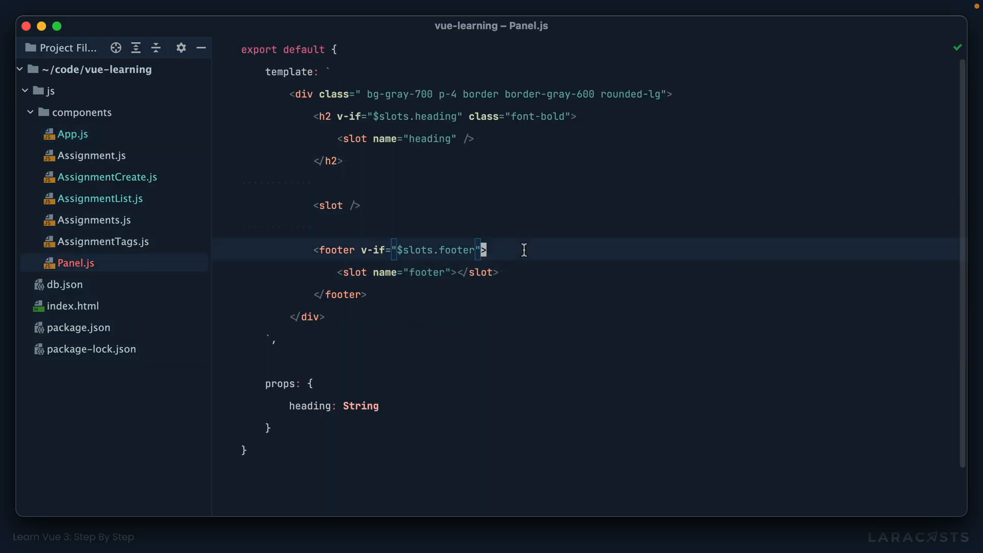
type("class=\"border-gray-600 border-t mt-4 pt-4\"")
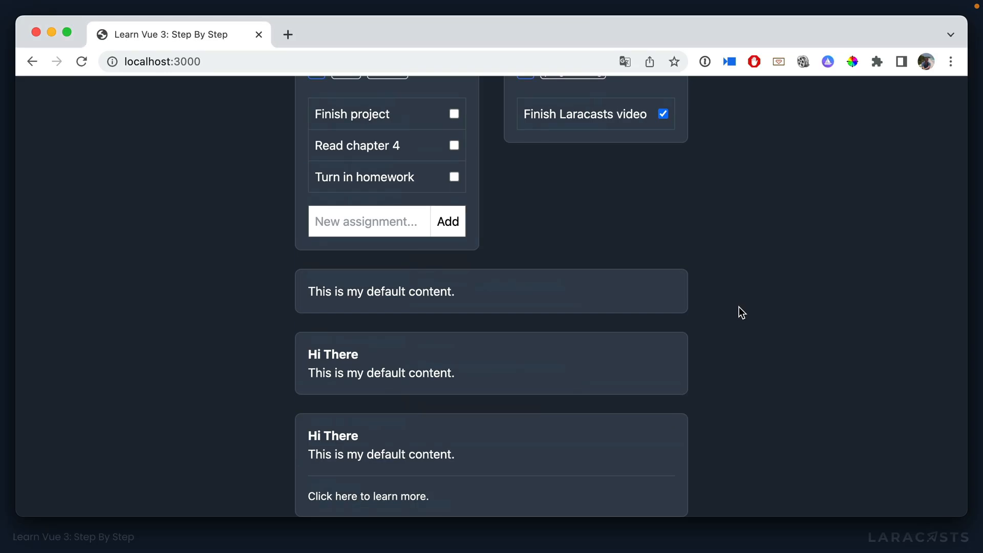
mouse_move(493, 442)
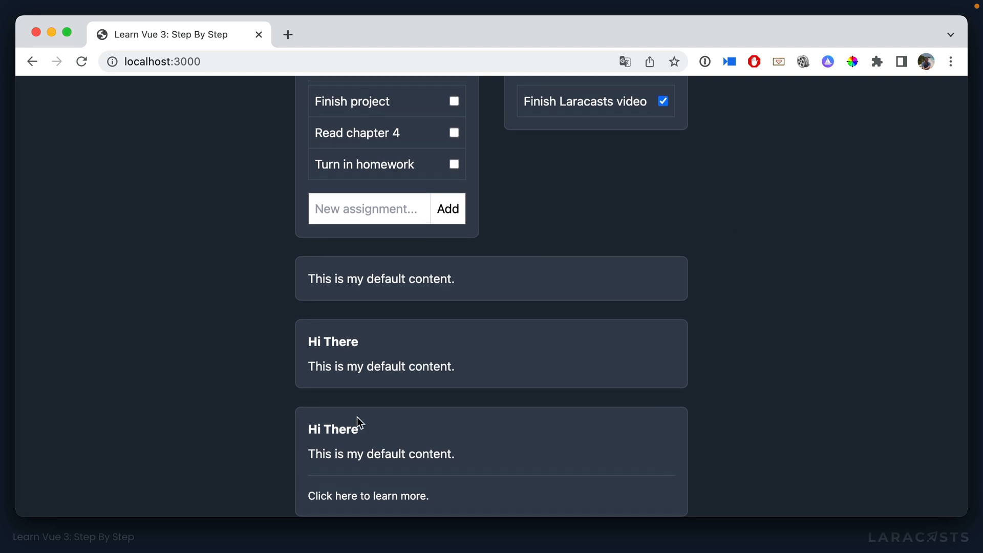
mouse_move(255, 449)
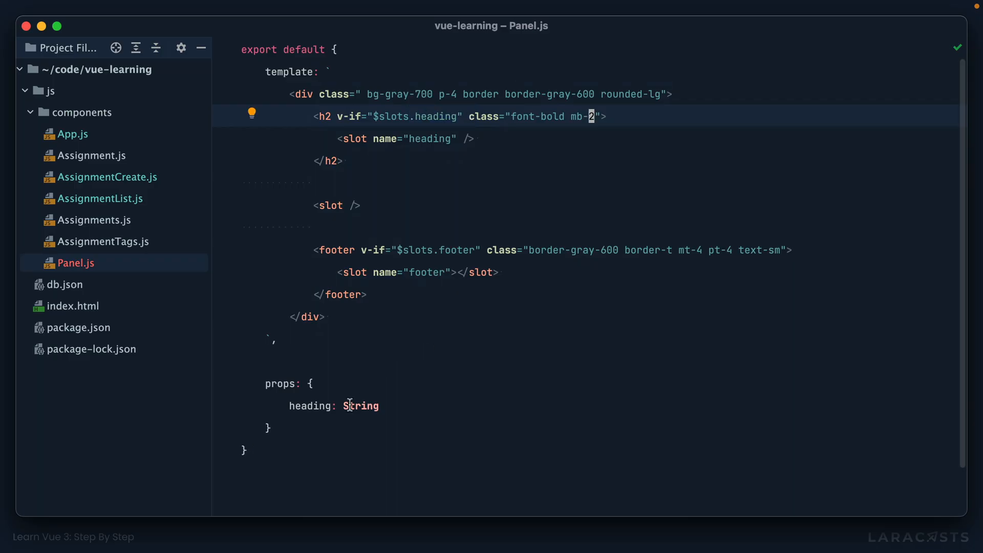
Replace the heading prop with theme: { type: String, default: 'dark' }
left_click(288, 406)
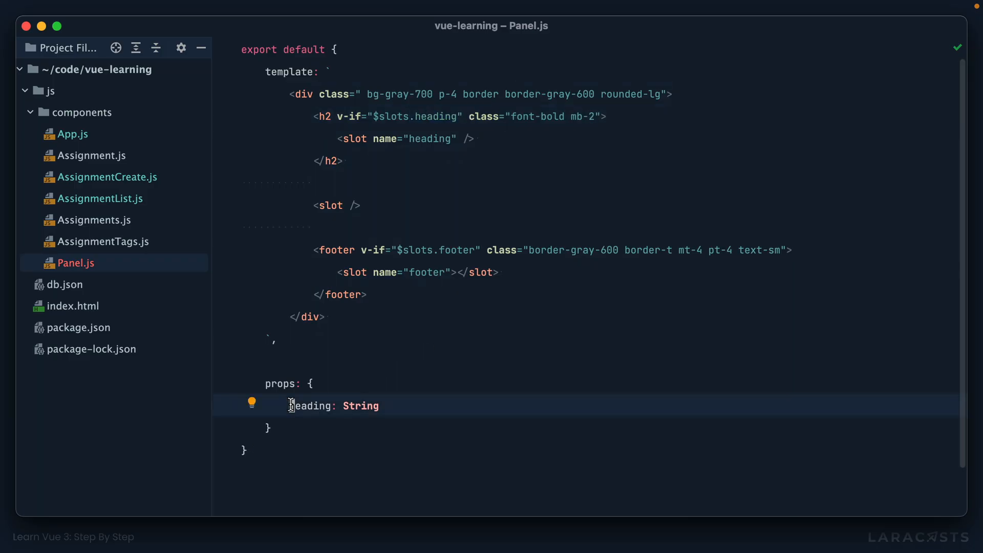
type("theme: { type")
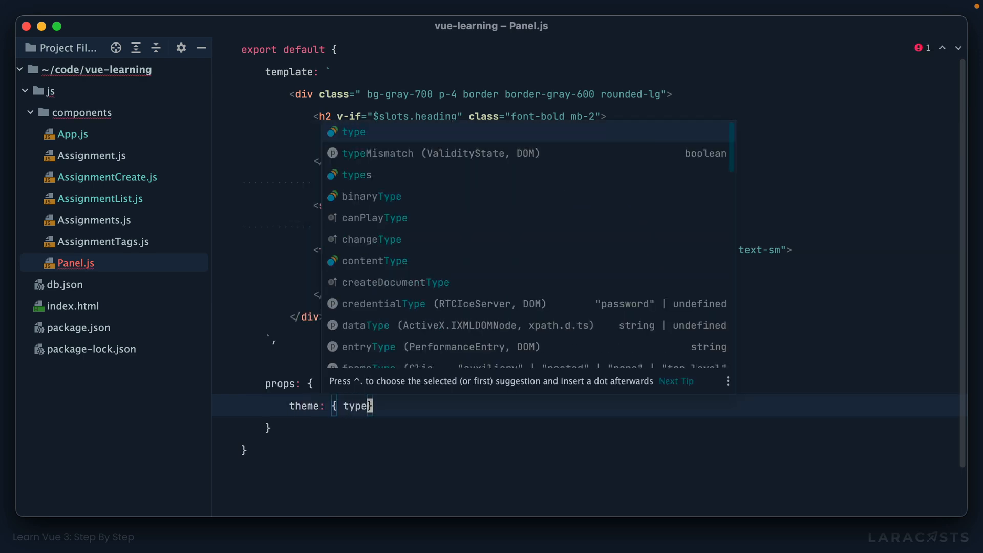
type("String, default: 'dark")
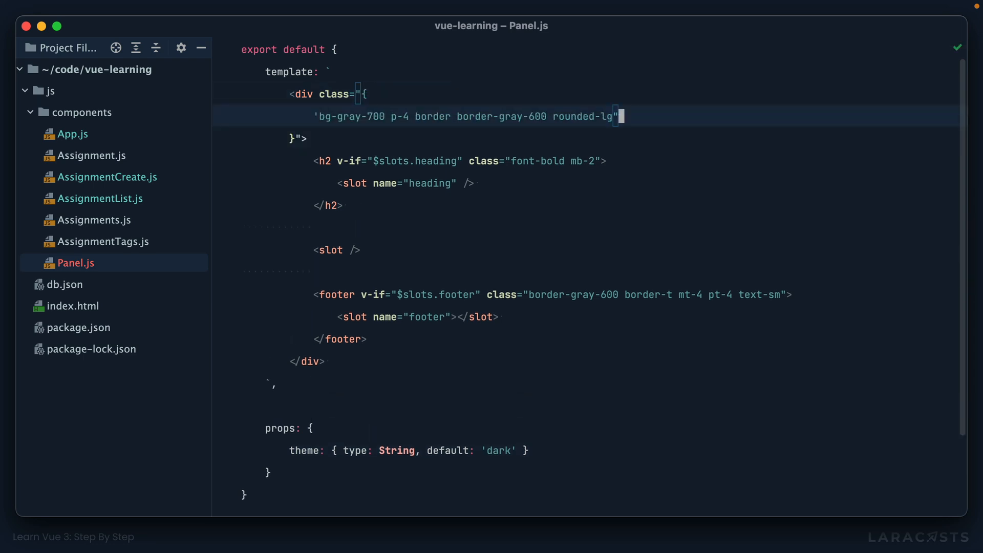
Convert the div class into an object with shared classes and theme-keyed bg-gray-700 / border-gray-600 entries
type(": true")
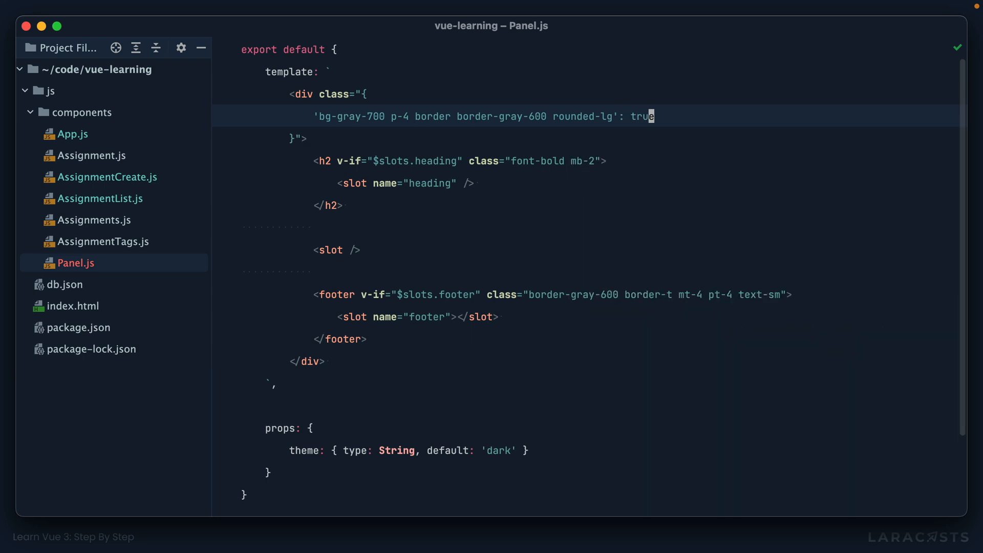
type(",")
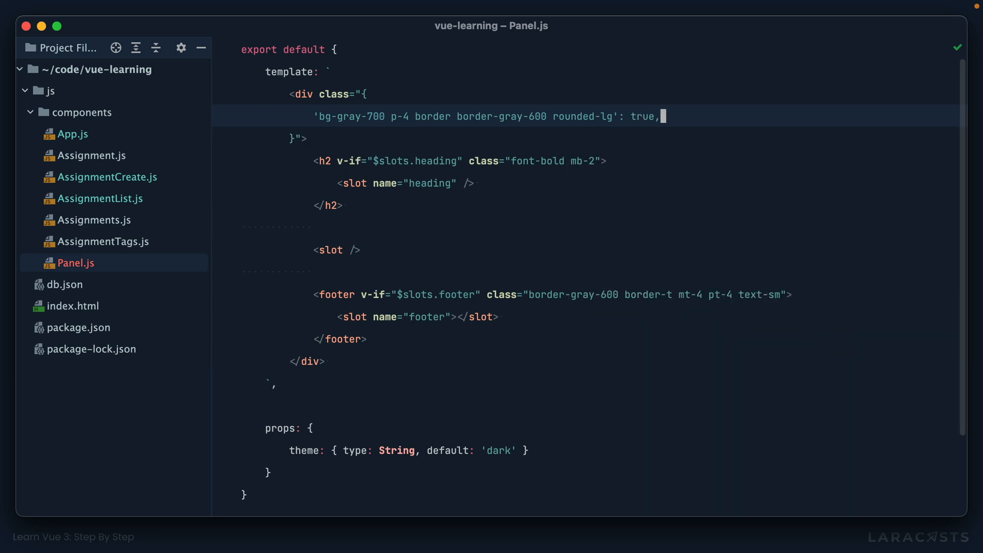
type("theme == 'dark'")
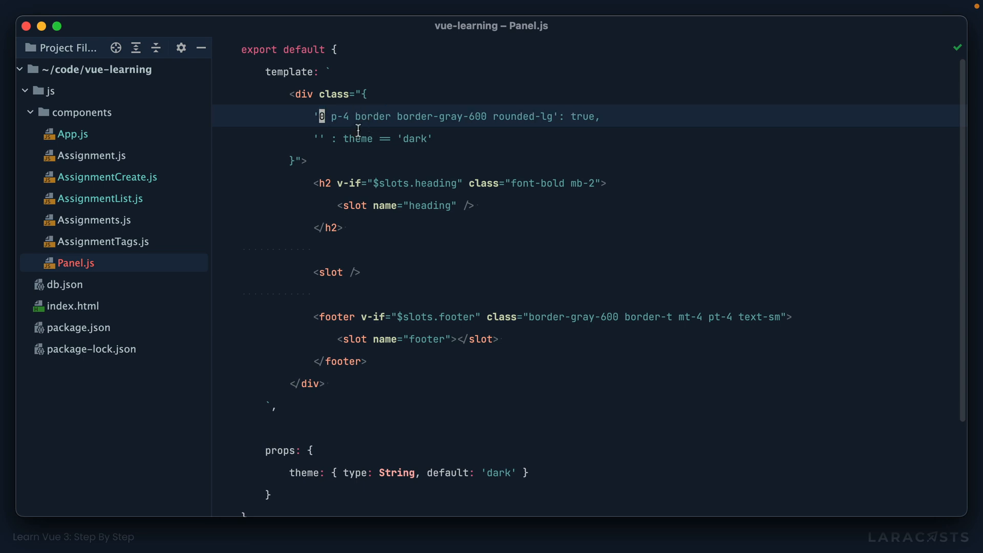
type("bg-gray-700")
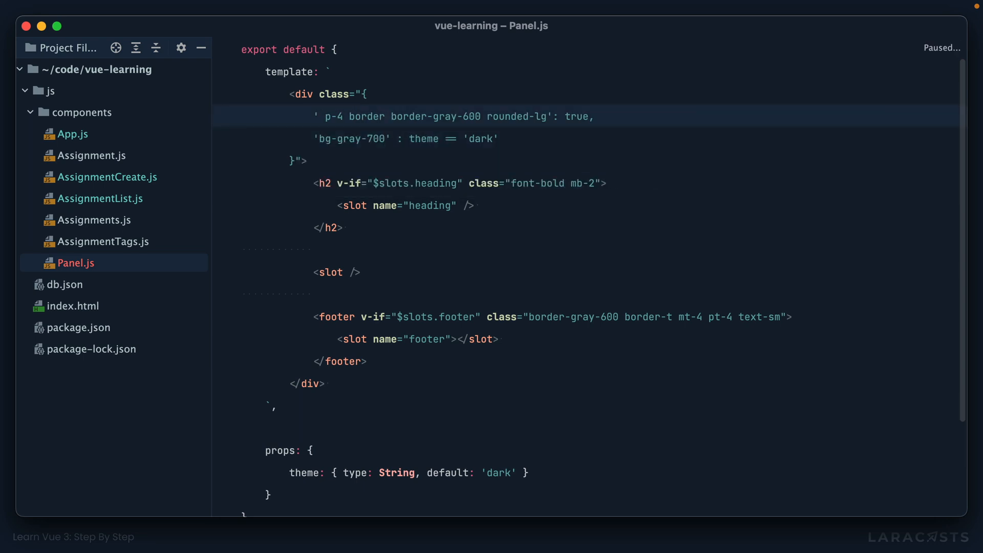
key("Backspace")
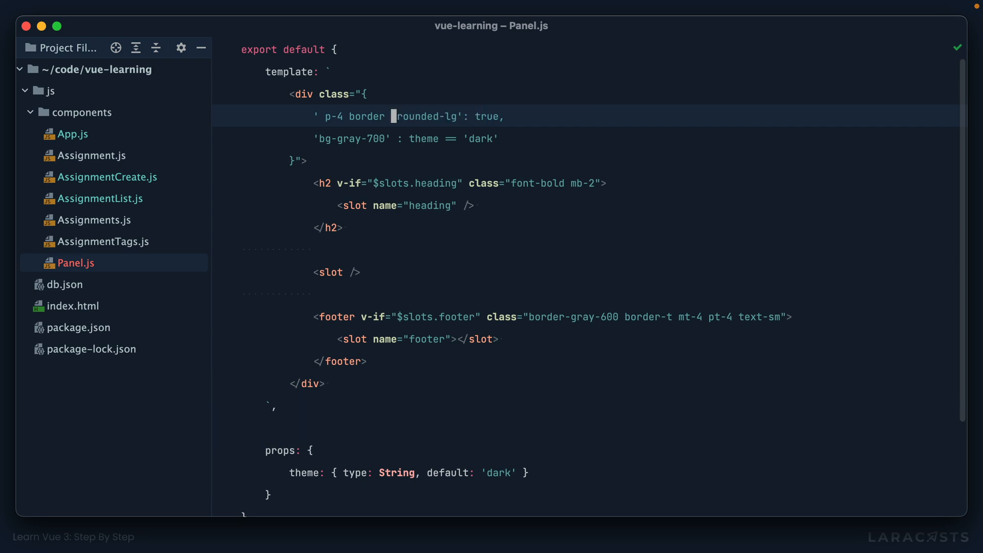
type("border-gray-600")
type("'bg-white border-gray-300' : theme == 'light',")
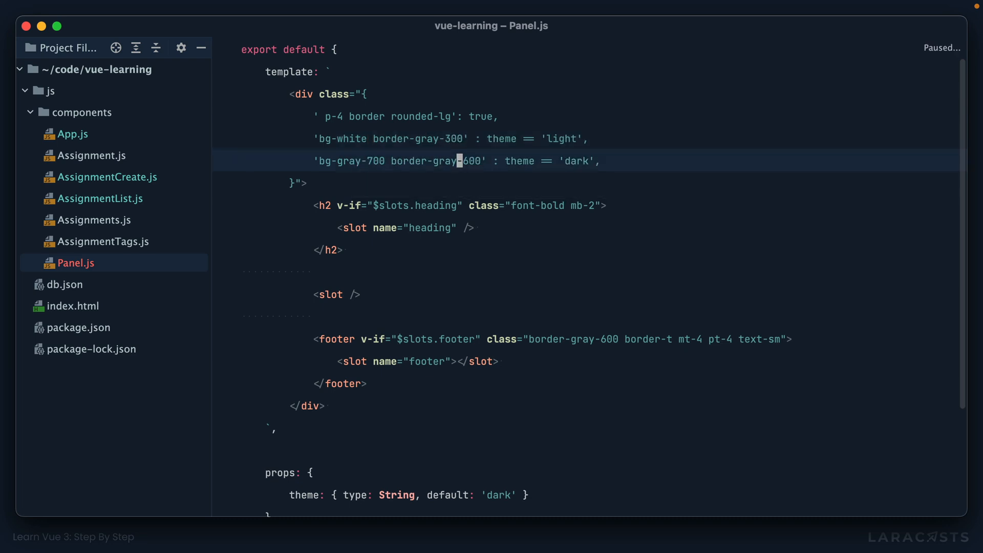
In App.js, add theme="light" to the last <panel> tag
left_click(72, 133)
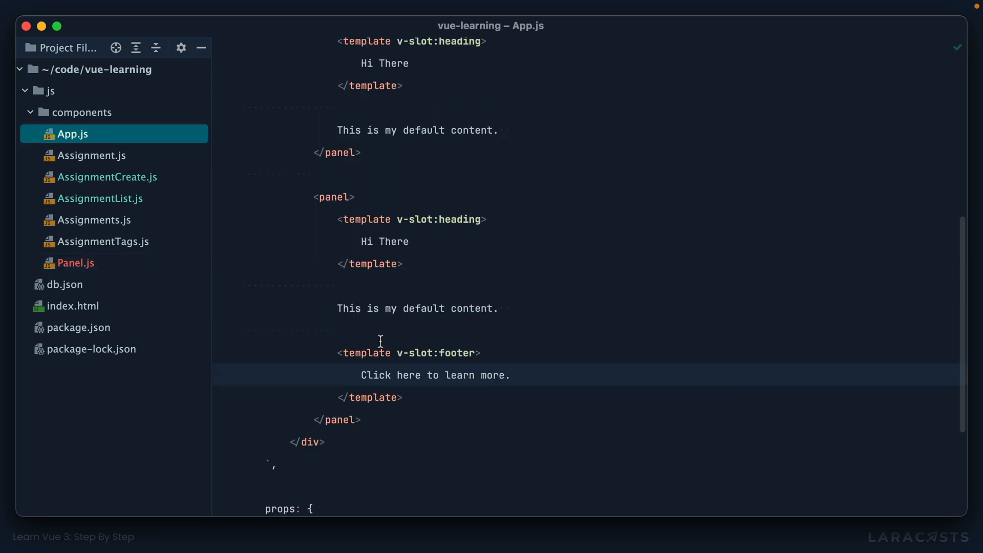
left_click(360, 420)
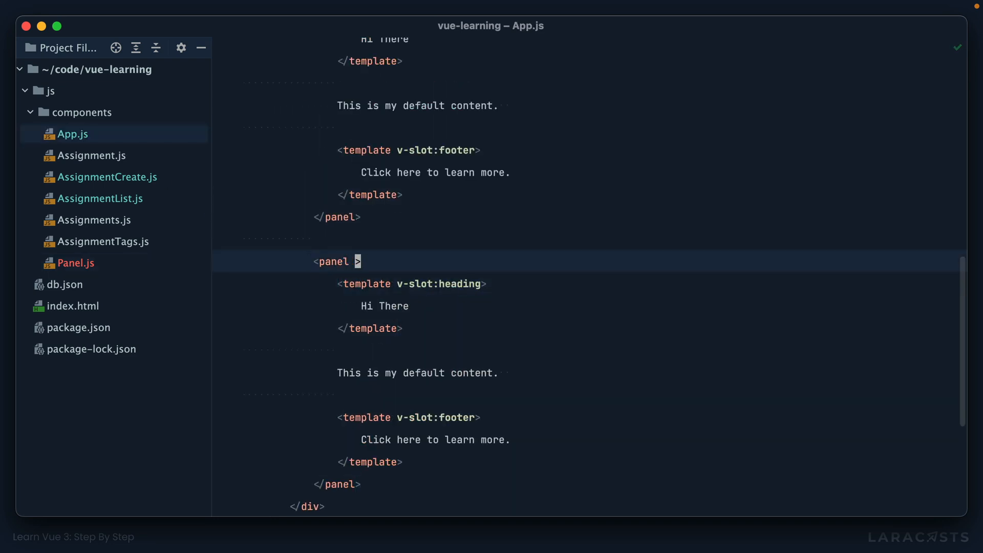
type("theme=\"light\"")
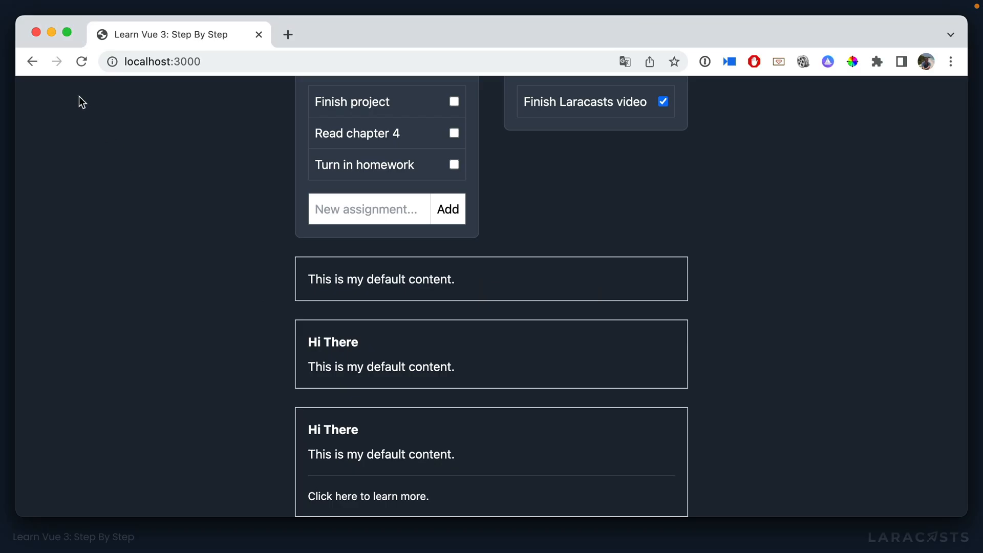
scroll("down", 3)
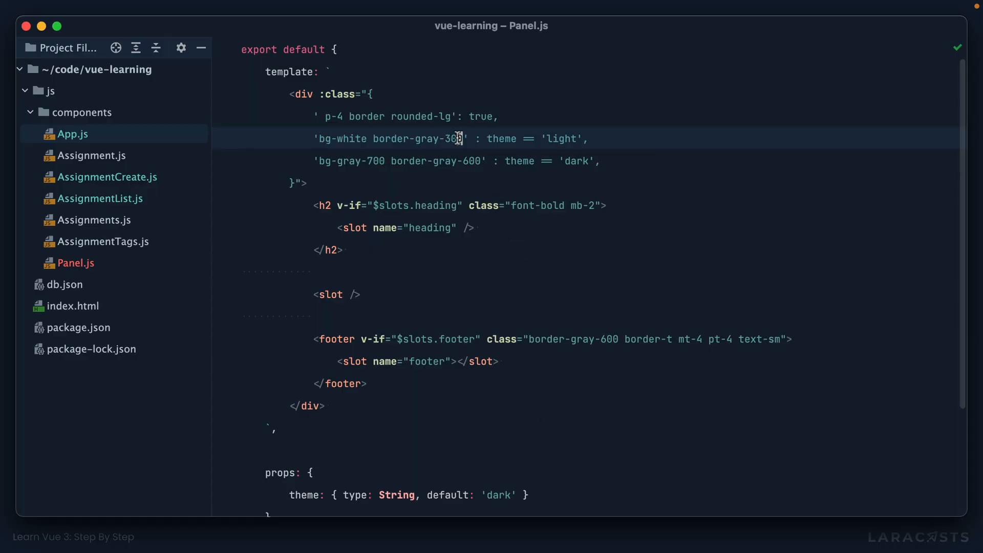
Append text-black to the light-theme class string in Panel.js
type("text-blac")
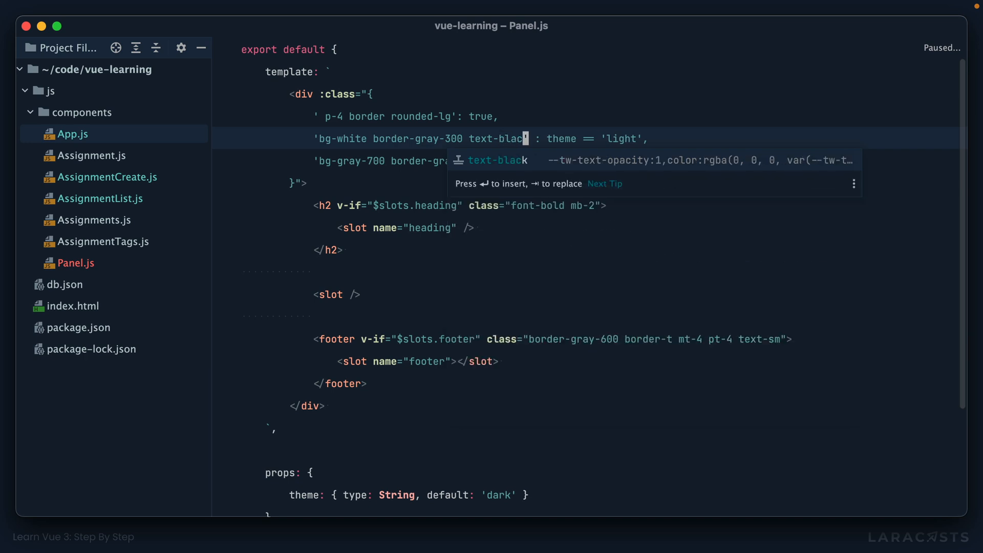
type("text")
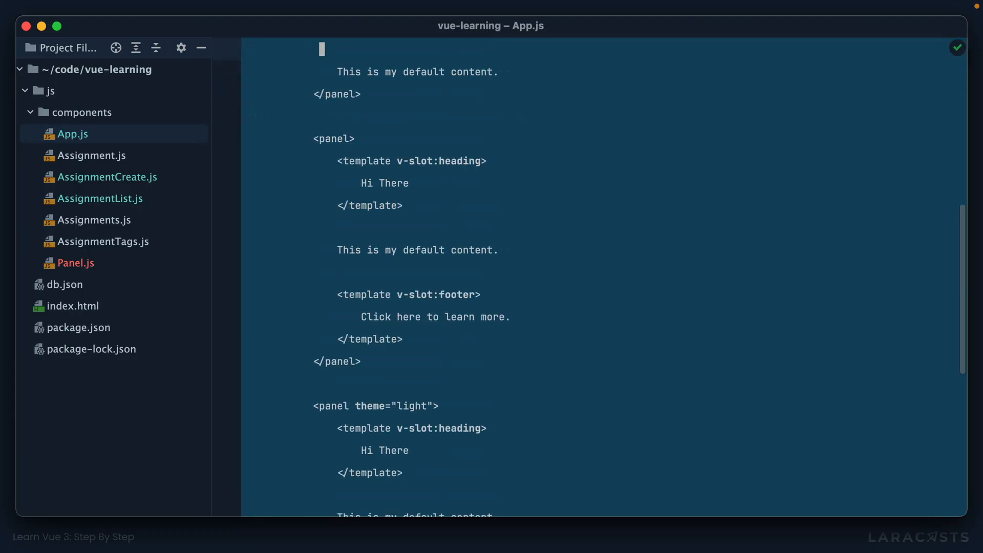
In AssignmentList.js, import and register the Panel component
scroll("up", 3)
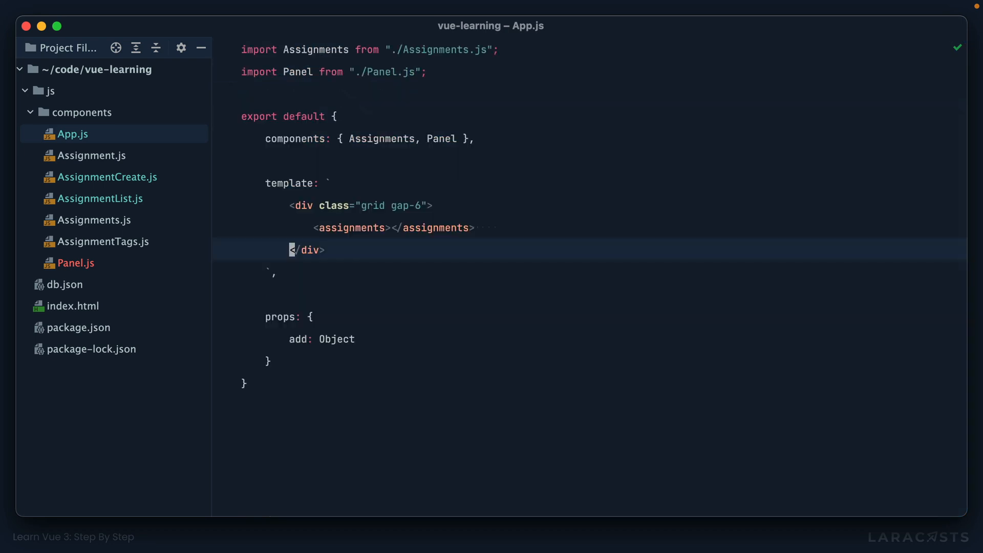
left_click(99, 197)
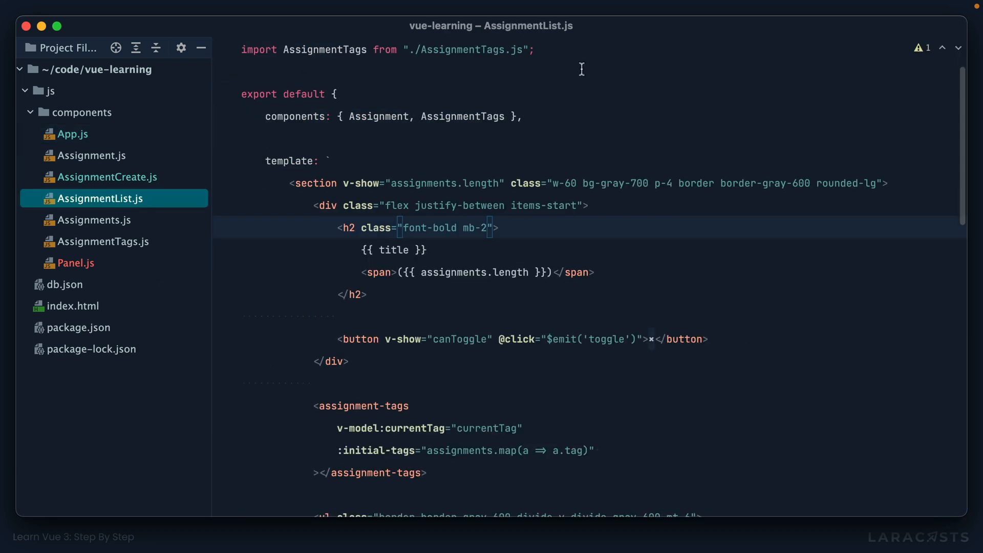
type("import Panel from \"./")
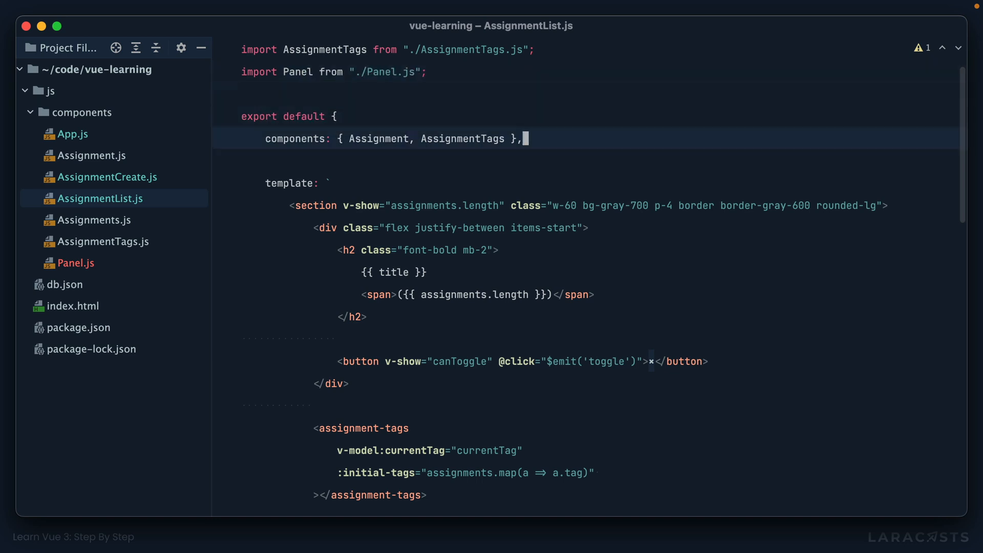
type("Pan")
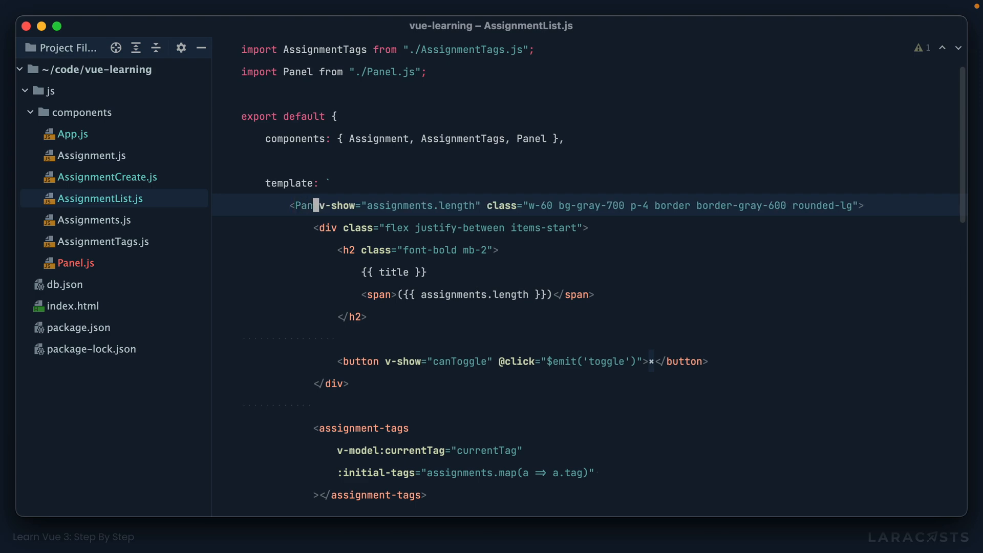
Wrap the template in Panel, trimming its old background and border classes to w-60
scroll("down", 3)
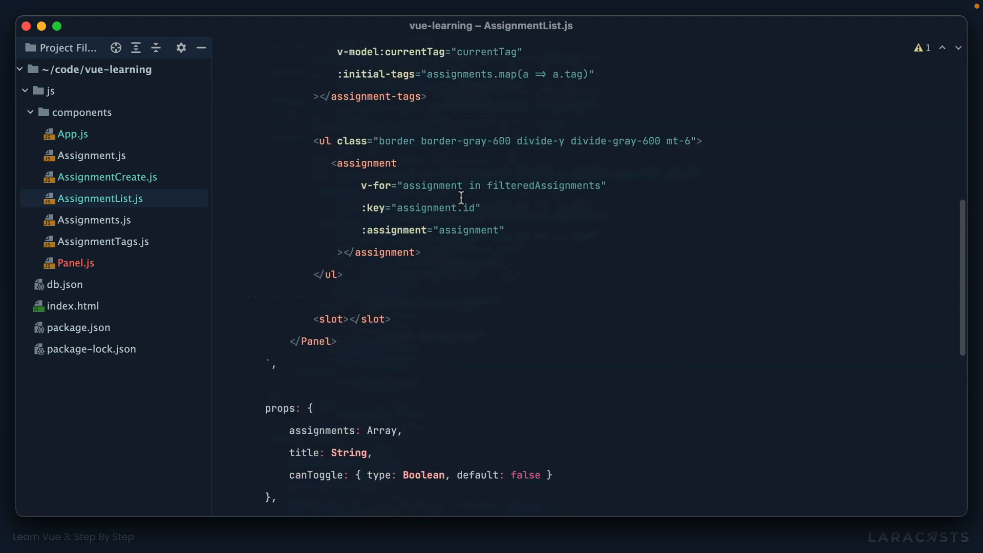
scroll("up", 3)
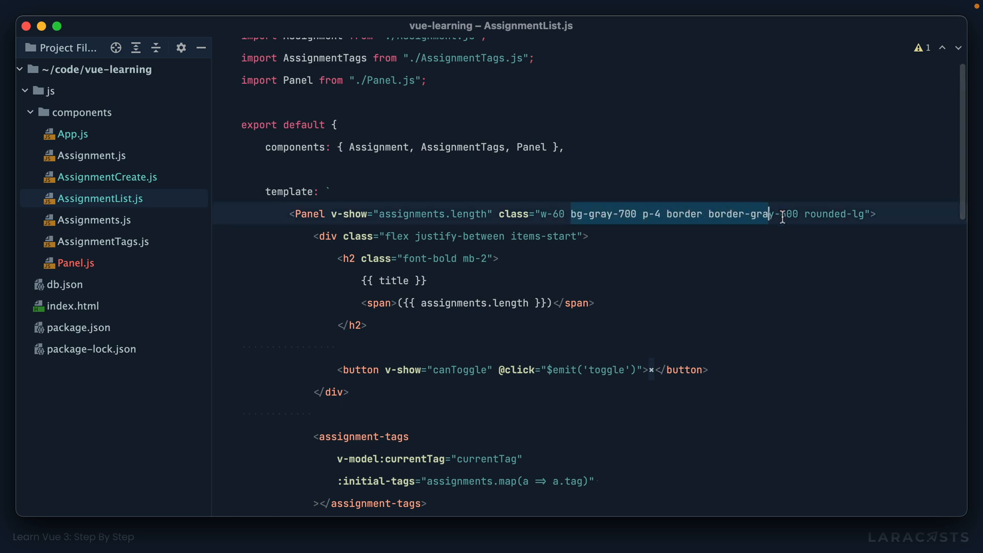
key("Delete")
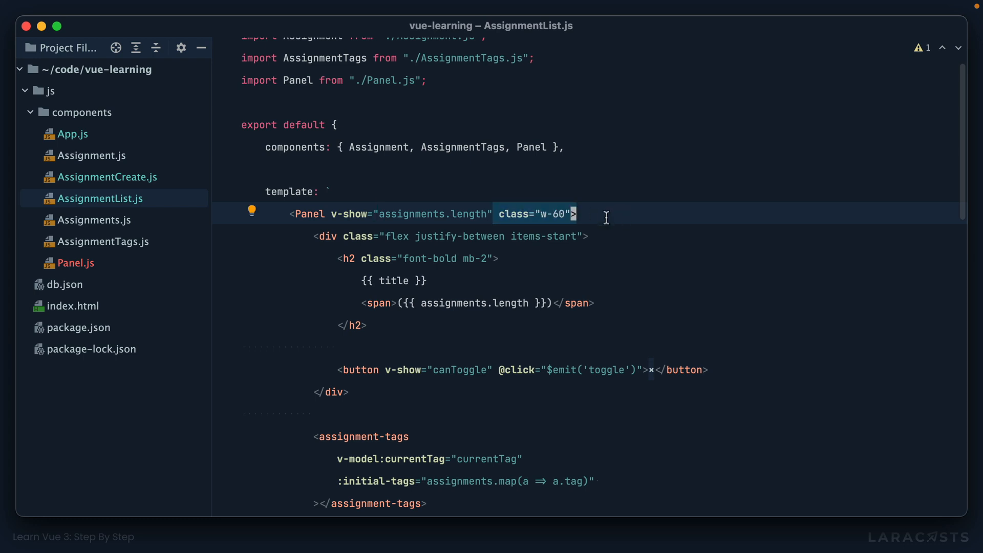
mouse_move(86, 278)
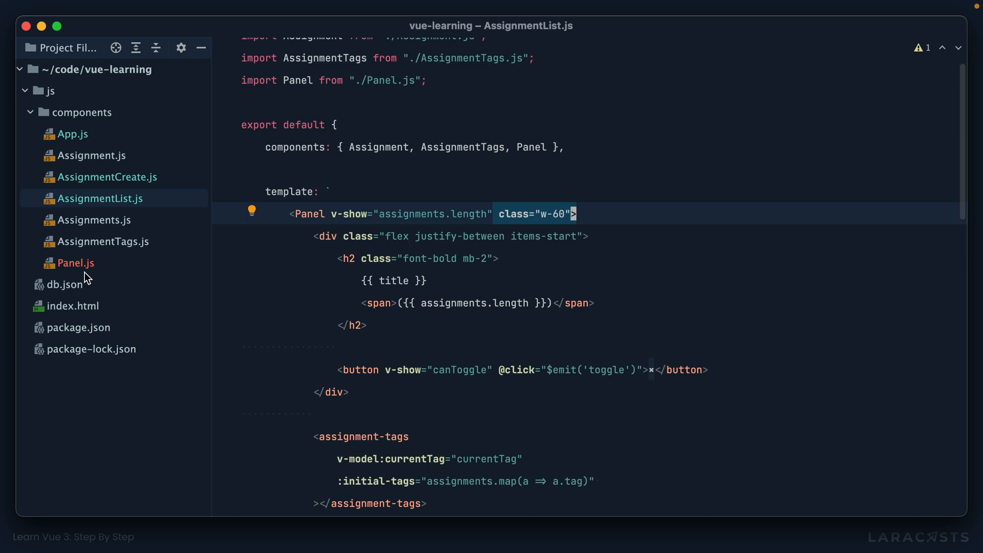
After checking Panel.js and App.js, add id="my-panel" to AssignmentList's <Panel> tag
left_click(75, 263)
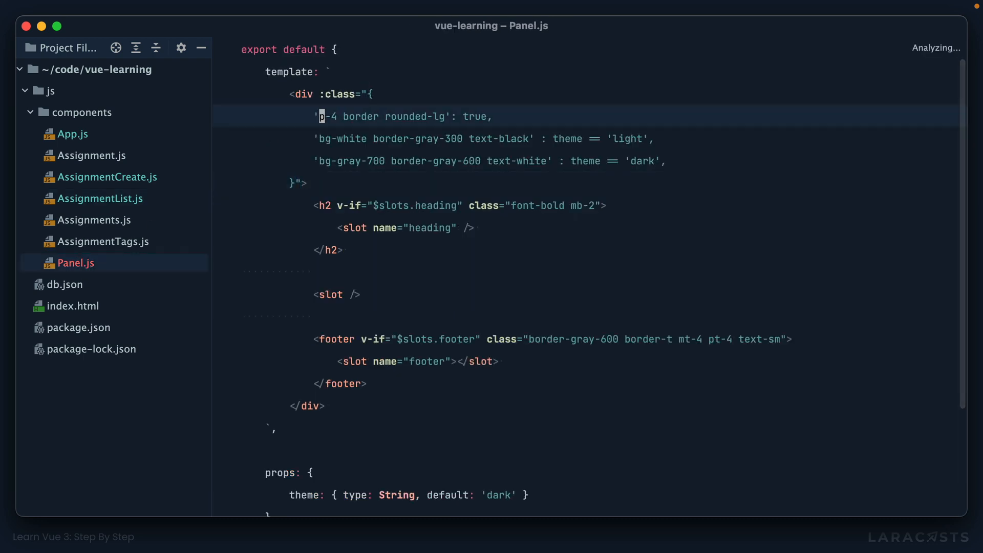
left_click(73, 133)
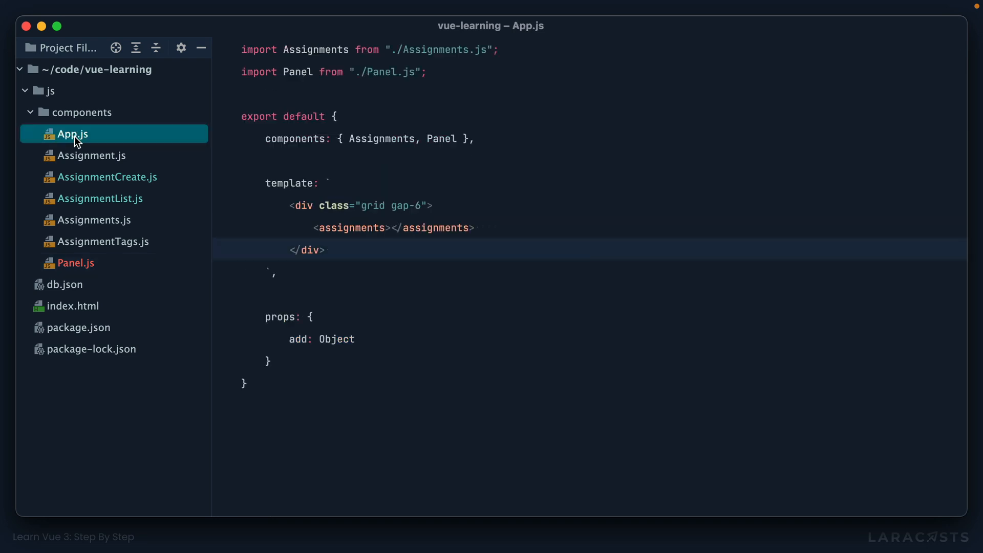
left_click(101, 198)
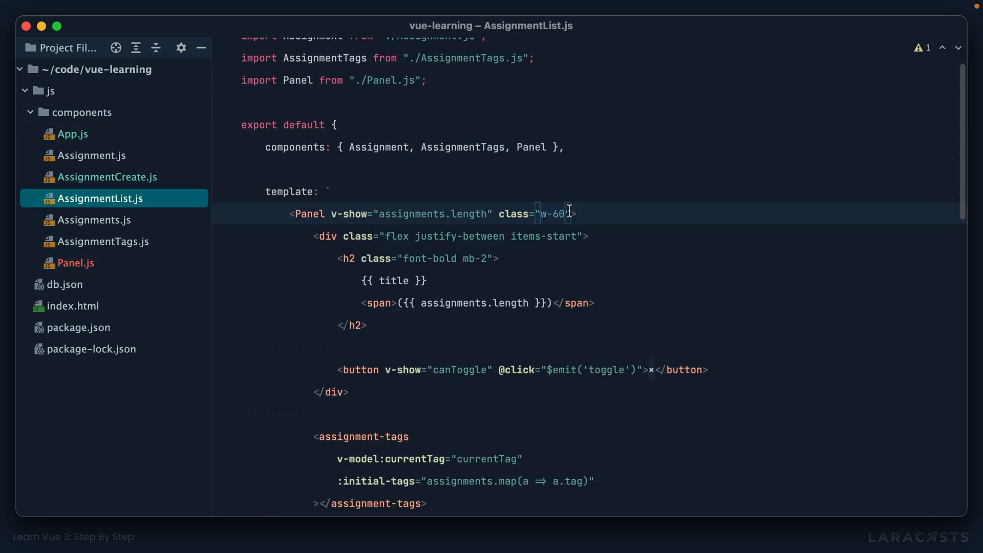
type("id")
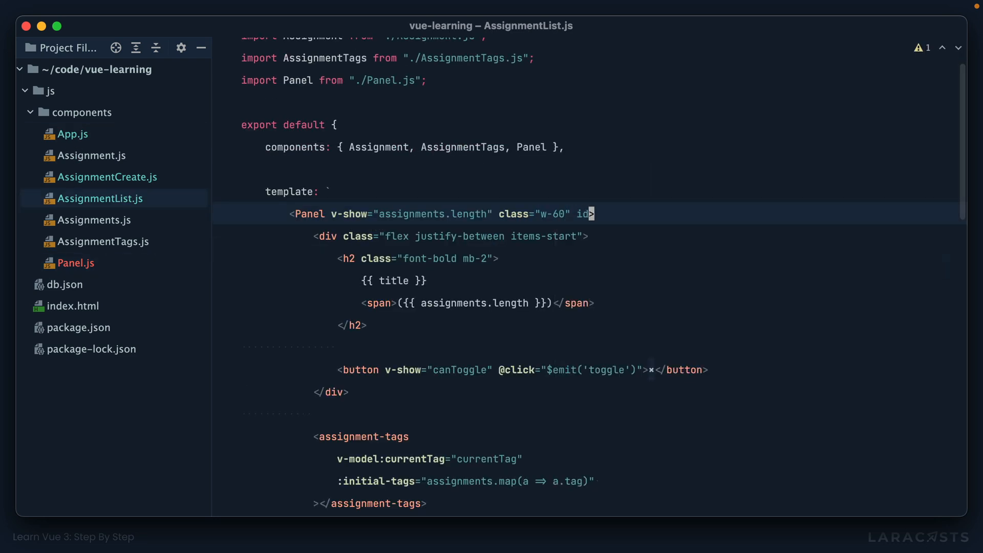
type("=\"")
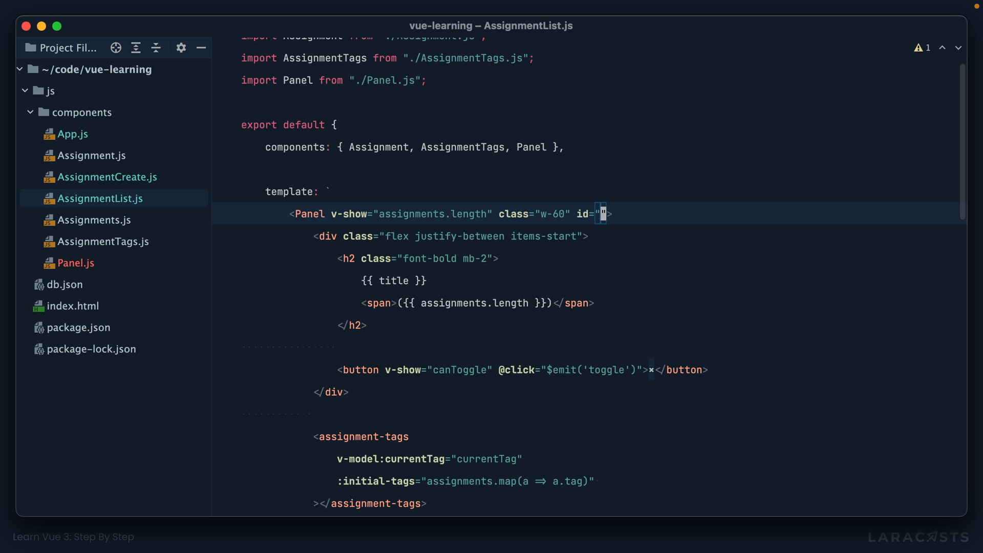
type("my-panel")
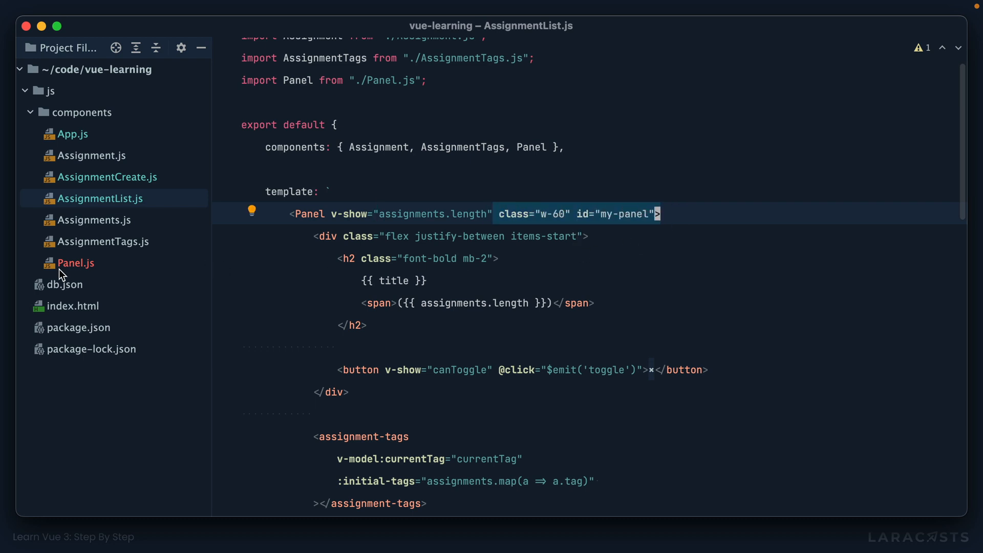
left_click(74, 263)
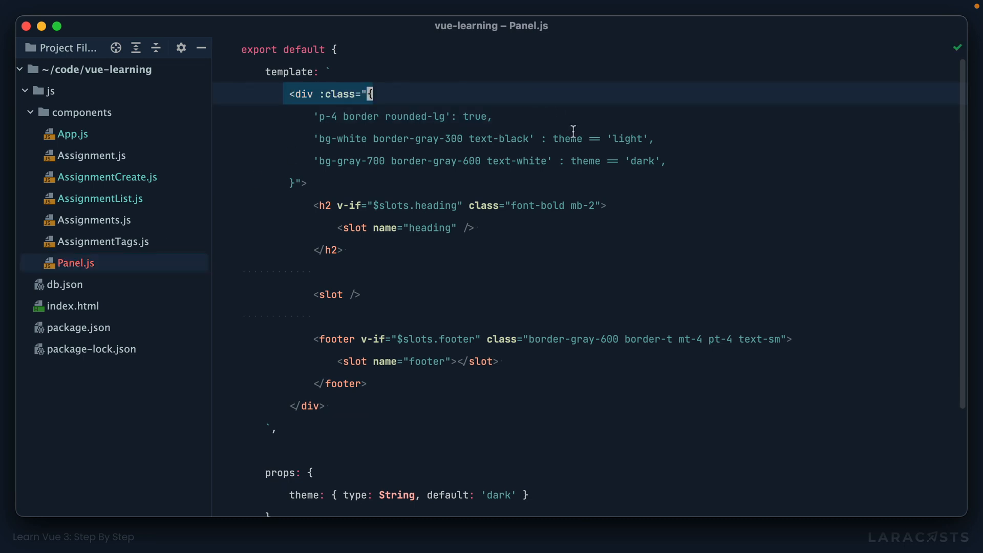
mouse_move(735, 130)
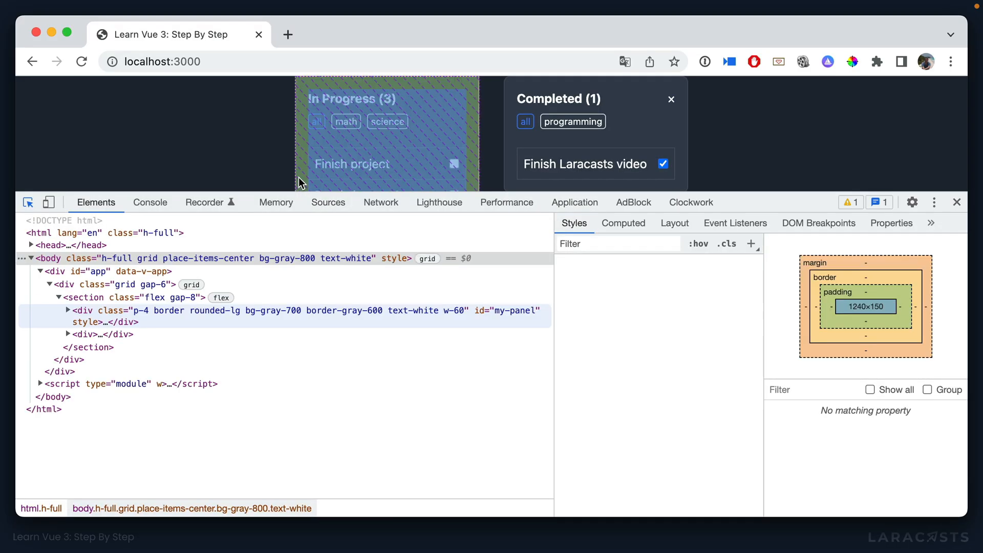
Inspect the div with id="my-panel" to confirm its merged w-60 and theme classes
left_click(301, 309)
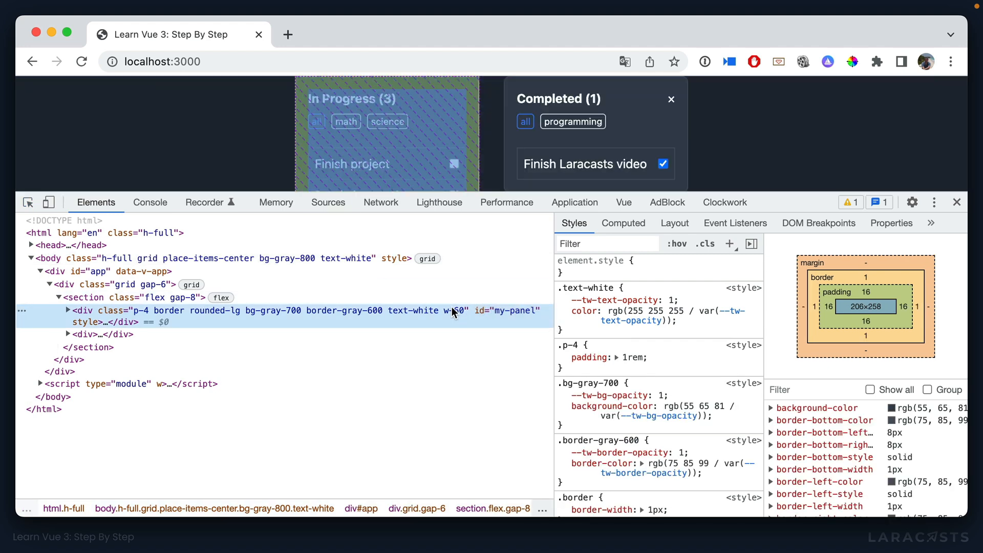
mouse_move(454, 310)
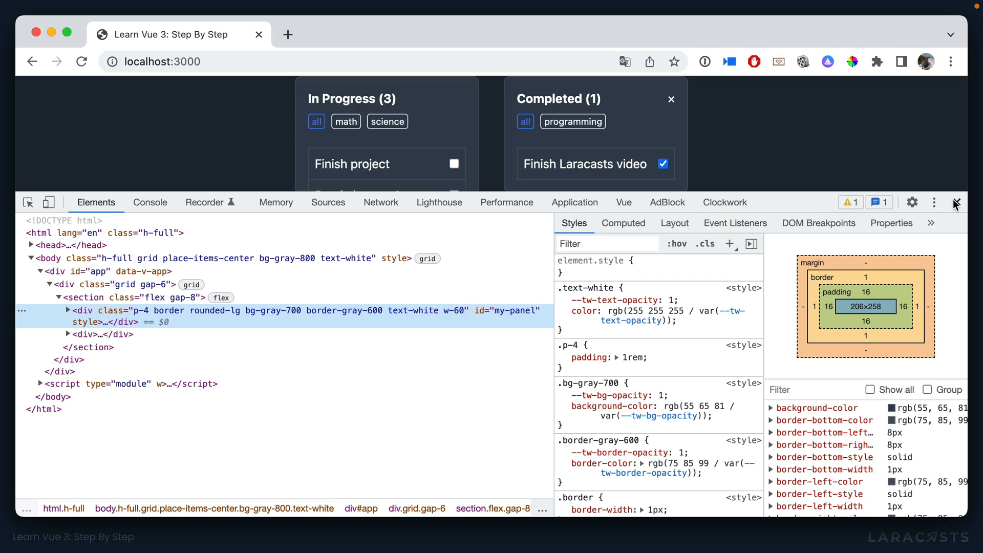
left_click(954, 202)
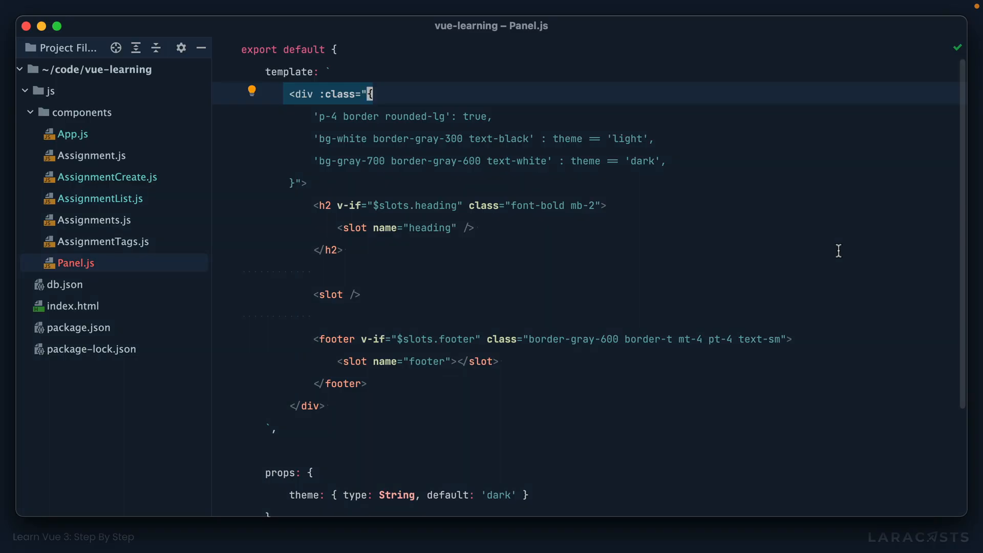
Add a <template v-slot:footer> block with footer text at the end of the Panel in AssignmentList.js
left_click(98, 197)
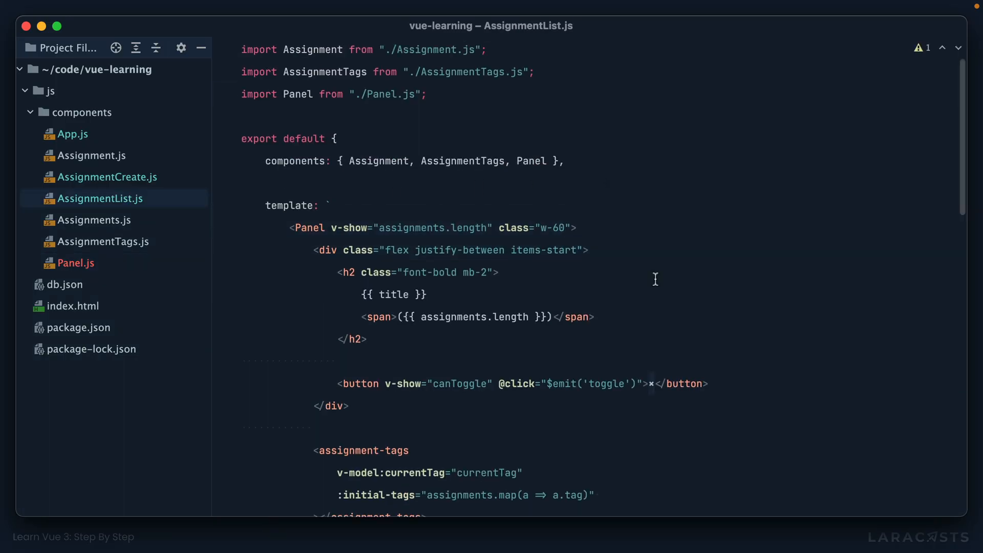
scroll("down", 3)
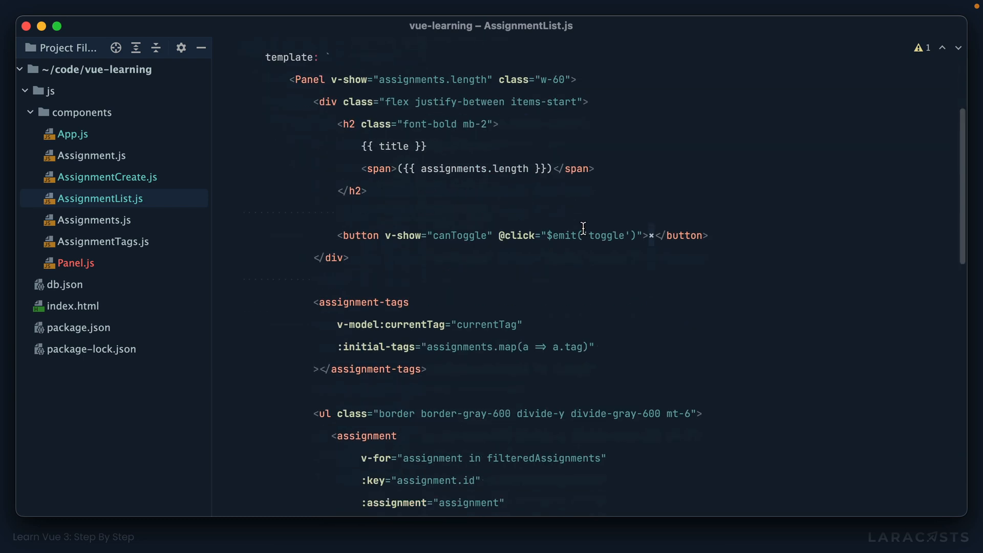
scroll("down", 3)
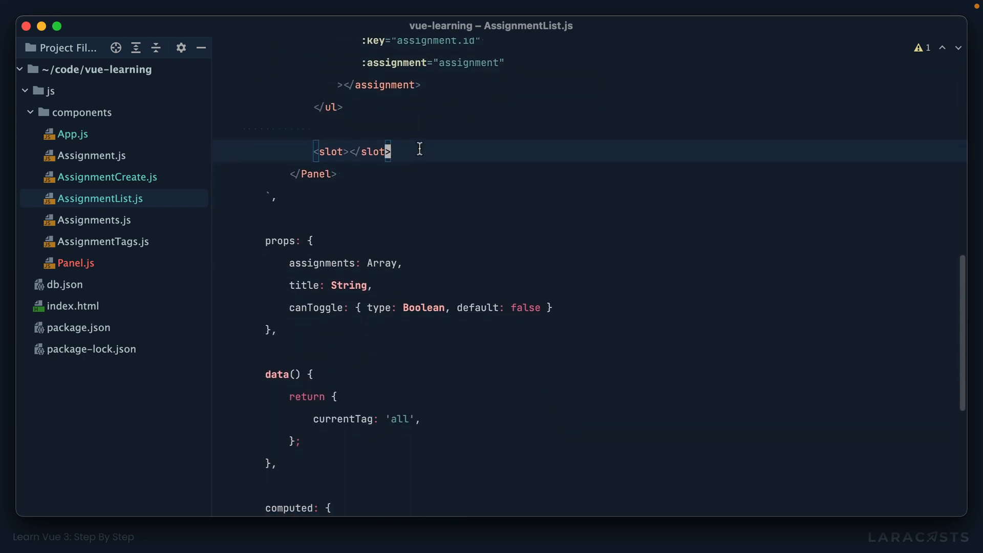
type("template v-slot:footer>")
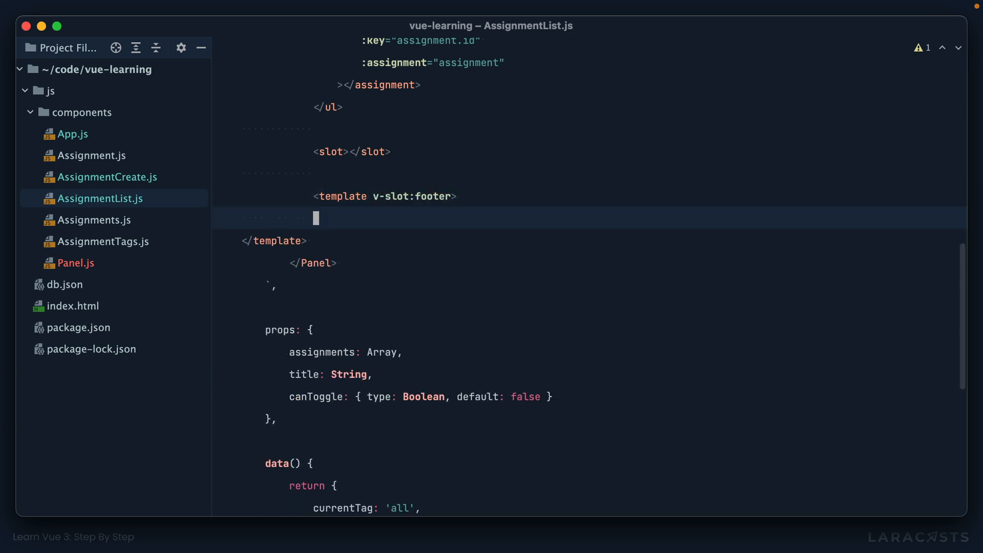
type("my f")
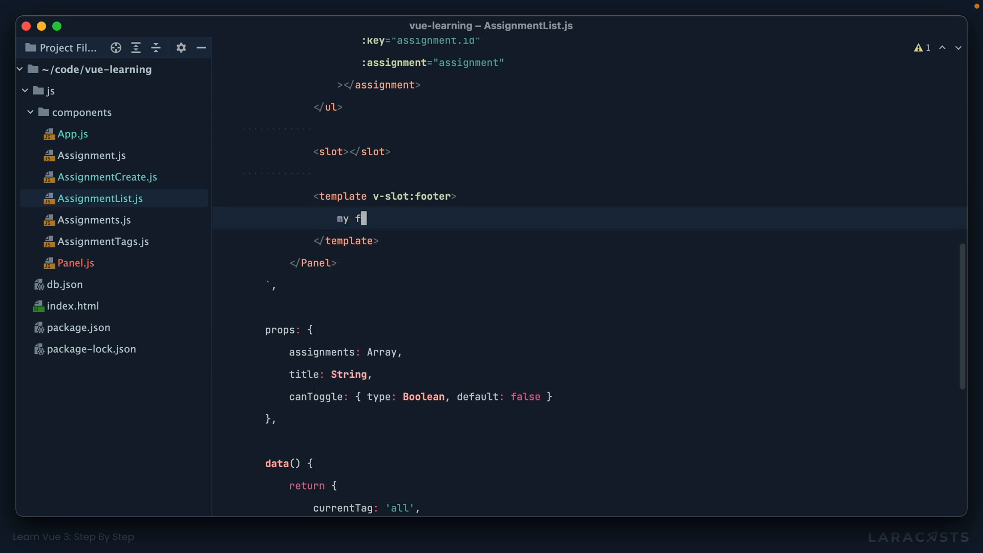
key("cmd+tab")
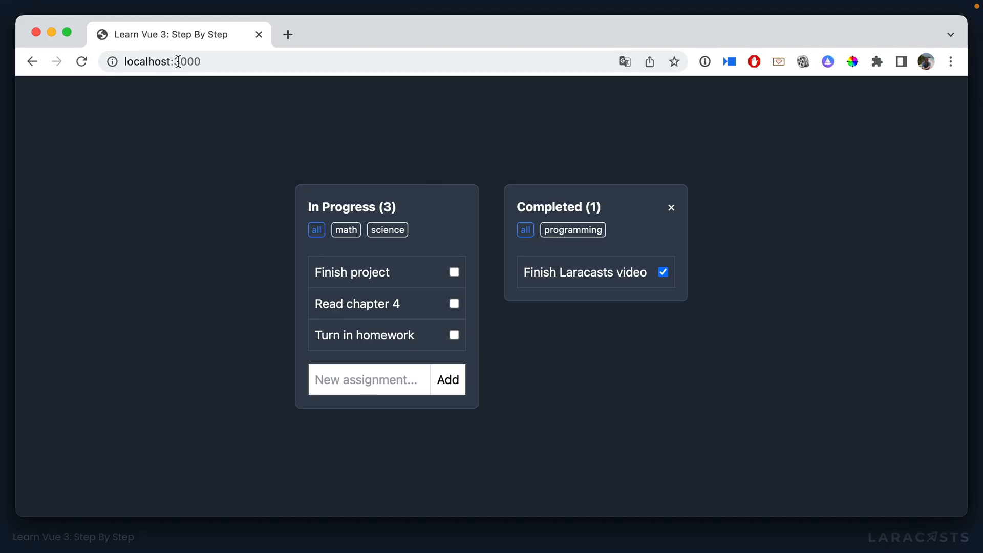
Reload localhost:3000 and select the 'my footer goes here' text in the Completed panel
left_click(81, 61)
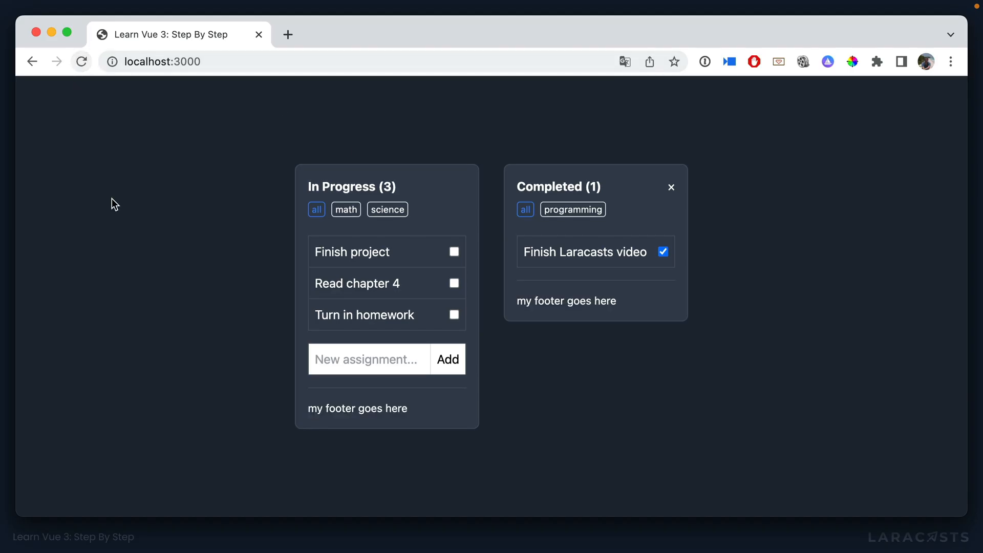
mouse_move(430, 424)
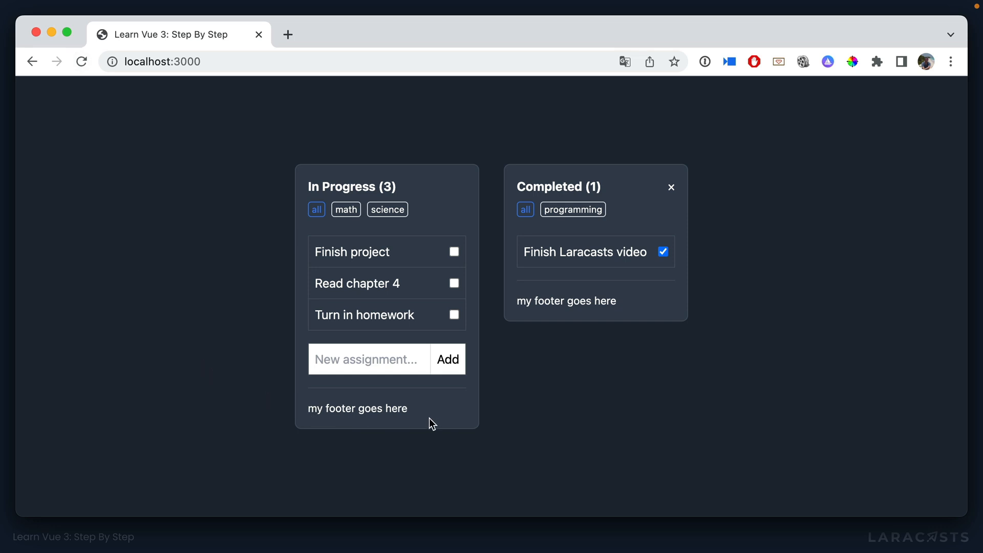
double_click(566, 301)
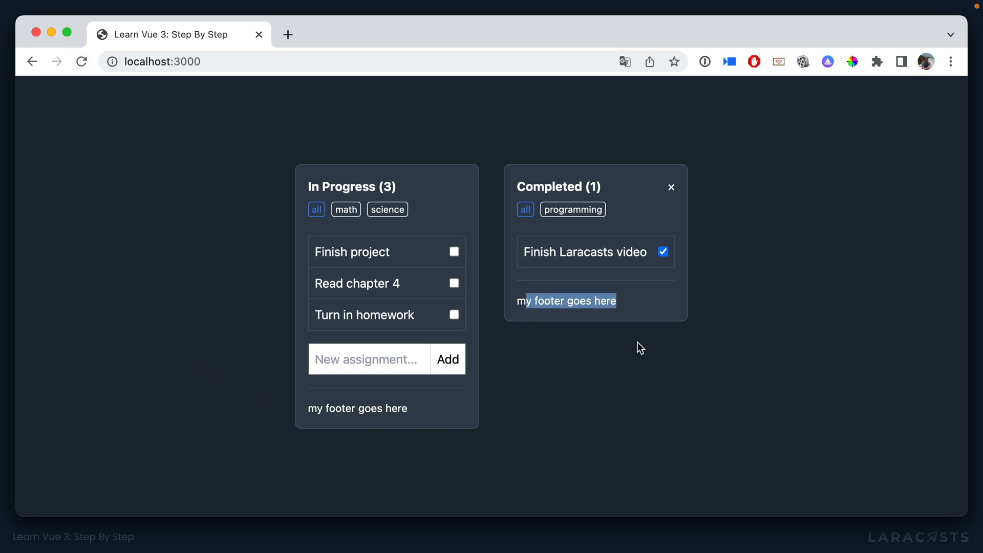
key("cmd+tab")
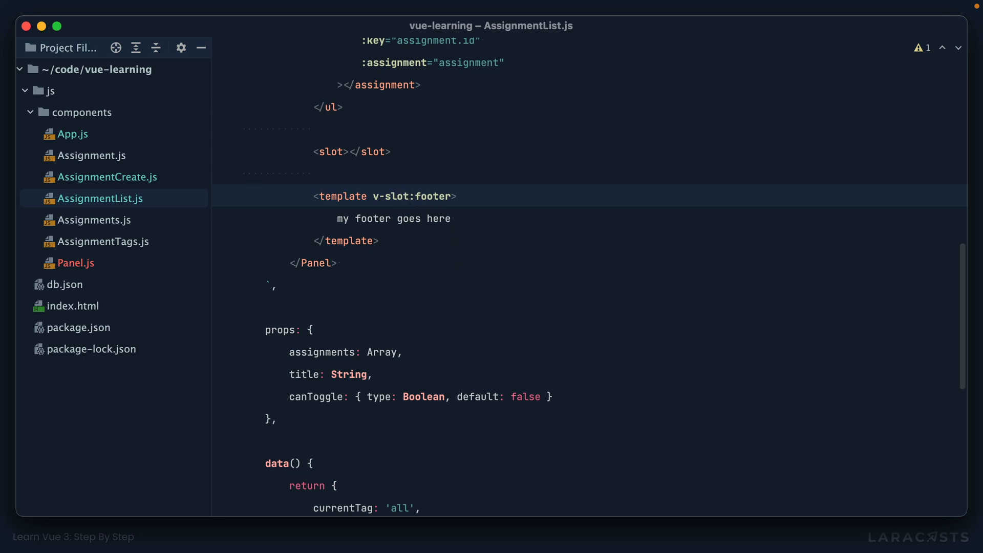
Replace v-slot:footer with the #footer shorthand on the footer template tag
type("#footer")
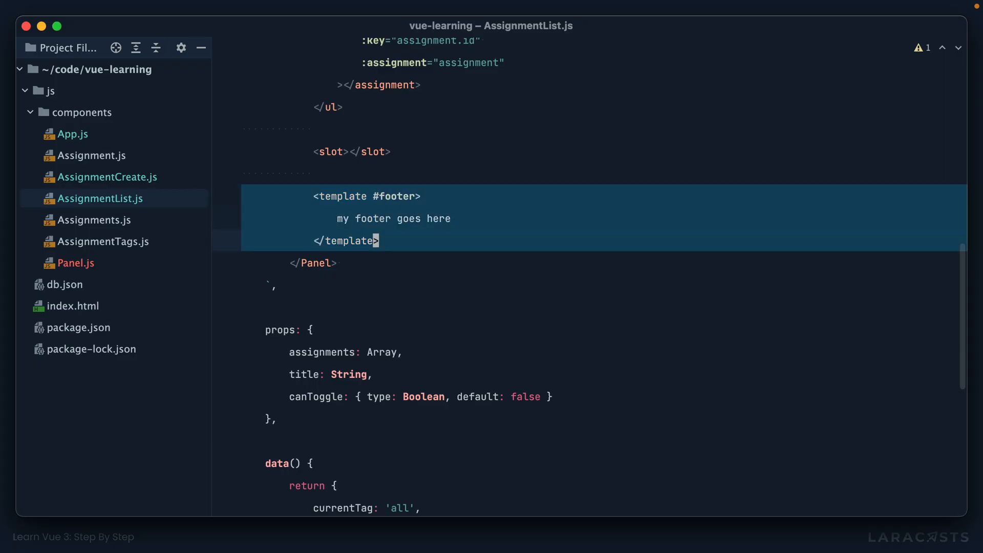
scroll("up", 3)
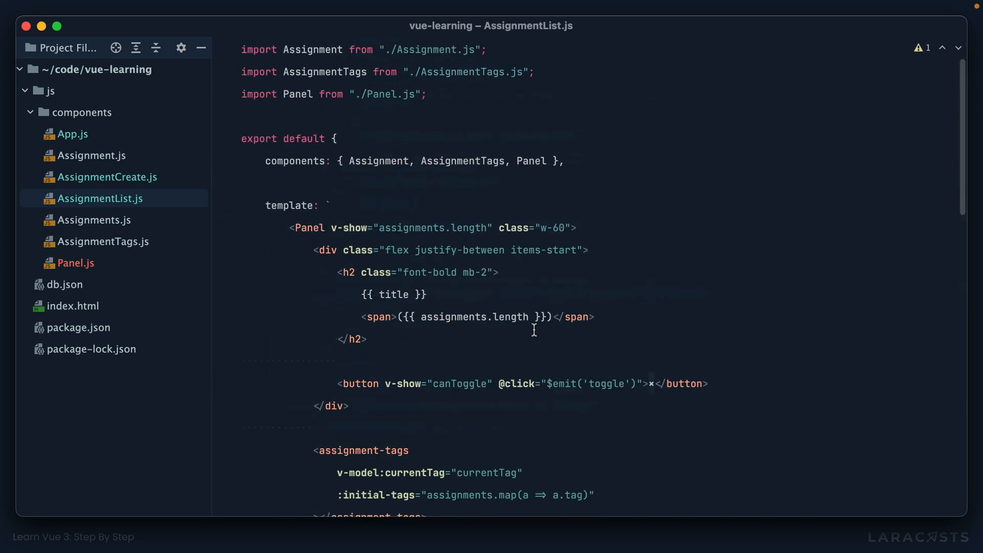